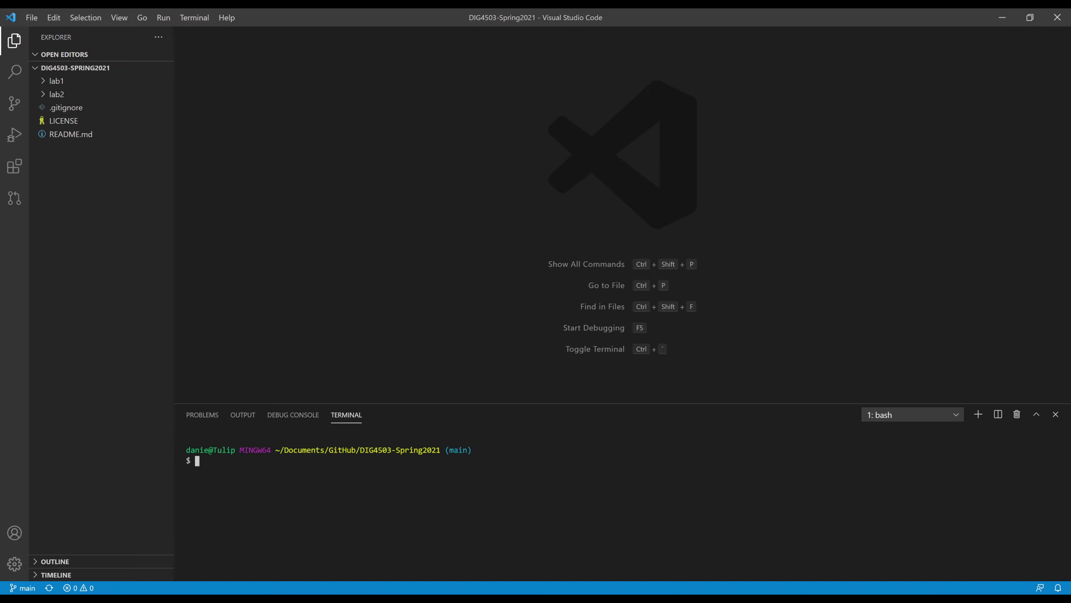
mouse_move(300, 594)
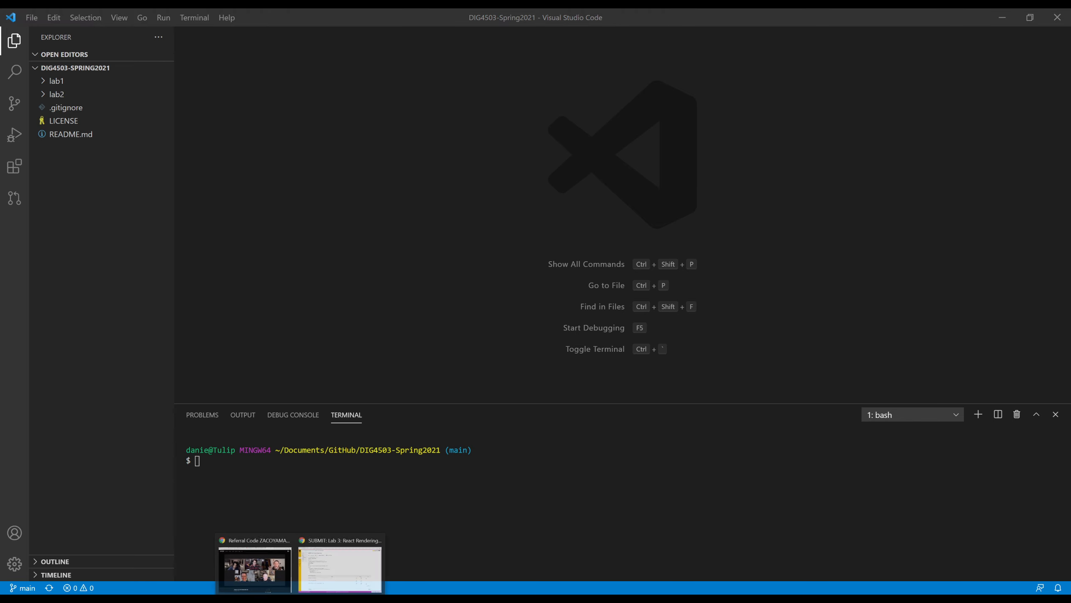
Show the Lab 3: React Rendering assignment in Canvas and highlight its Part 1 instruction sentence
click(340, 569)
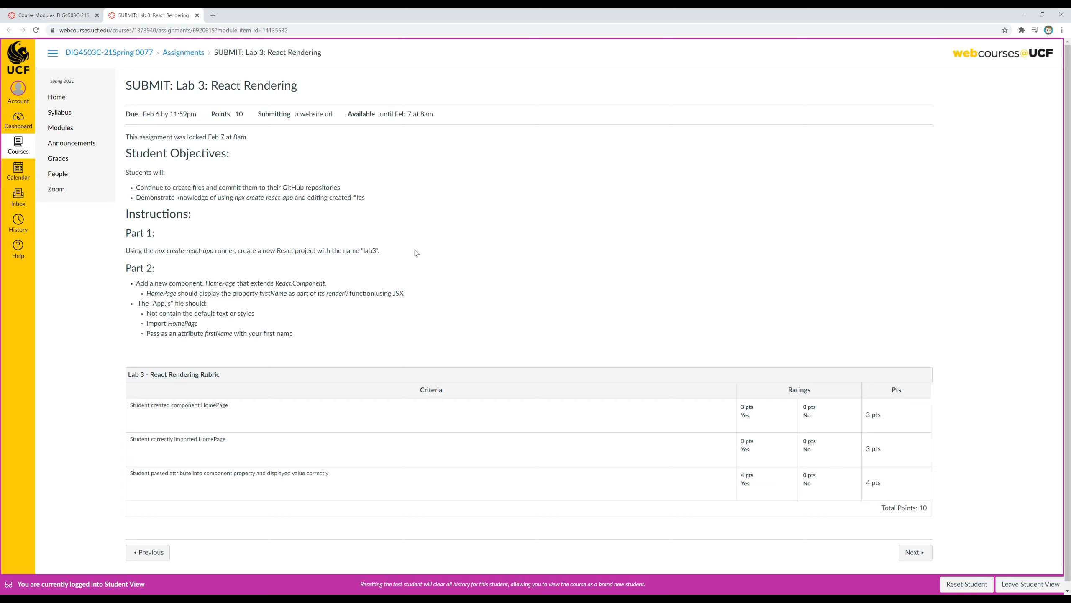
mouse_move(123, 232)
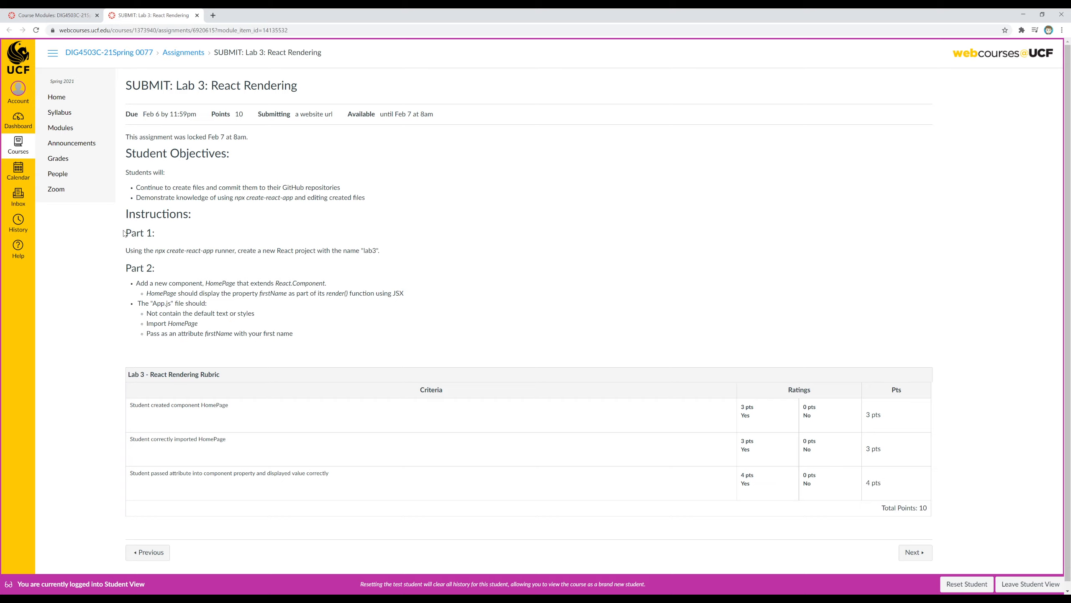
drag(124, 250, 215, 251)
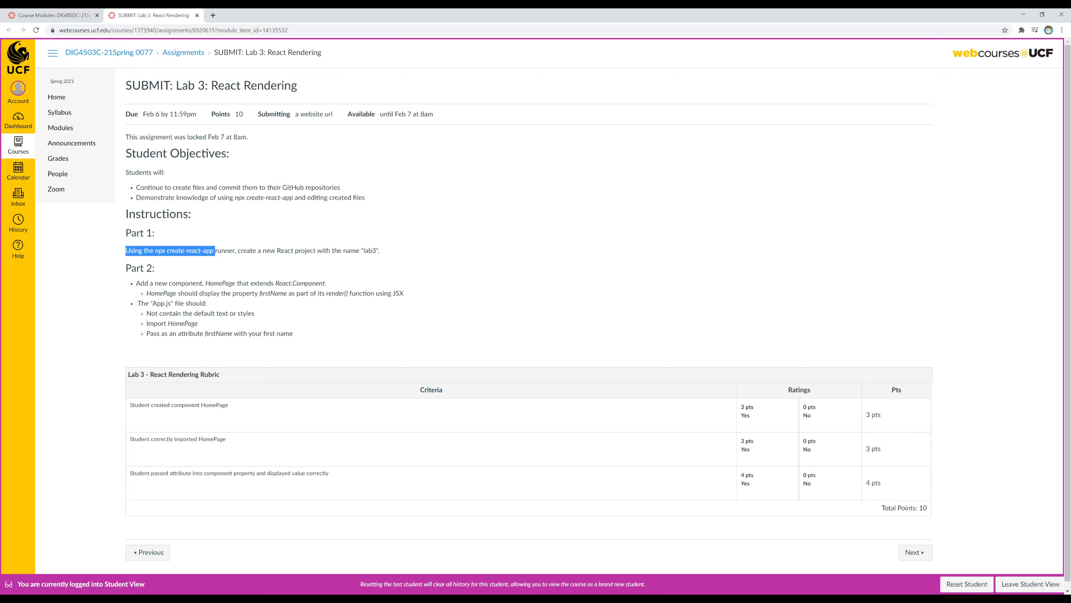
drag(213, 250, 380, 250)
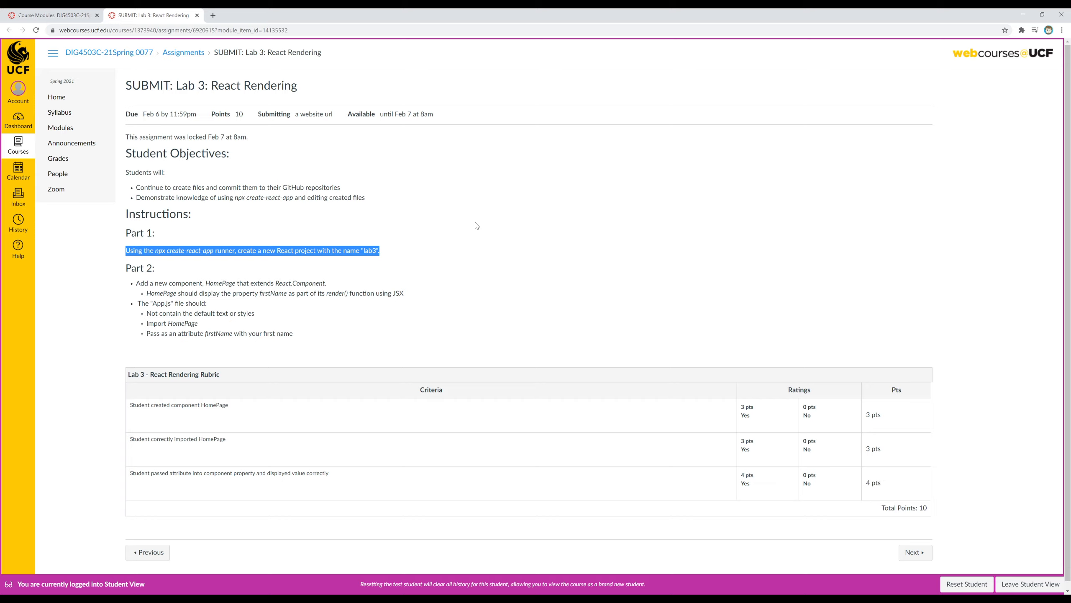
mouse_move(168, 229)
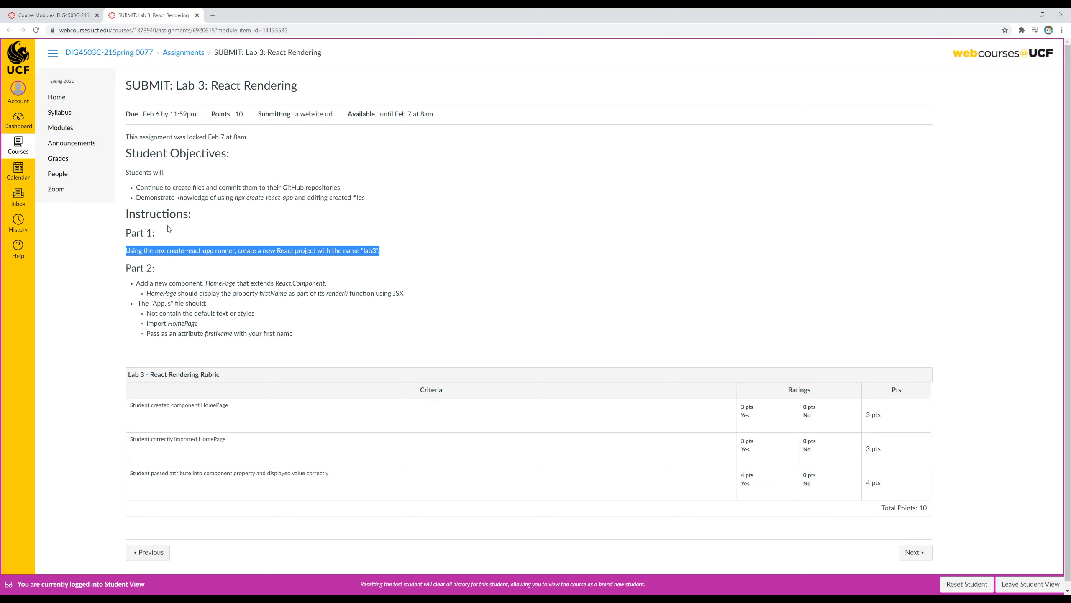
mouse_move(168, 228)
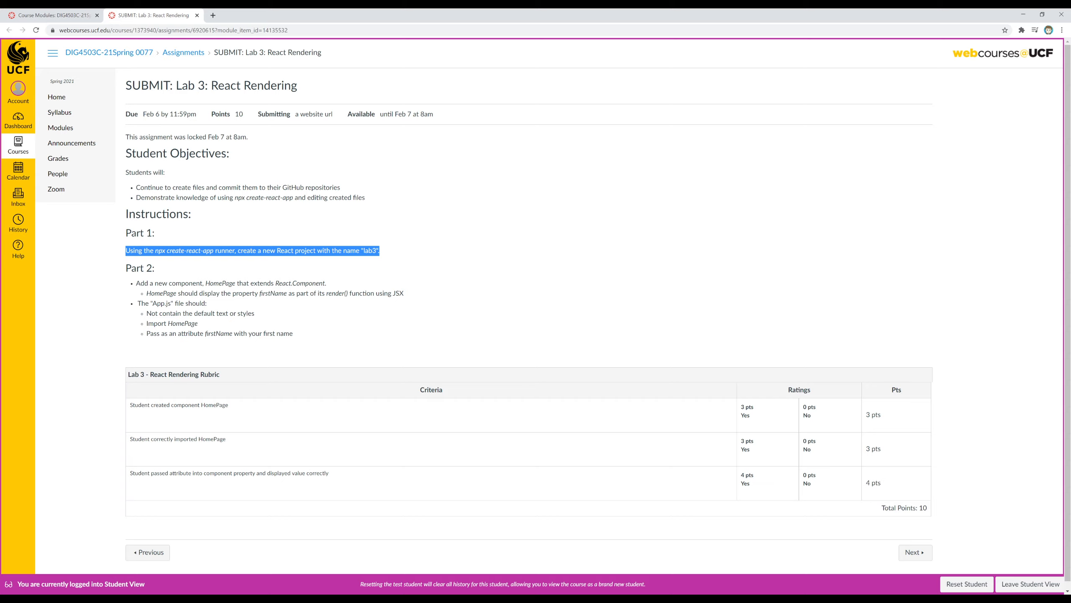
mouse_move(215, 236)
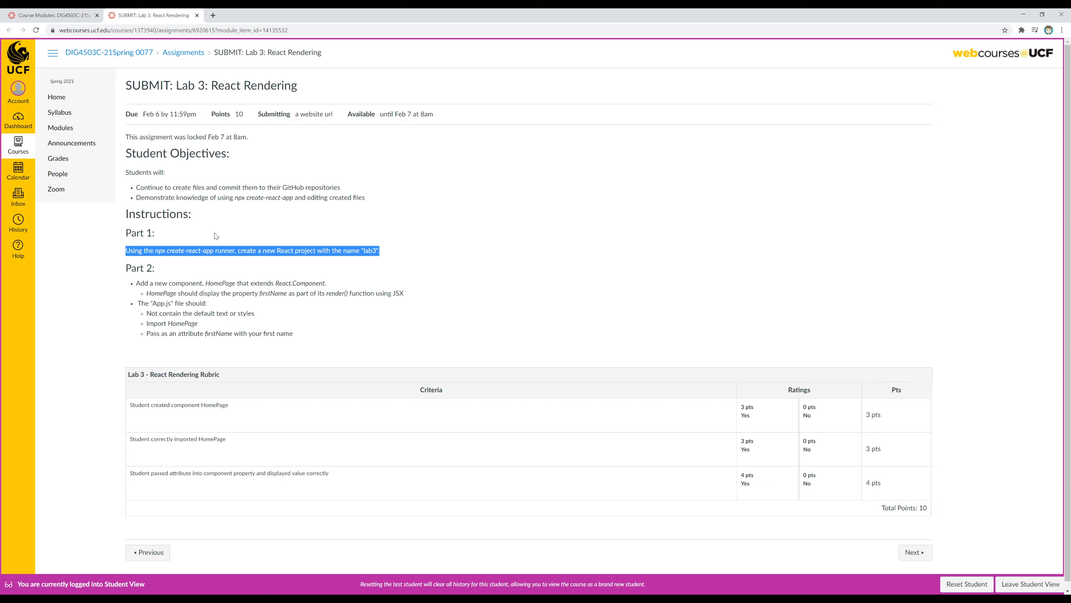
mouse_move(215, 236)
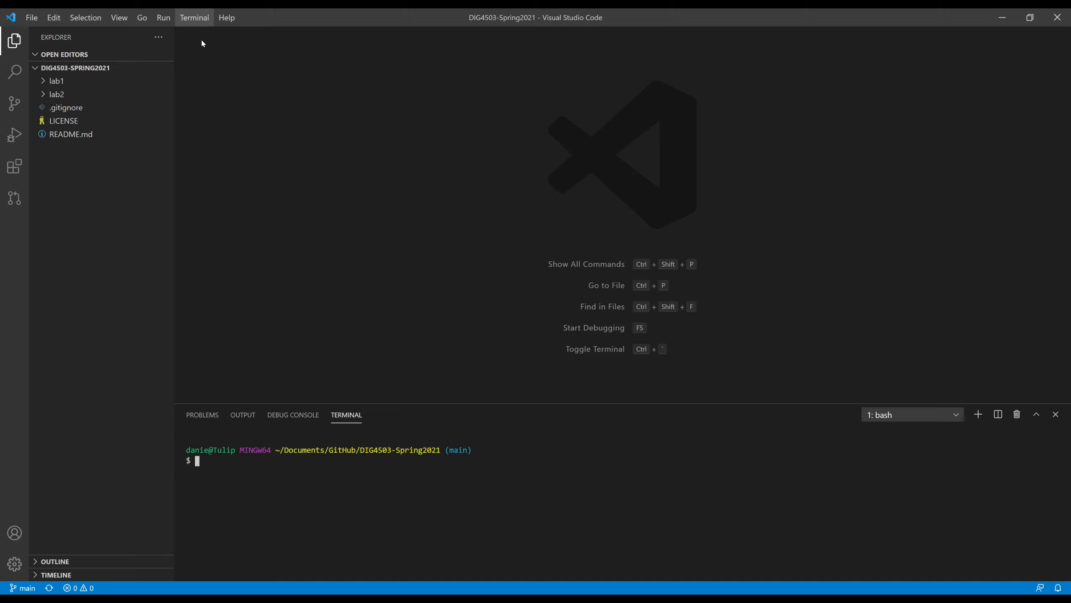
mouse_move(535, 357)
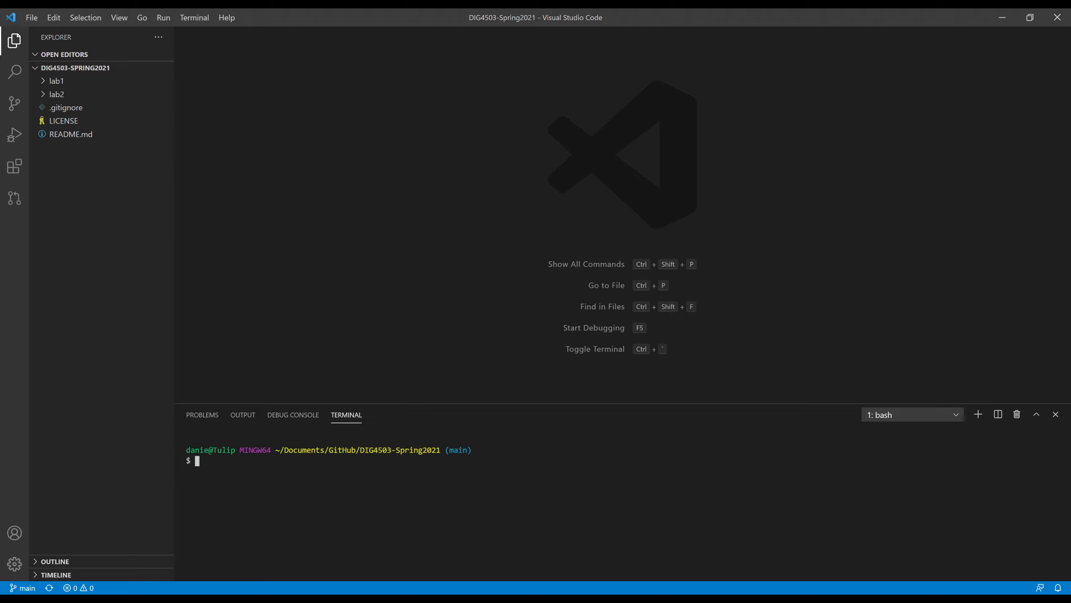
Run npx create-react-app lab3 in the terminal to generate the React project
text(n)
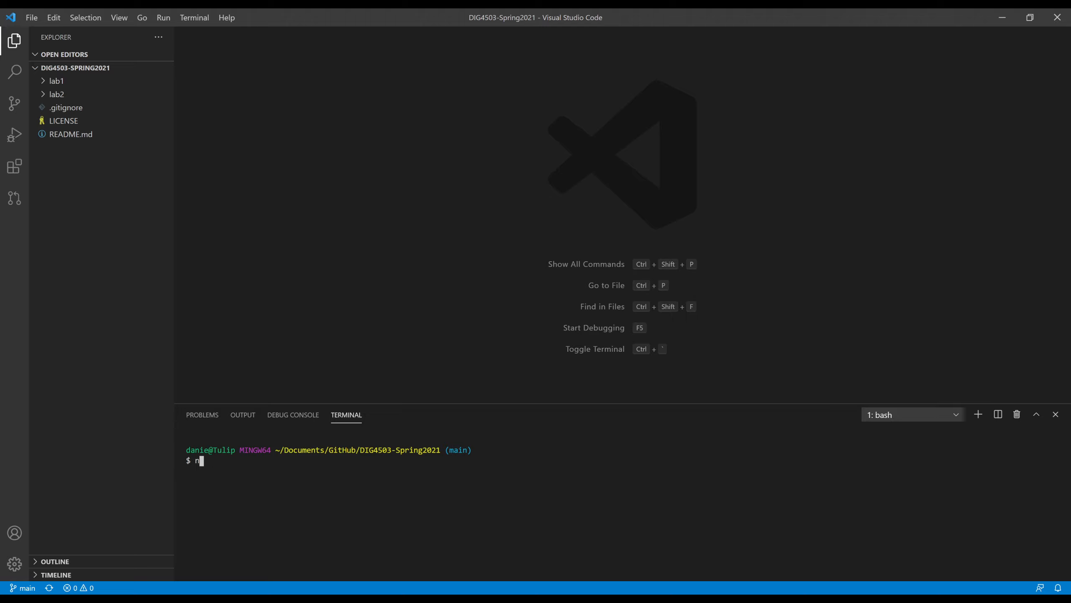
text(px cre)
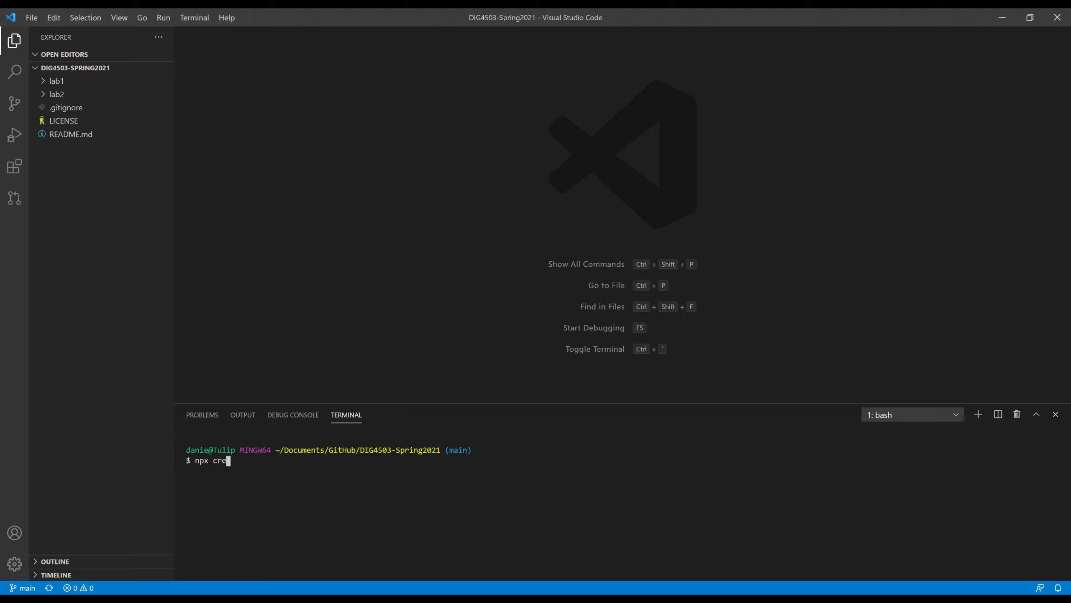
text(ate-r)
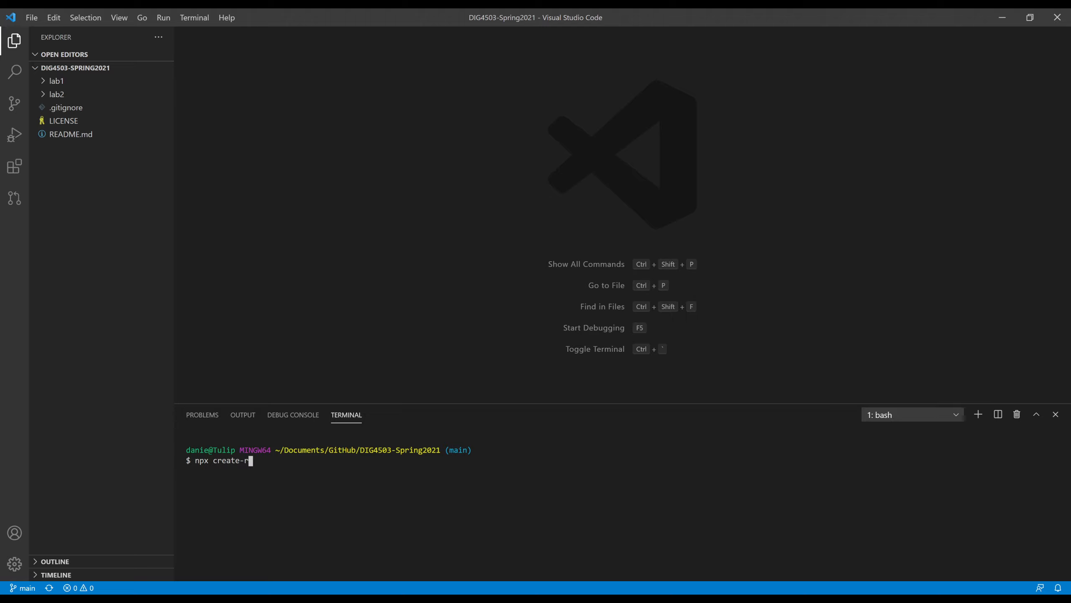
text(eact-app)
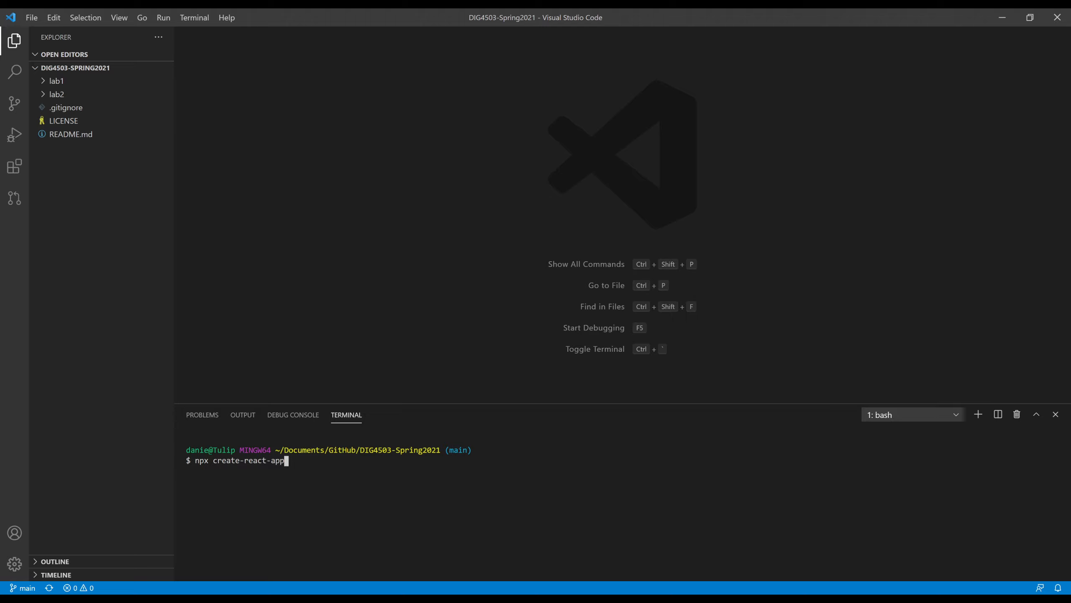
text(lab)
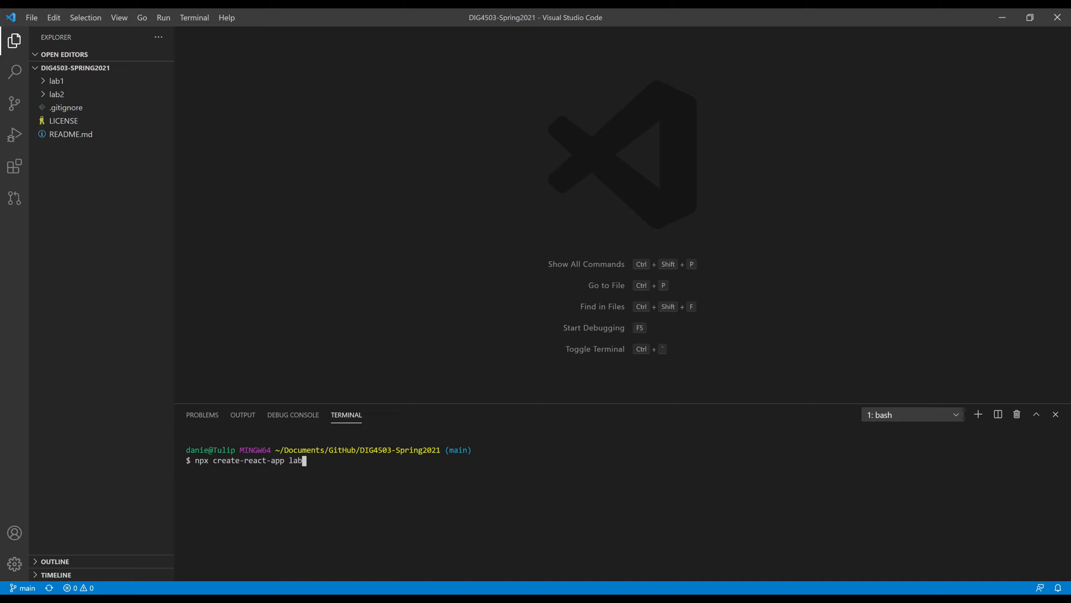
text(3)
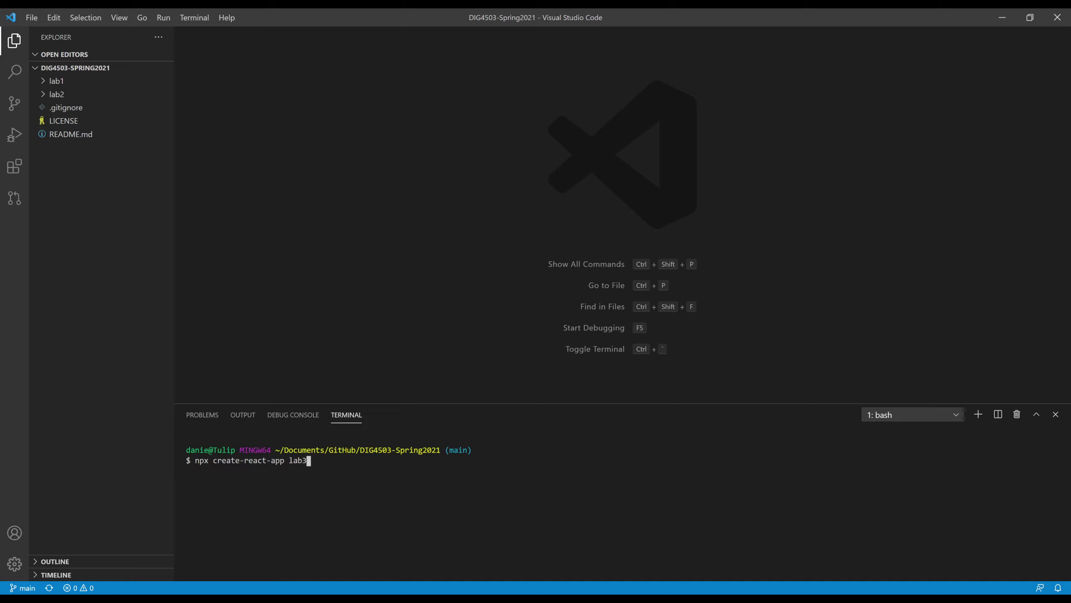
key(Return)
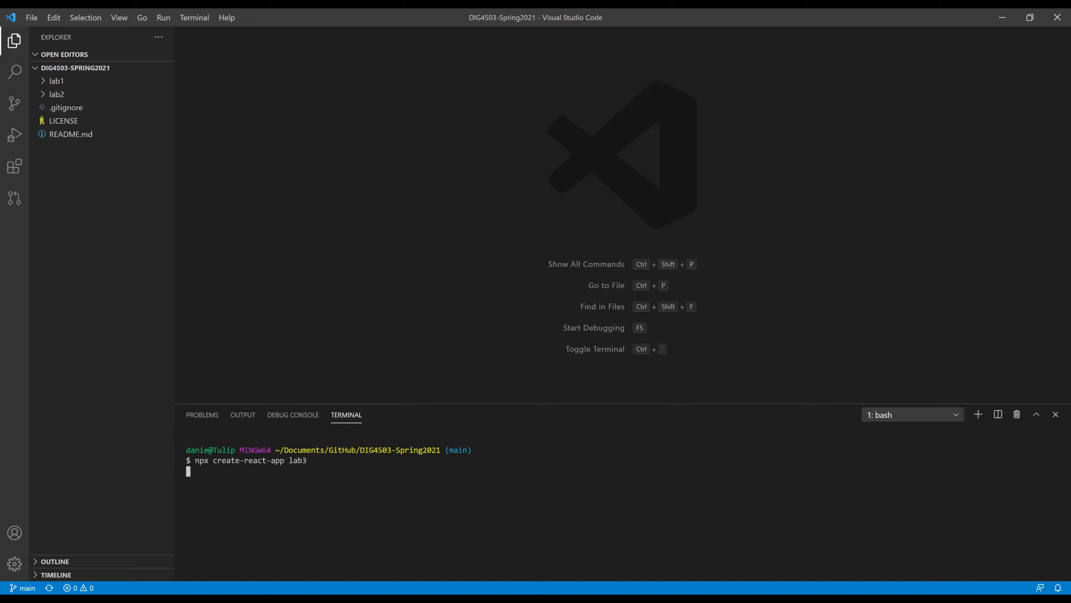
Let create-react-app install react, react-dom and react-scripts until lab3 appears in the workspace
key(Return)
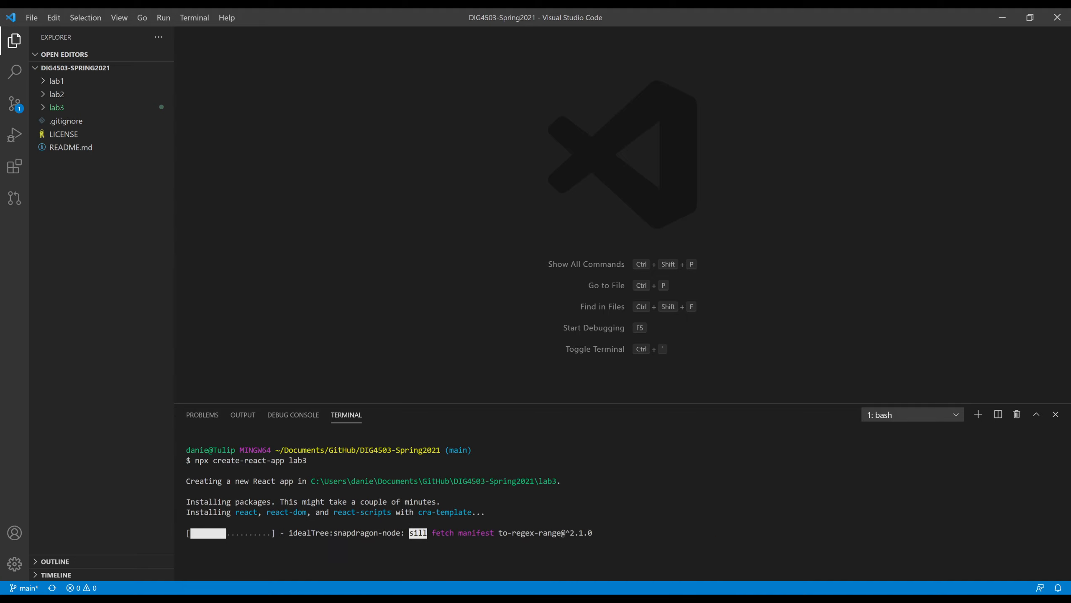
mouse_move(1017, 414)
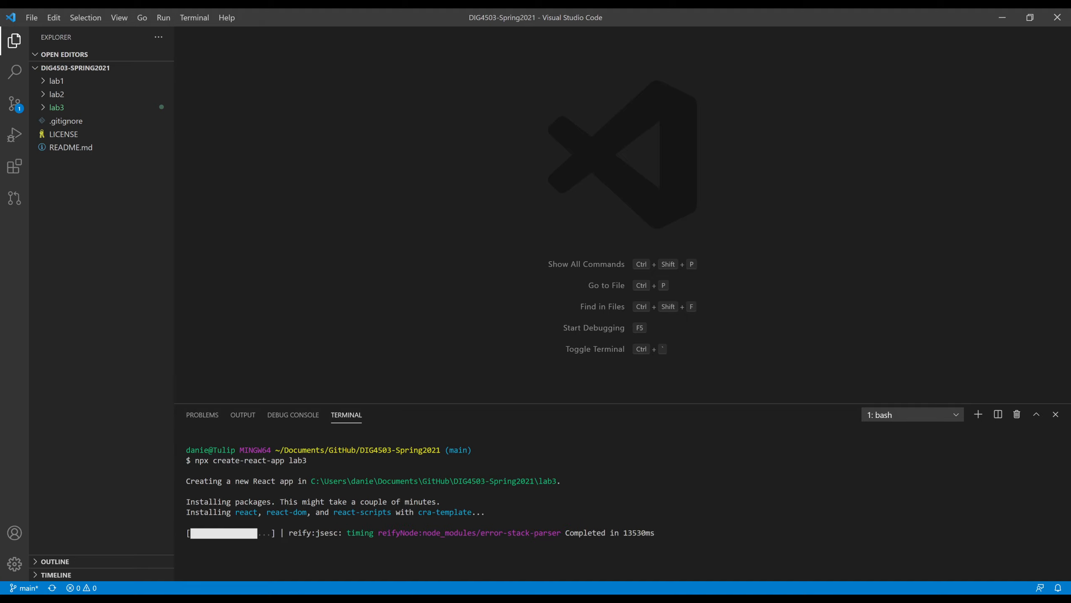
mouse_move(1017, 414)
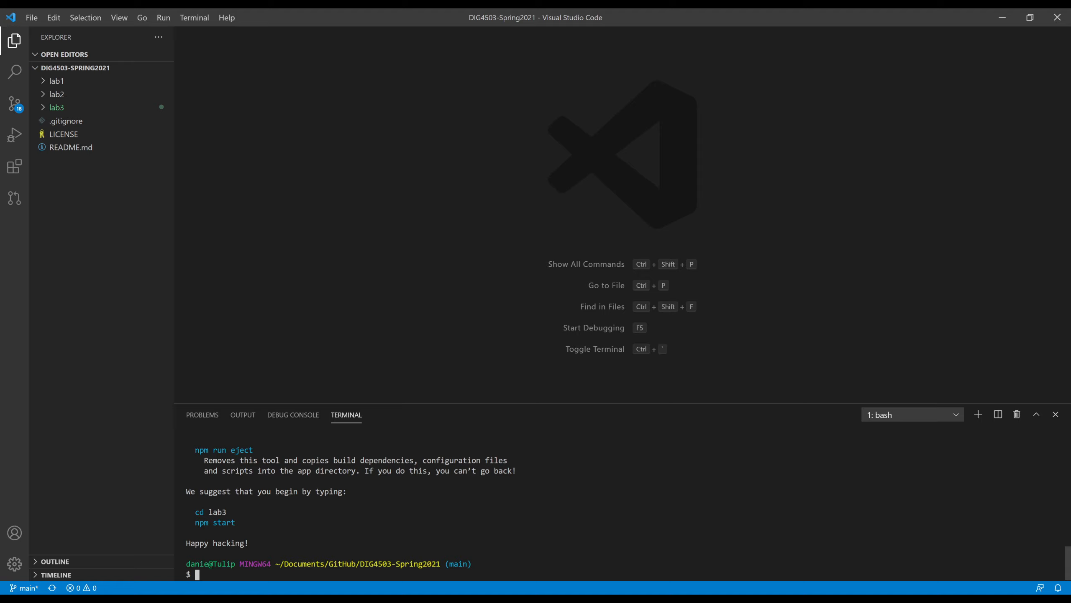
mouse_move(61, 120)
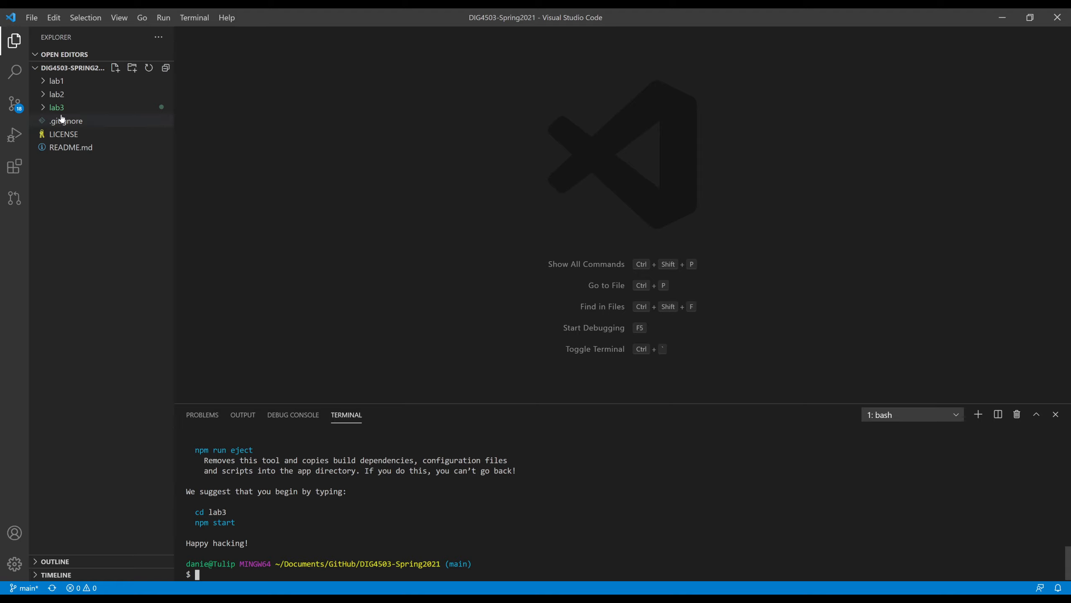
mouse_move(56, 107)
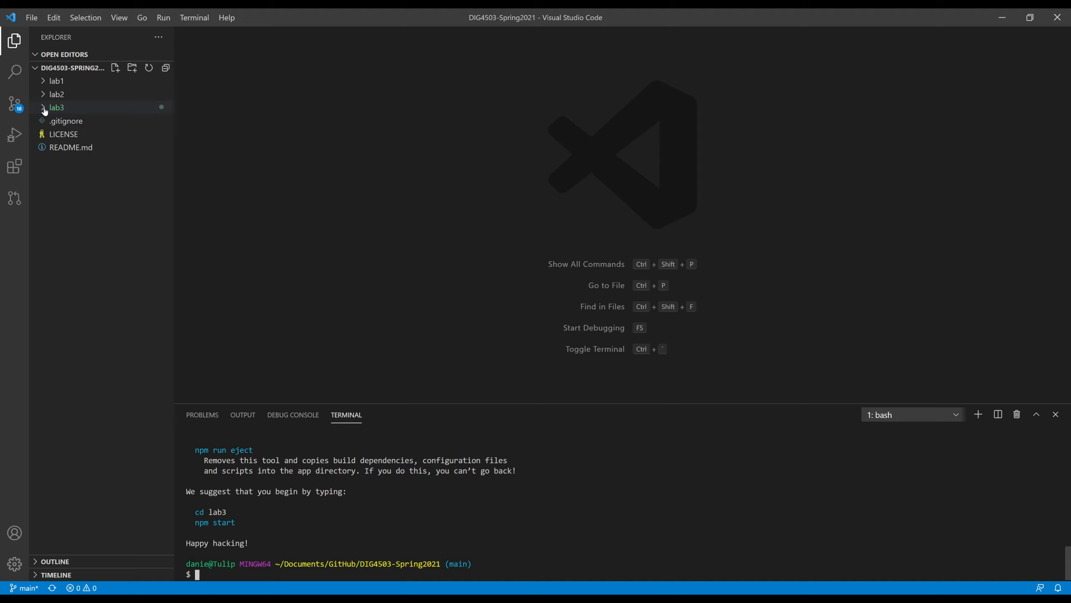
Expand the lab3 folder in the Explorer to show node_modules, public, src and package.json
click(56, 107)
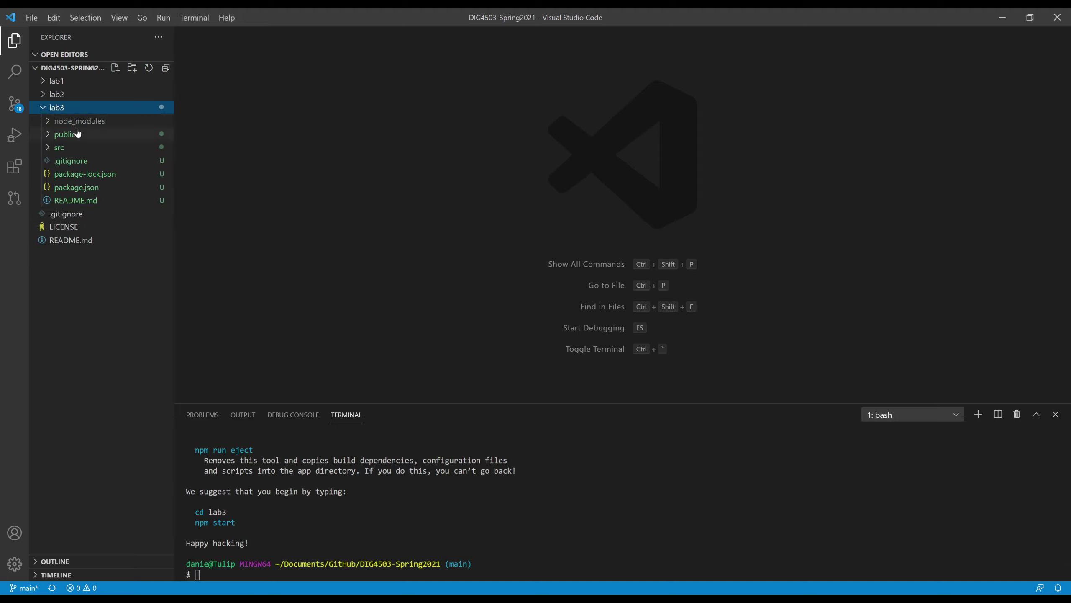
mouse_move(76, 187)
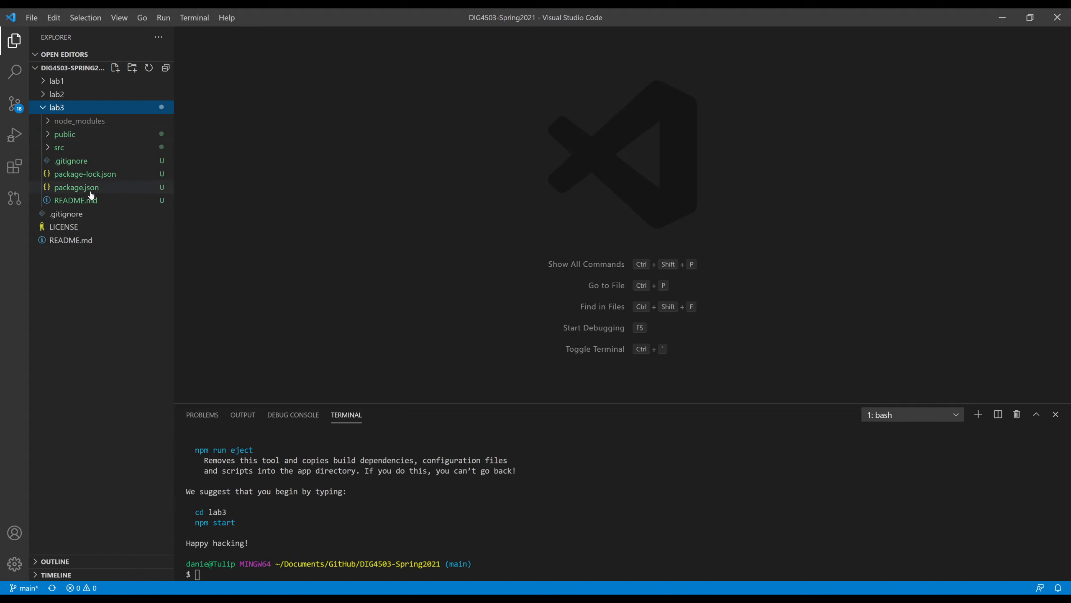
mouse_move(116, 255)
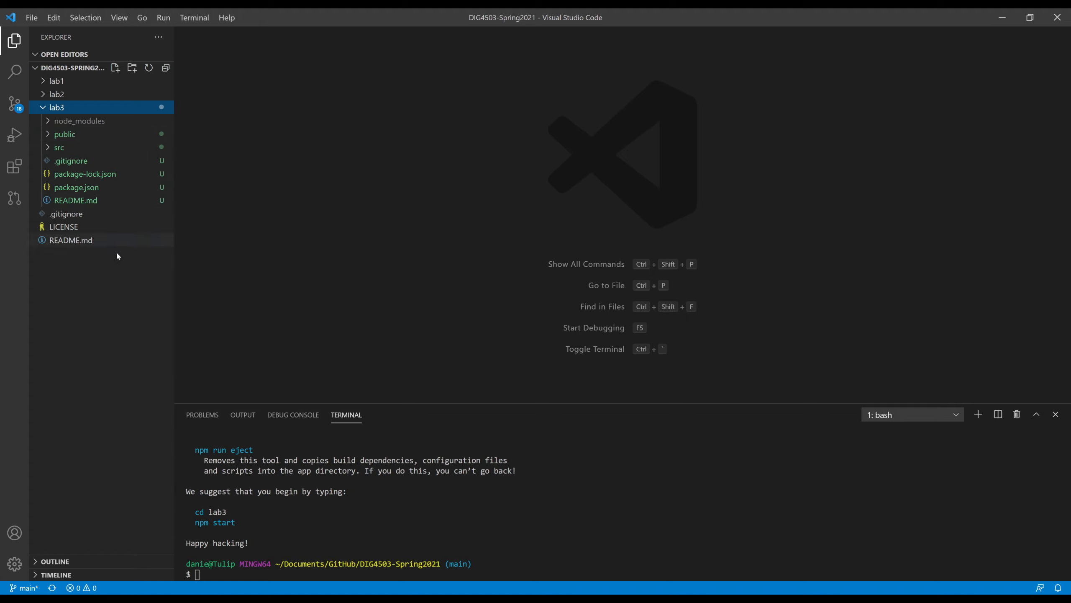
mouse_move(124, 344)
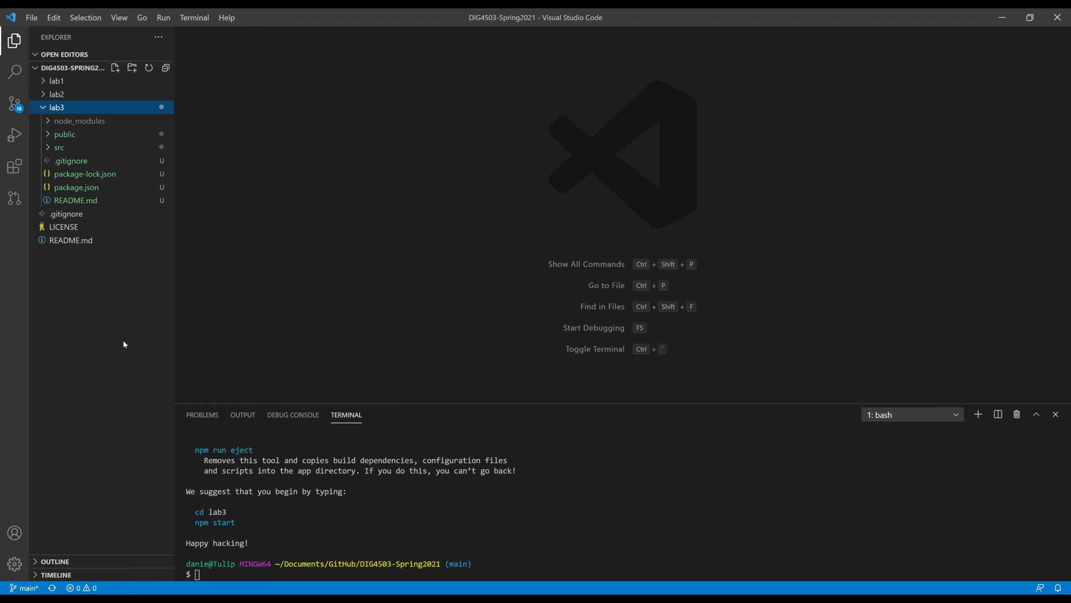
mouse_move(167, 170)
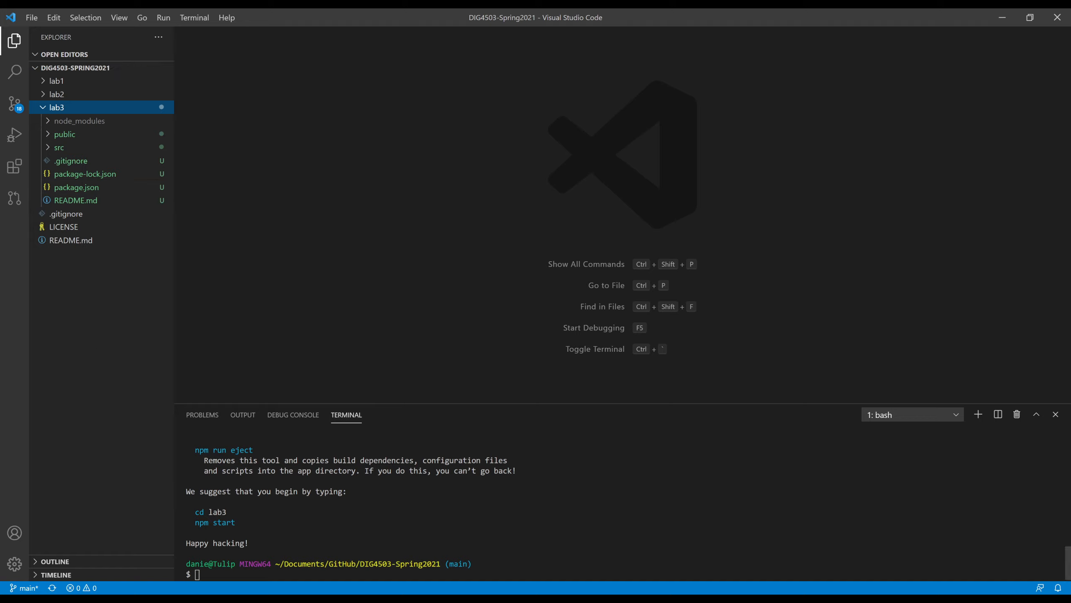
Change the terminal directory into lab3 with cd lab3
text(cd)
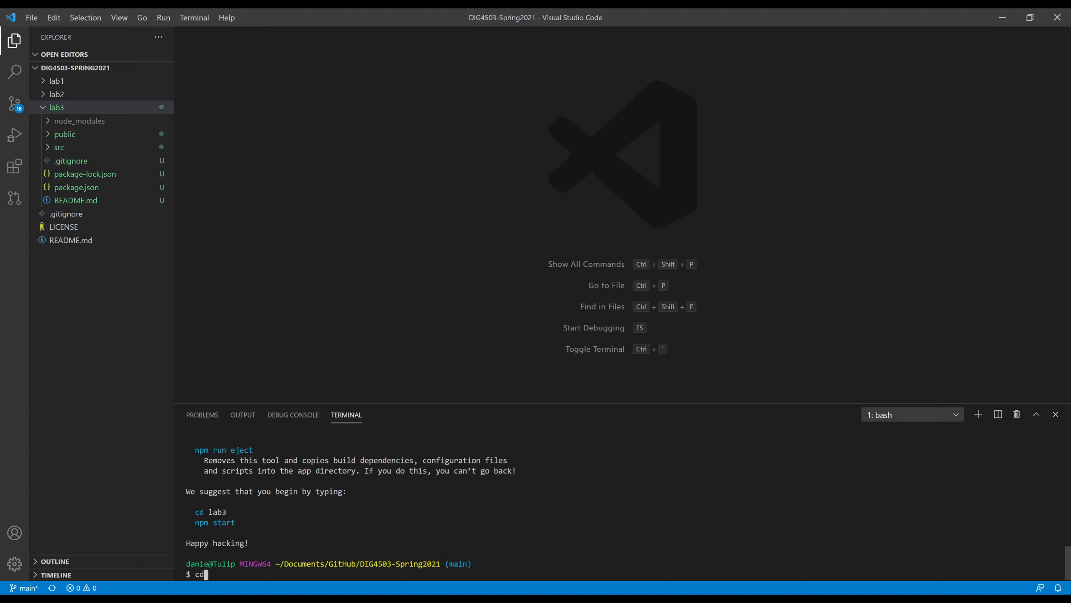
text(lab3)
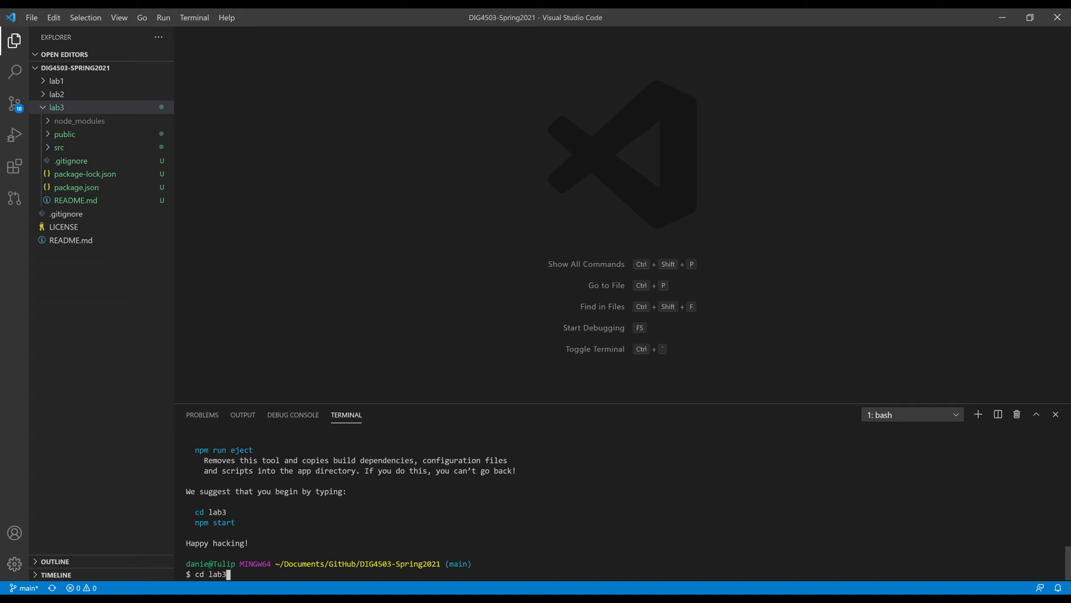
key(Return)
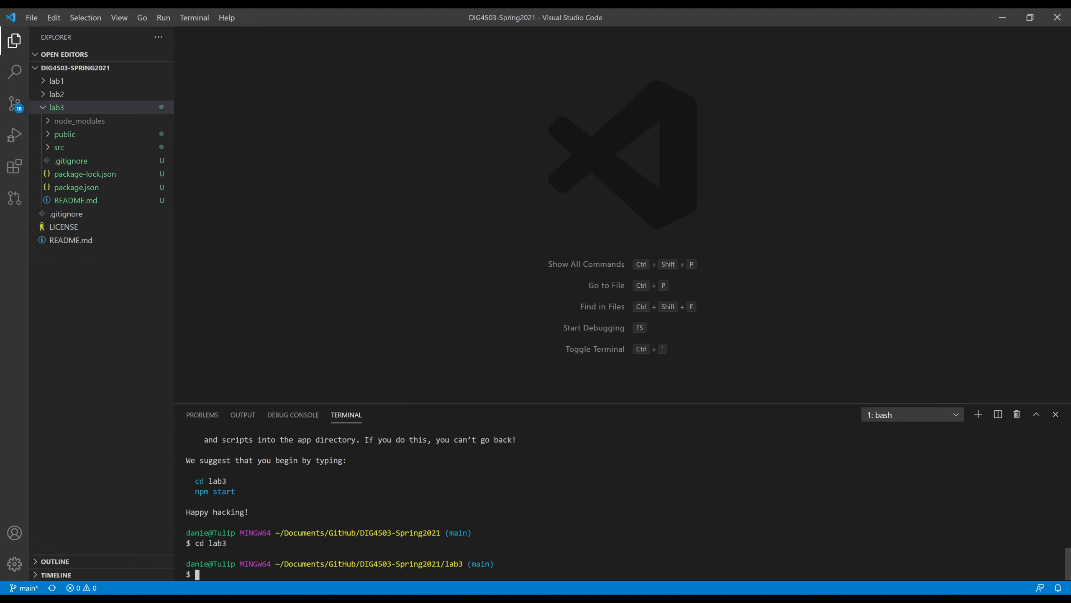
mouse_move(135, 151)
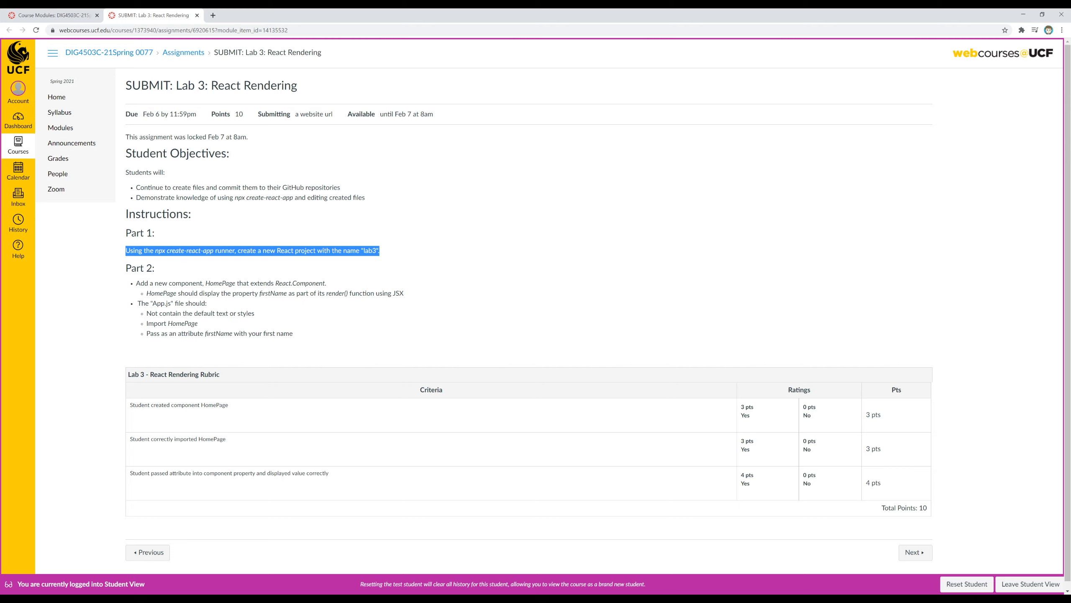
mouse_move(207, 249)
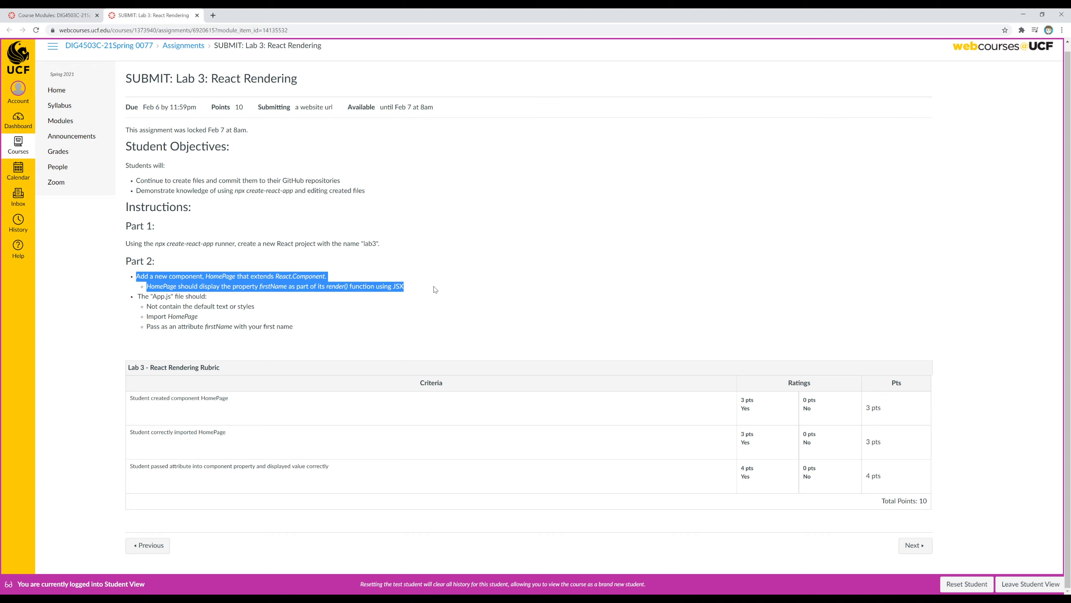
mouse_move(296, 297)
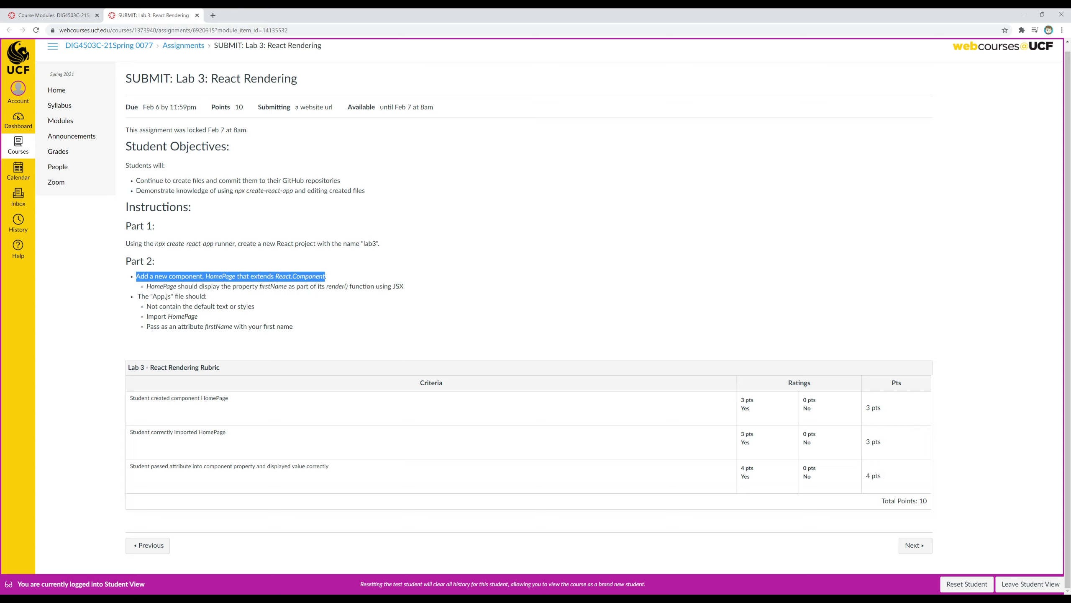
mouse_move(379, 506)
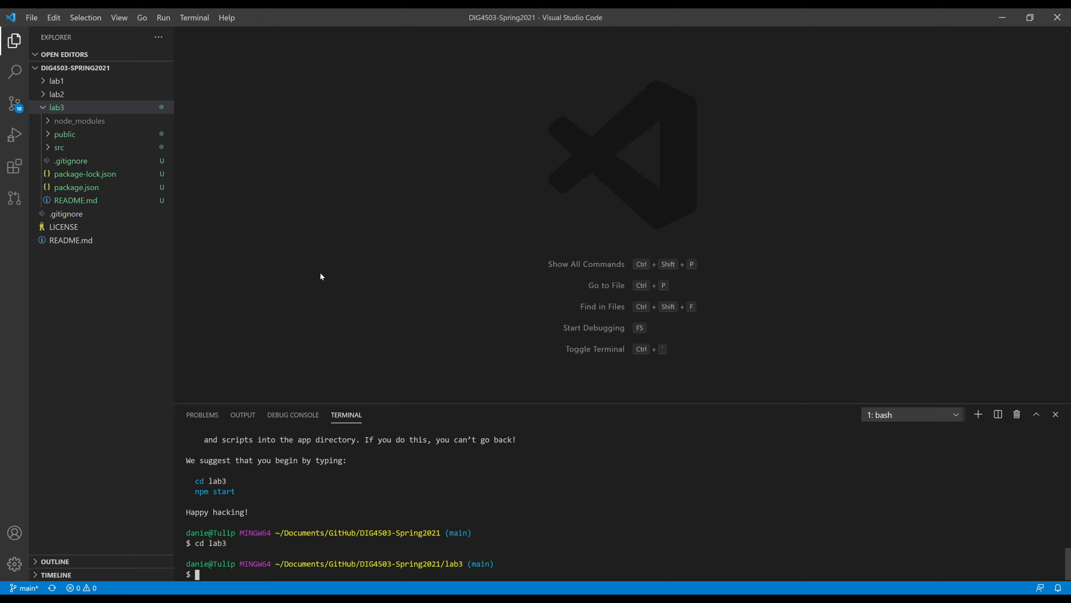
mouse_move(42, 152)
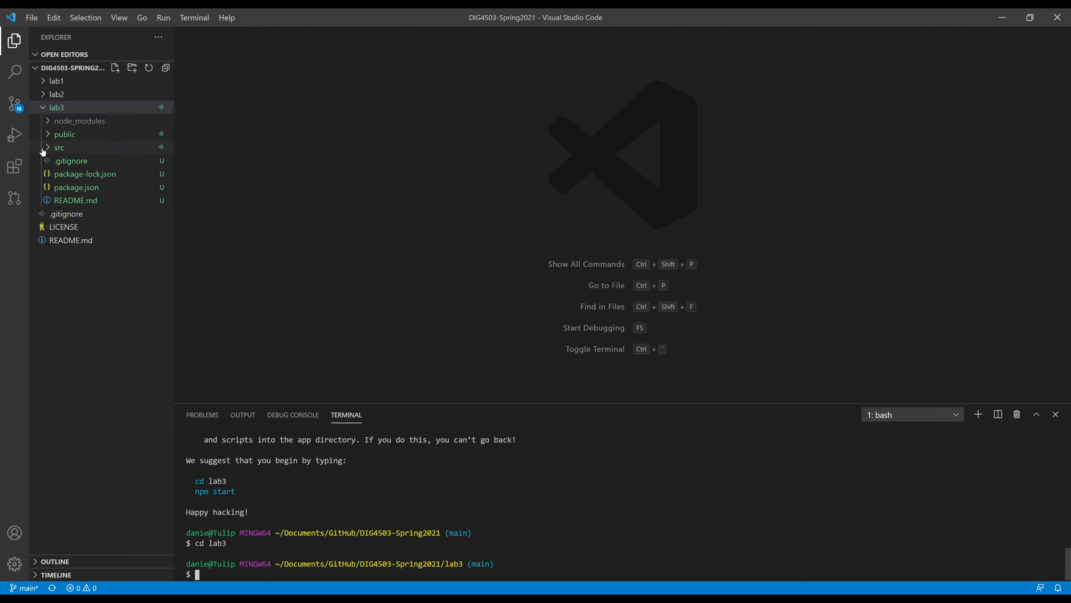
mouse_move(59, 148)
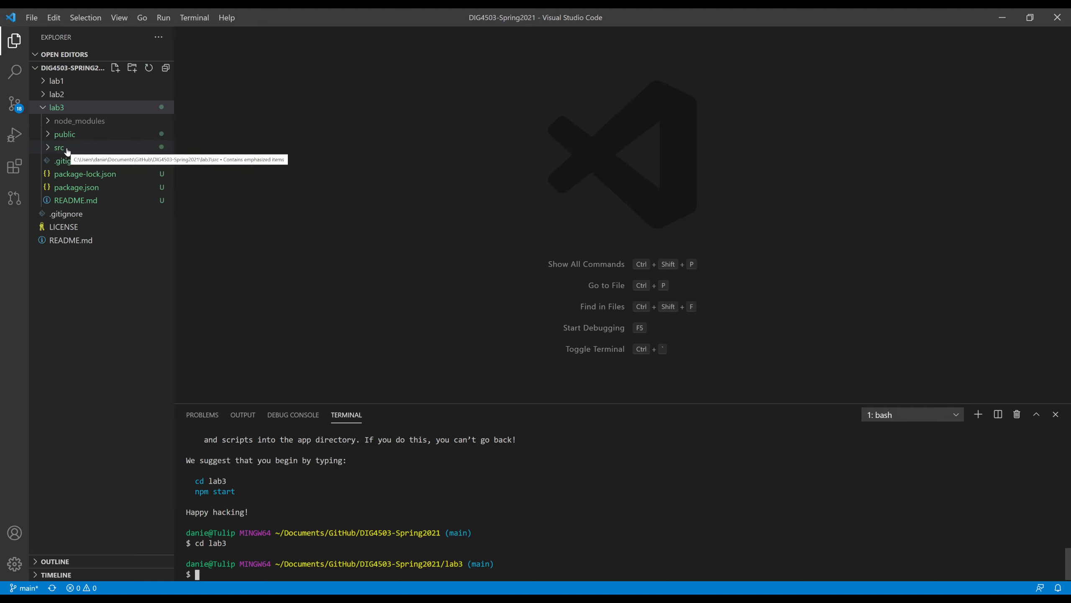
mouse_move(94, 279)
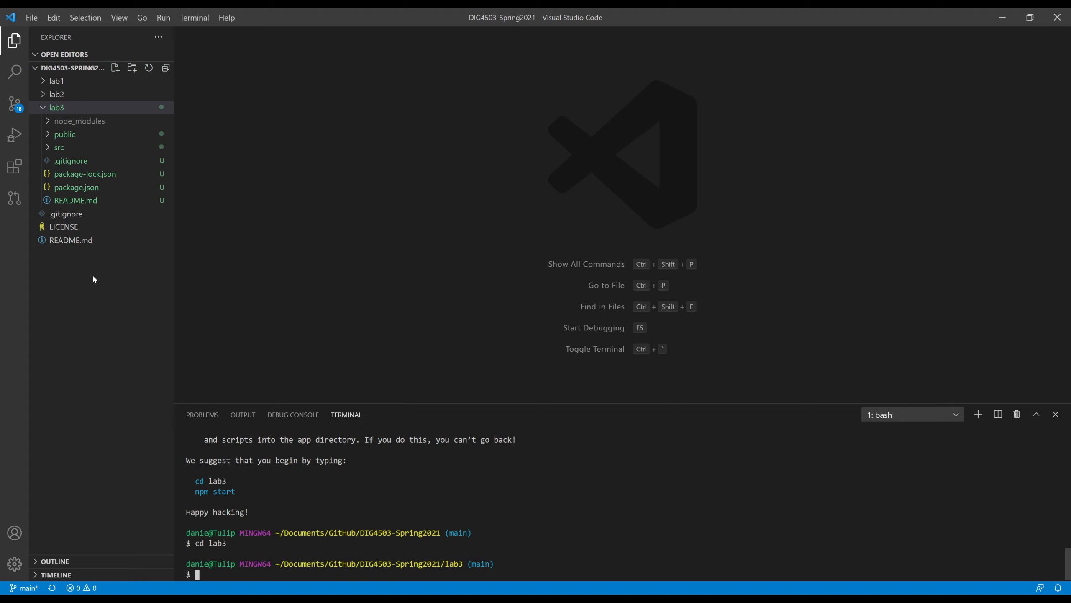
mouse_move(243, 139)
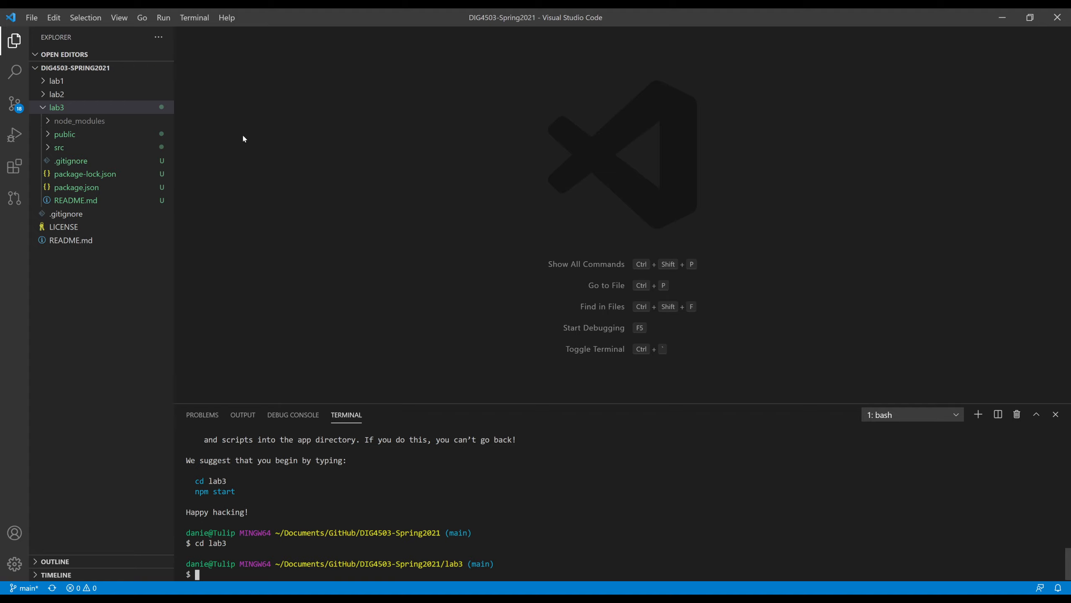
Create a new components folder inside lab3's src directory
click(58, 148)
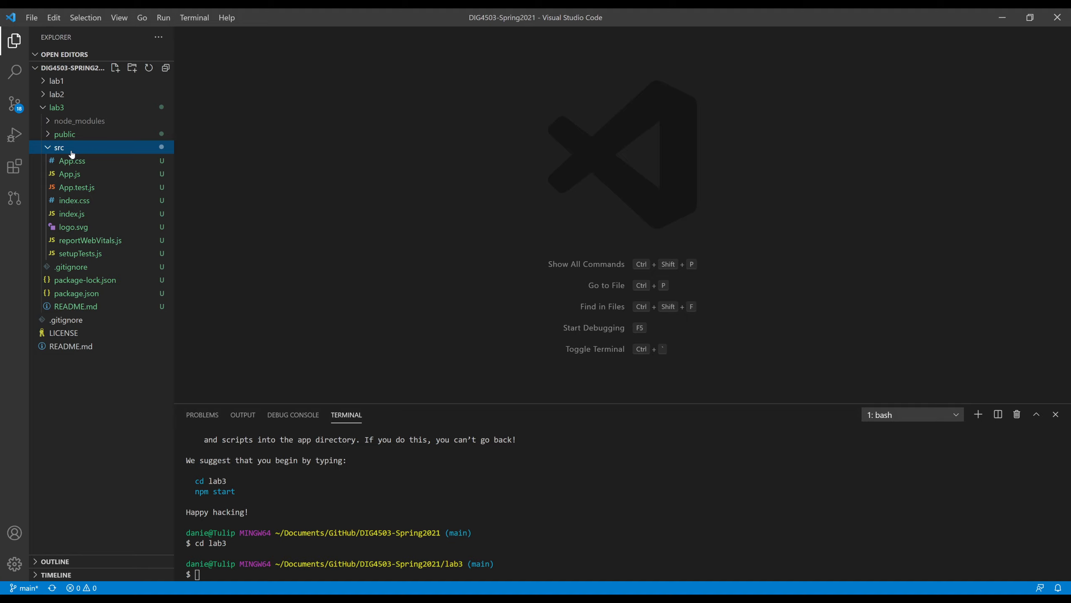
mouse_move(133, 69)
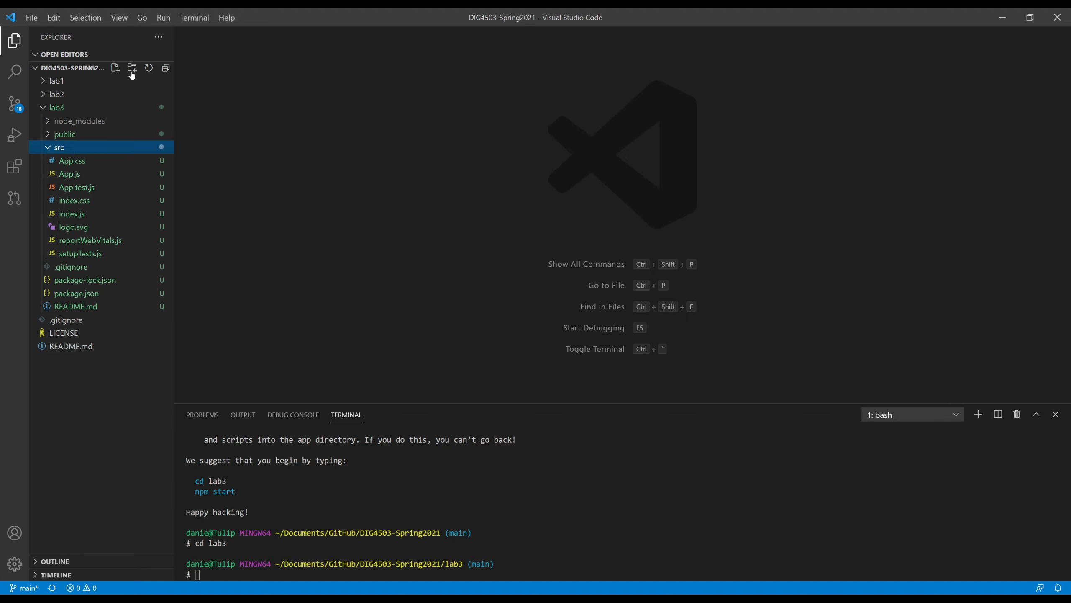
click(132, 68)
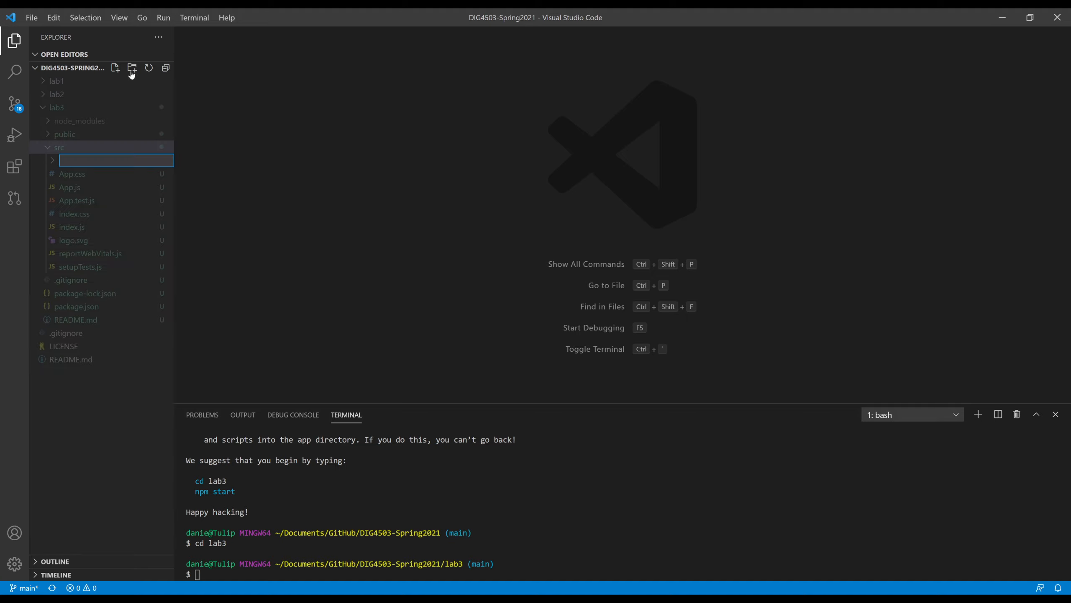
text(components)
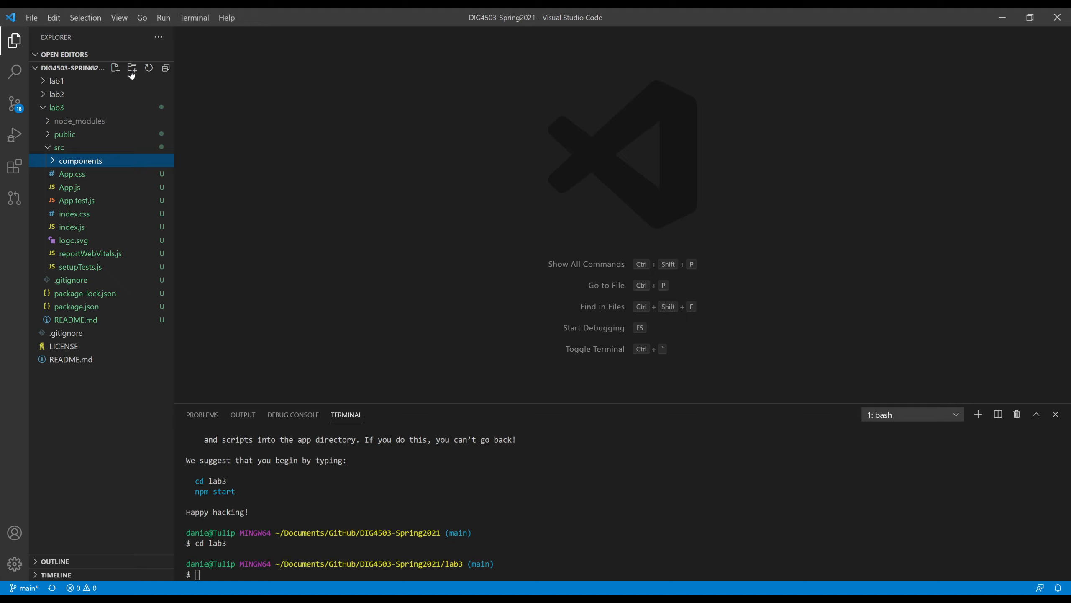
mouse_move(106, 168)
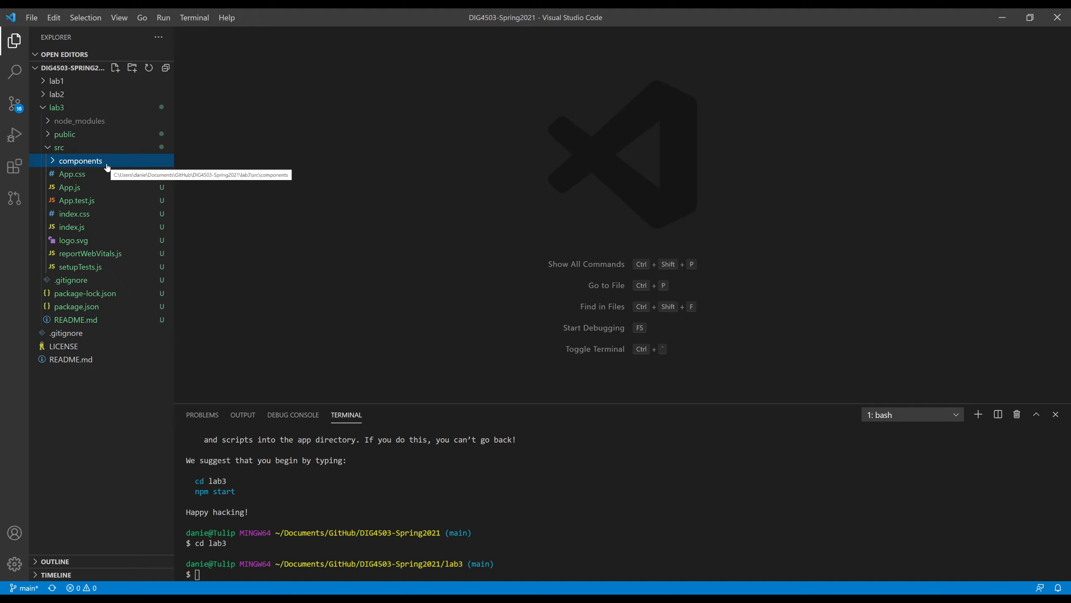
mouse_move(87, 164)
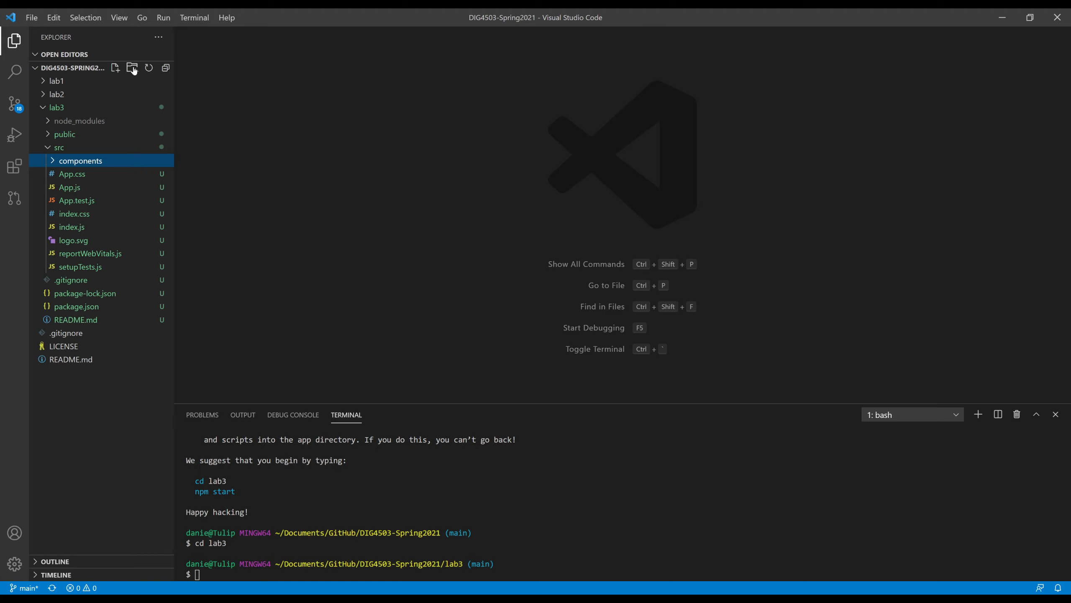
Create a HomePage subfolder inside the components folder
click(116, 68)
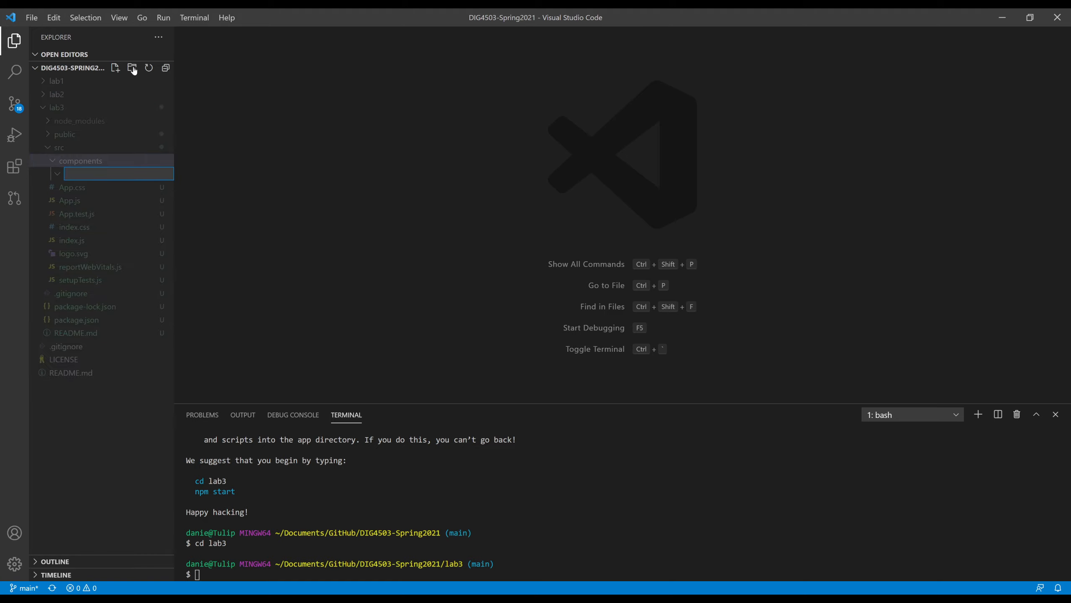
text(HomePage)
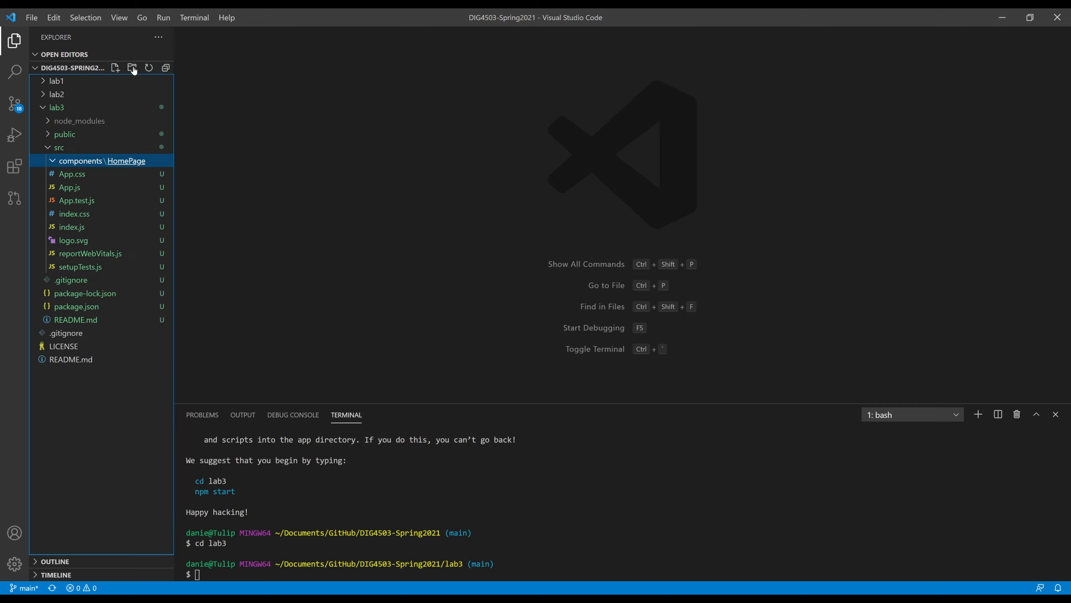
mouse_move(375, 329)
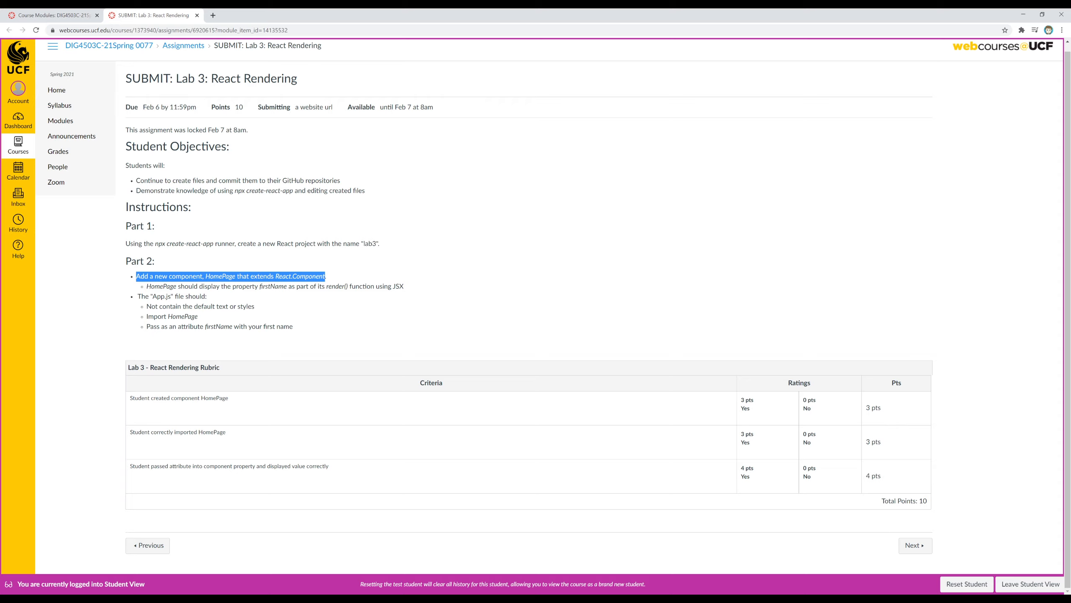
mouse_move(325, 254)
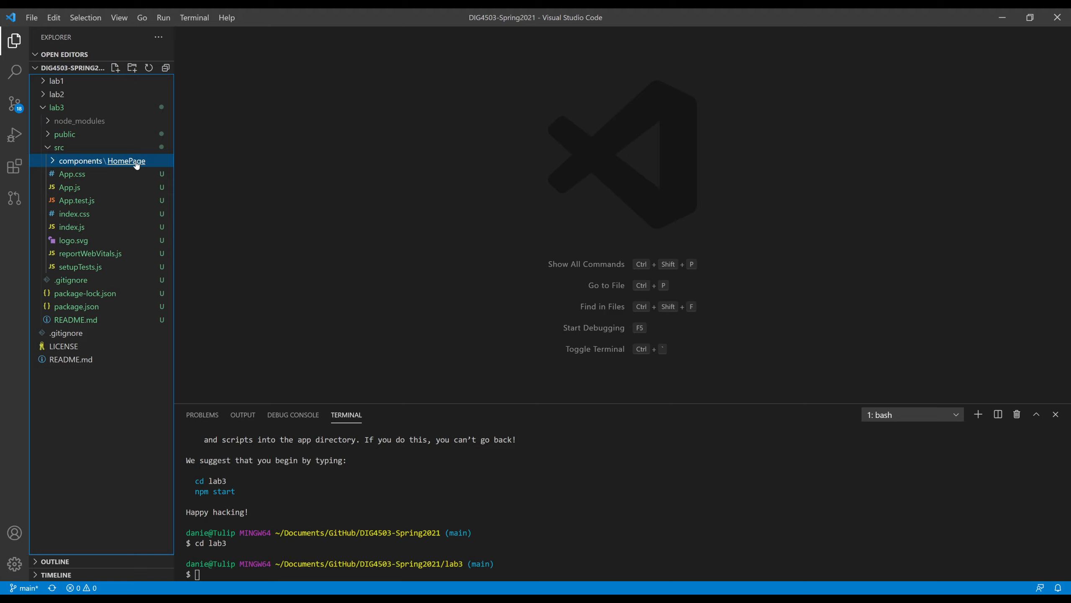
Create index.js inside components/HomePage and begin its first import line
click(115, 67)
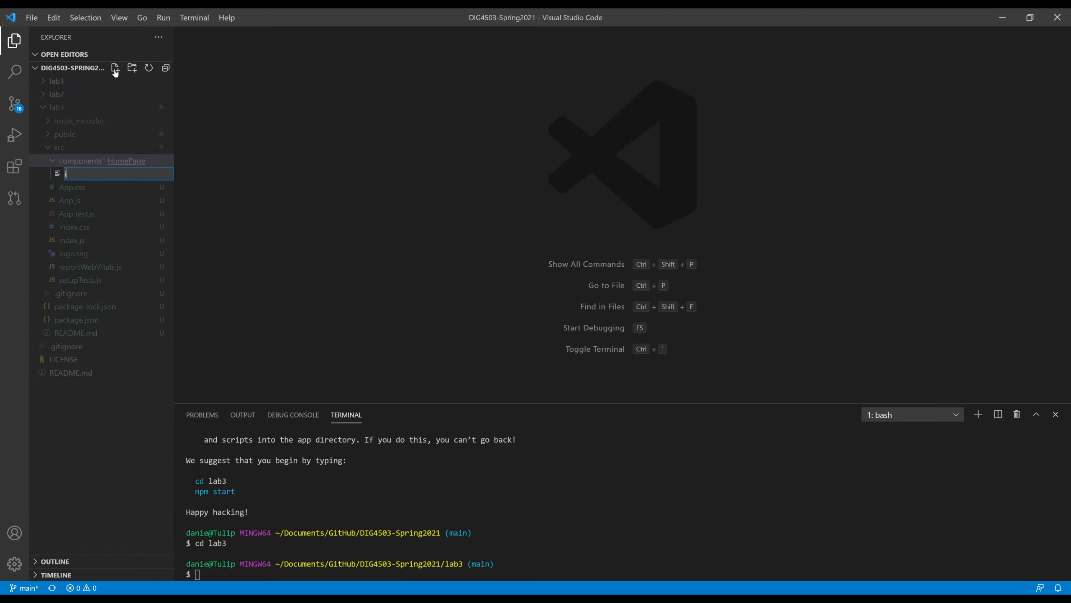
text(ind)
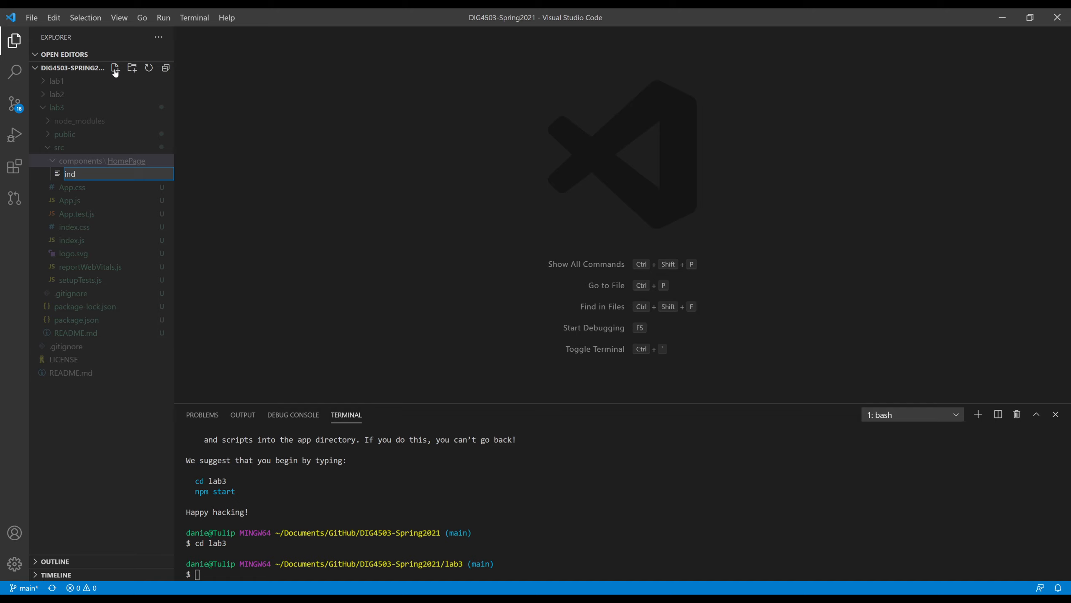
text(index.js)
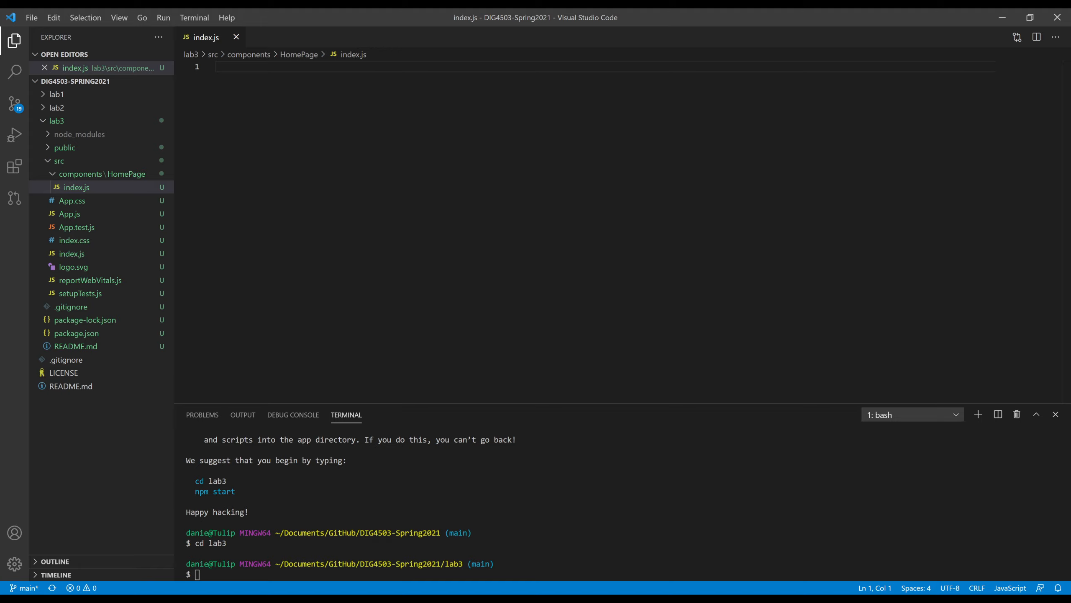
text(import)
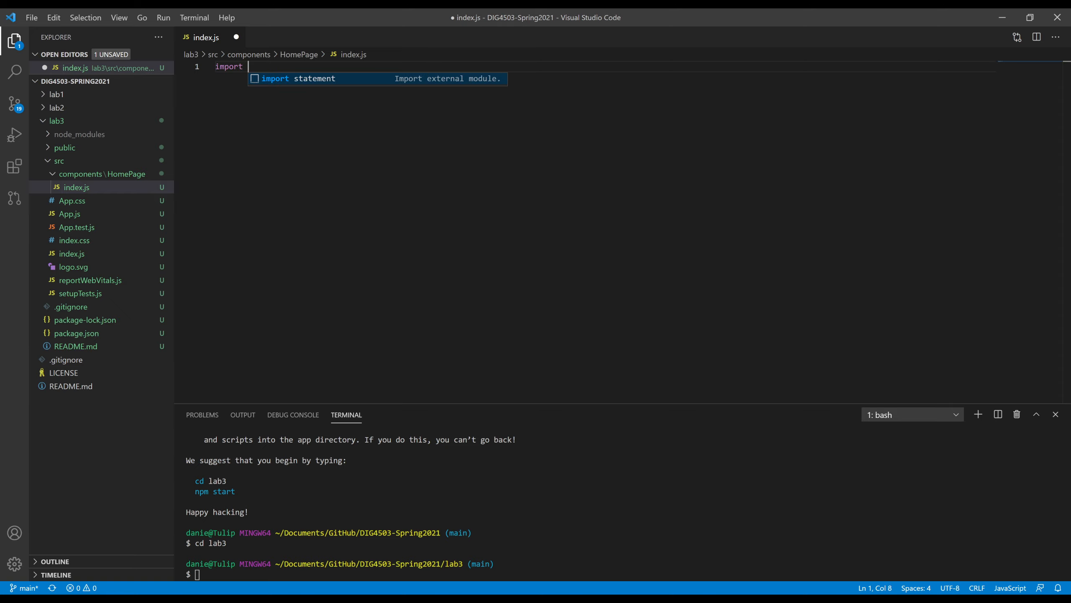
Import React from 'react' and declare an empty HomePage class extending React.Component
text(React from)
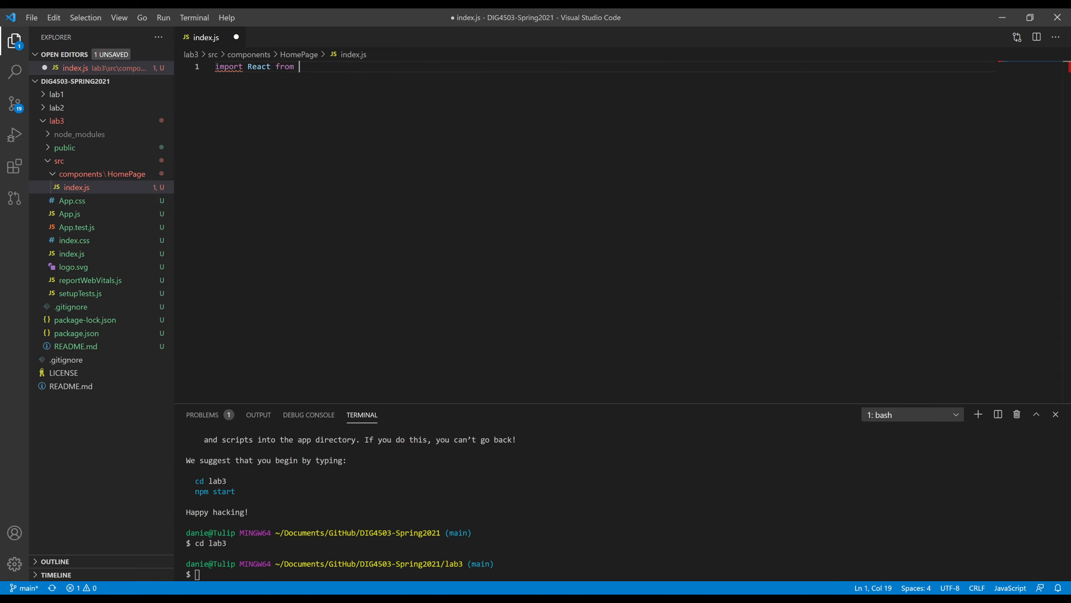
text('react';)
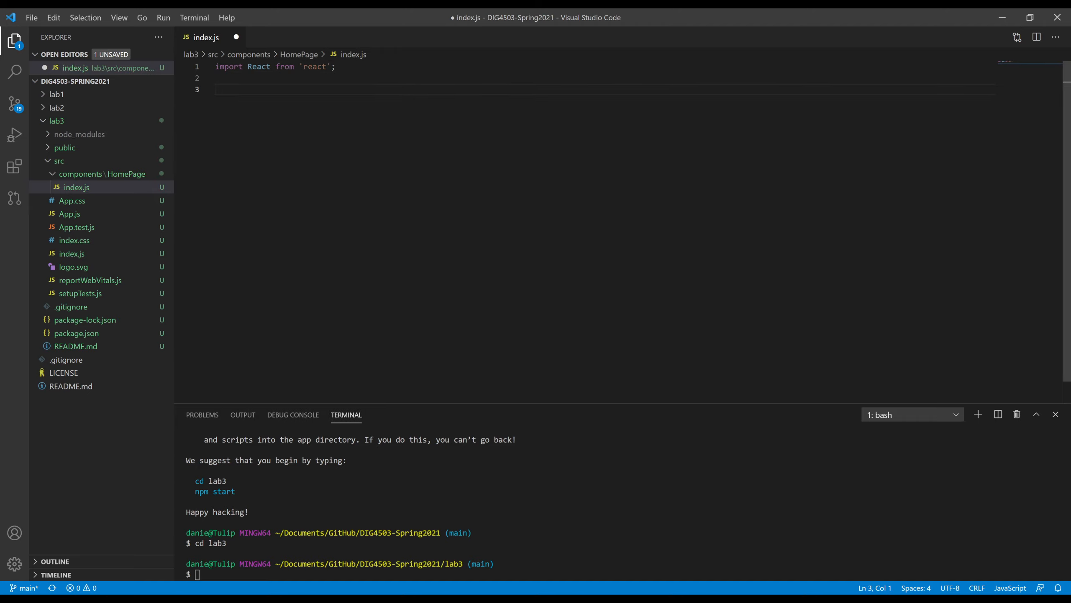
text(class HomePage extends Reac)
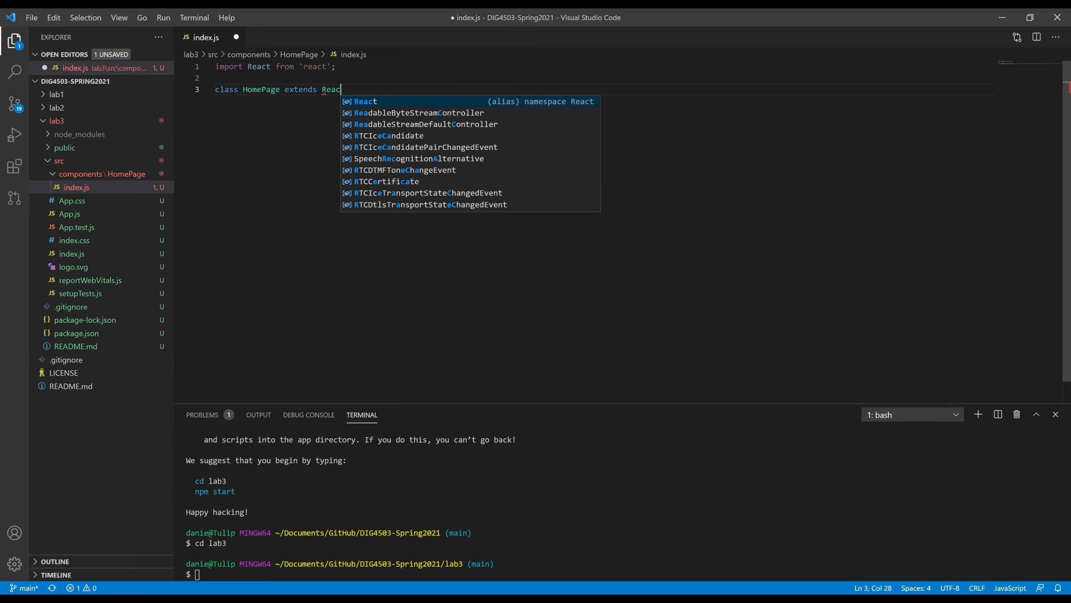
text(.Component {)
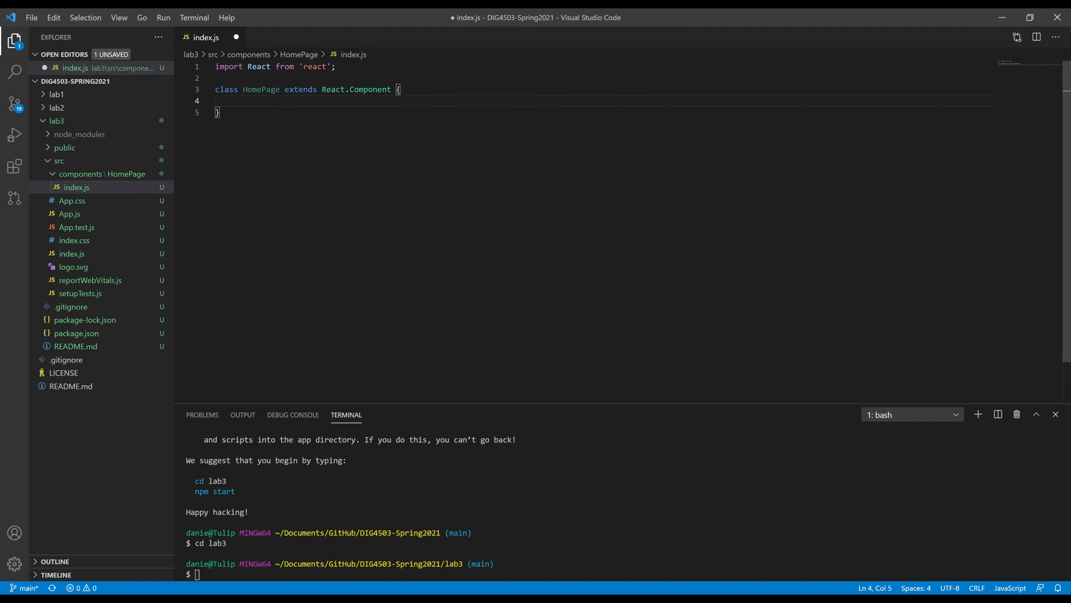
Add 'export default HomePage;' below the class and return the cursor to its empty body
key(enter)
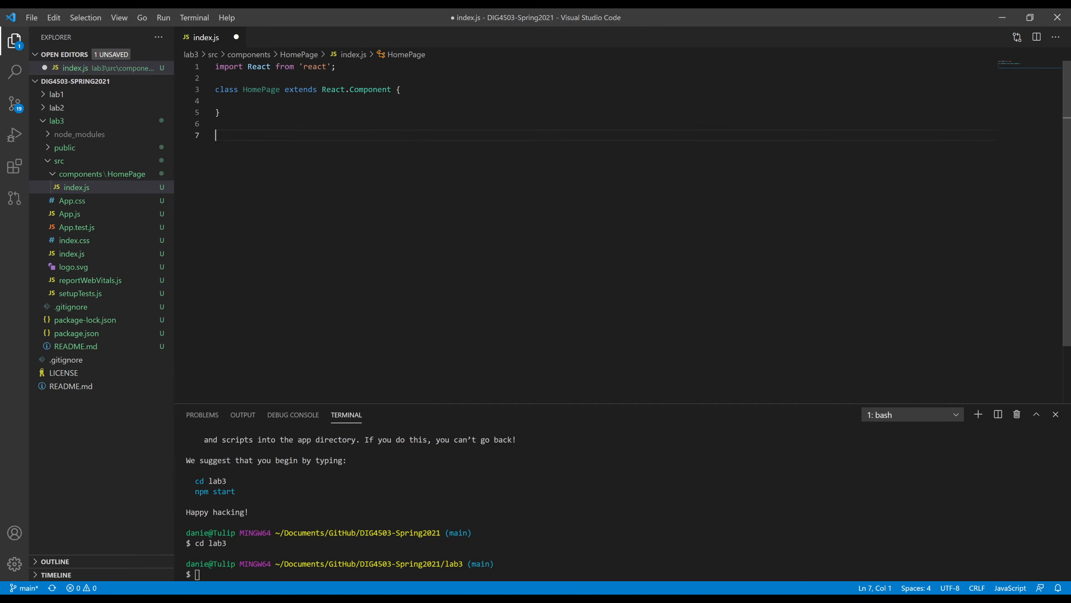
text(e)
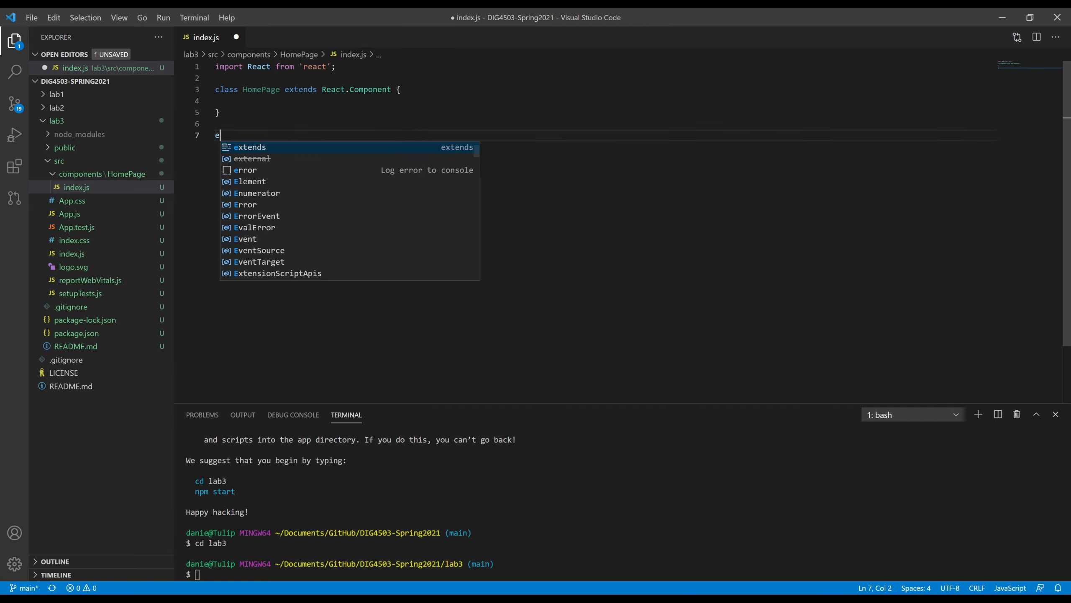
text(xport default)
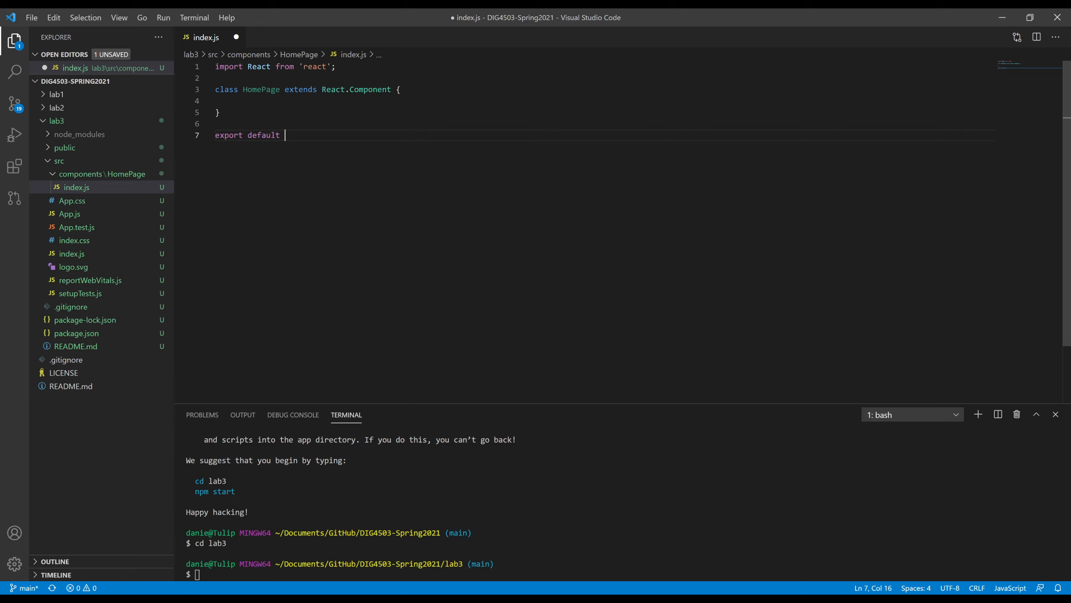
text(HomePage)
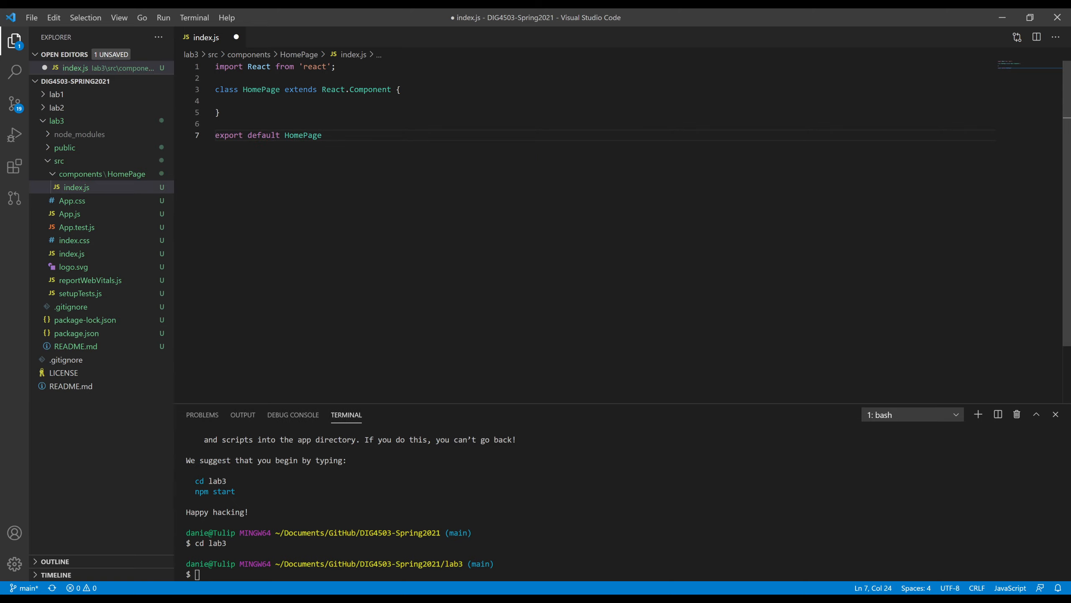
text(;)
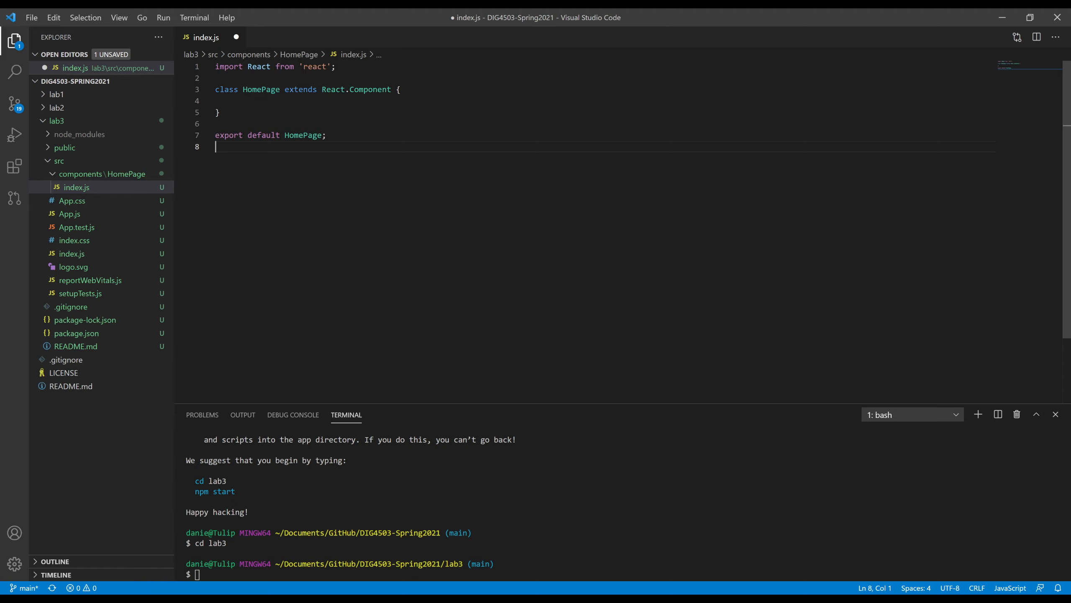
click(218, 101)
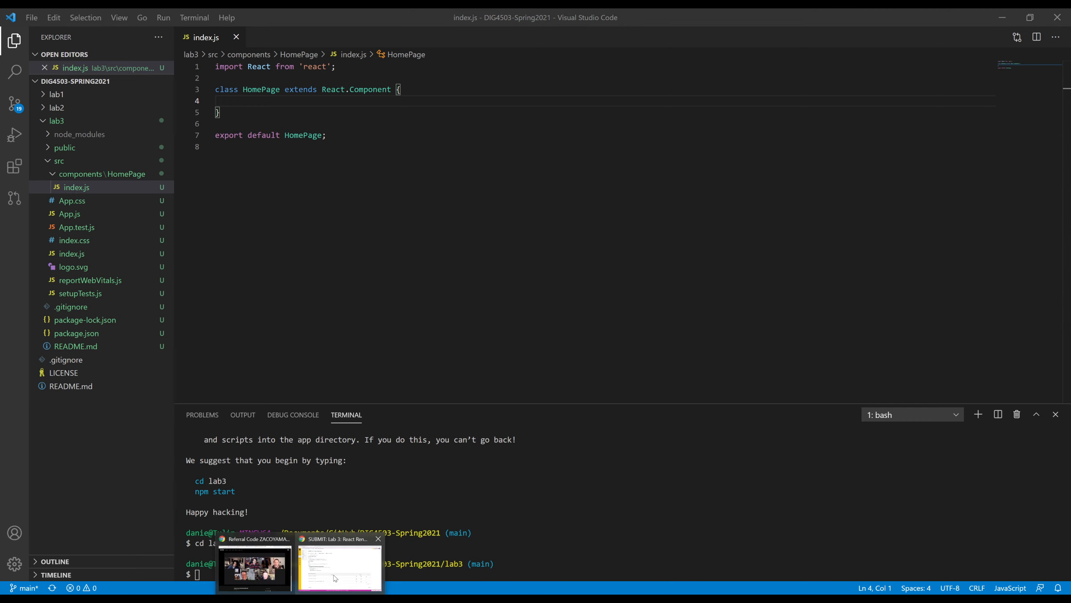
Switch back to the Canvas Lab 3 assignment to read the Part 2 firstName rendering instructions
click(338, 567)
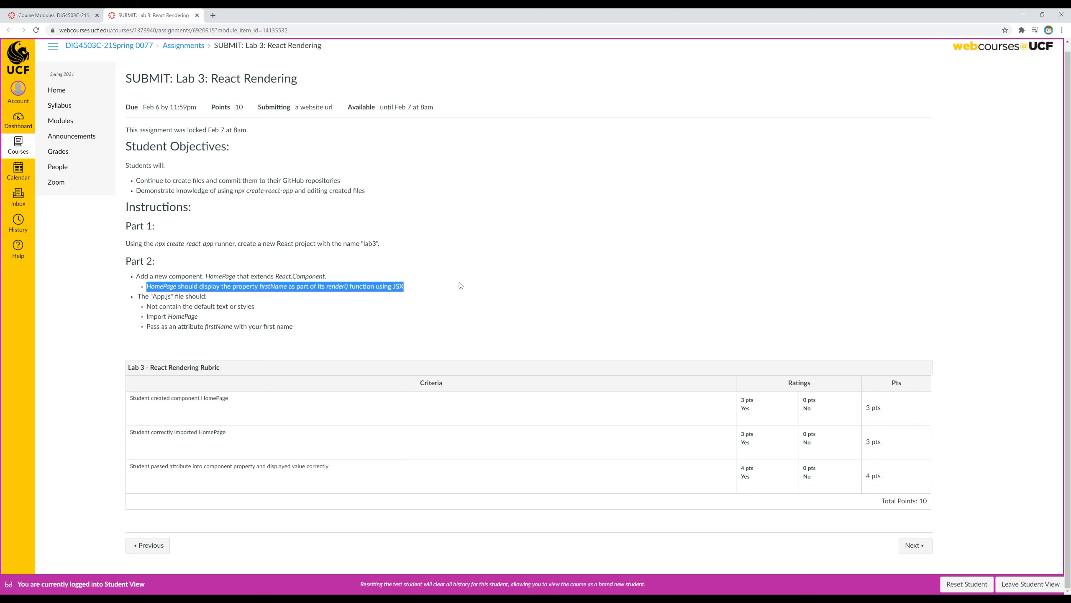
mouse_move(467, 266)
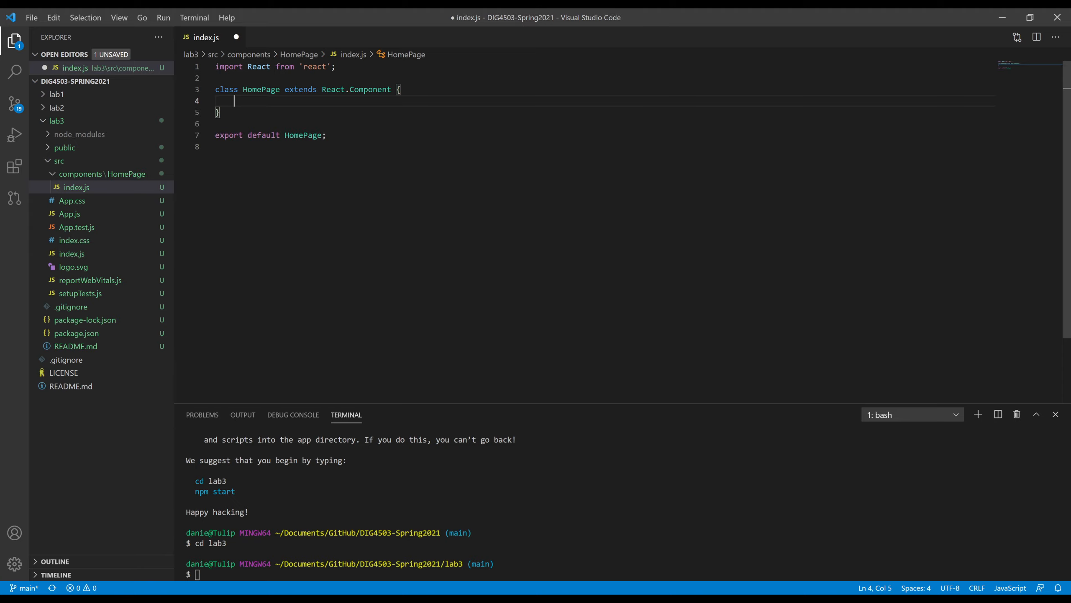
Write render() { return ( ); } in HomePage with the parentheses split across lines
text(render() {)
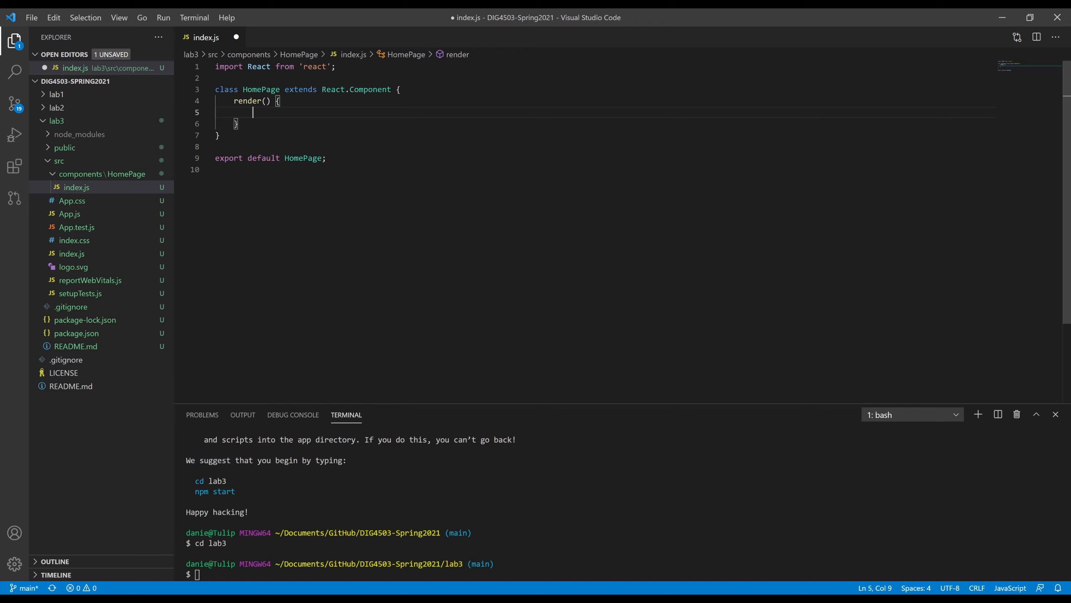
text(return)
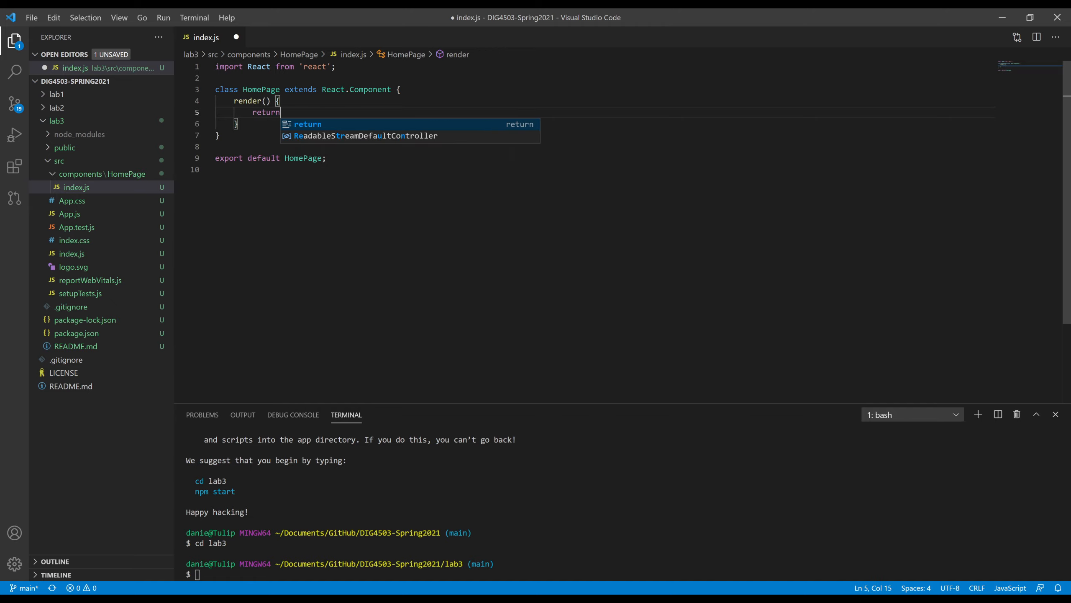
text(()
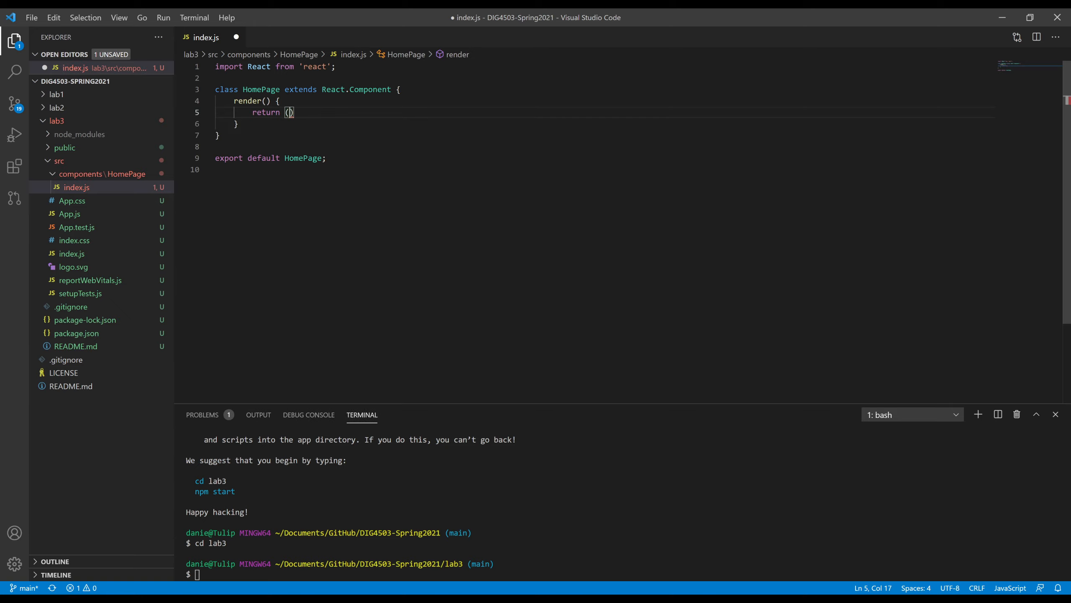
key(Enter)
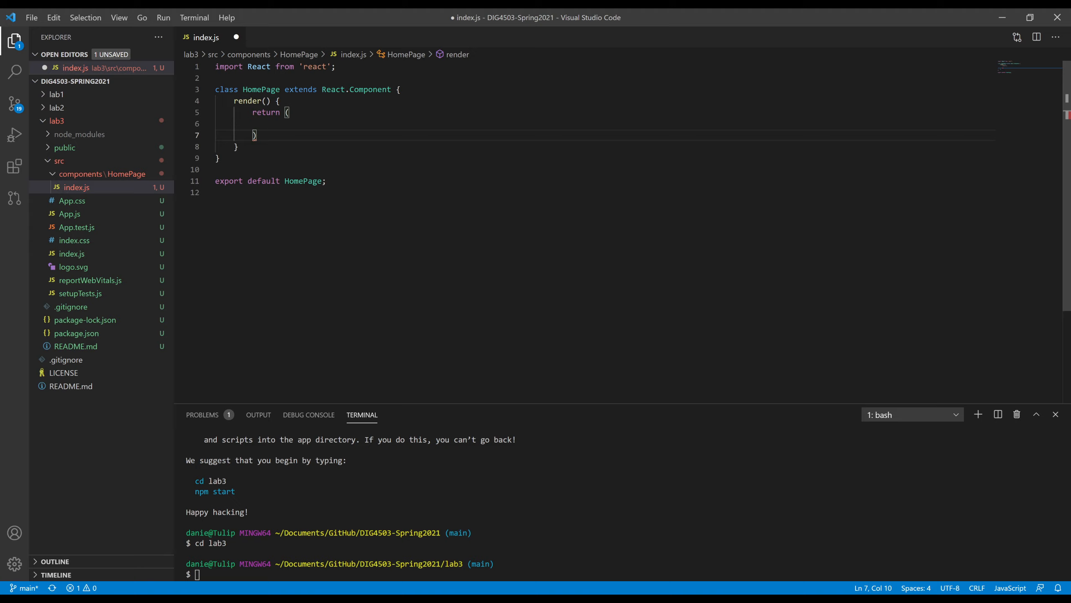
text(;)
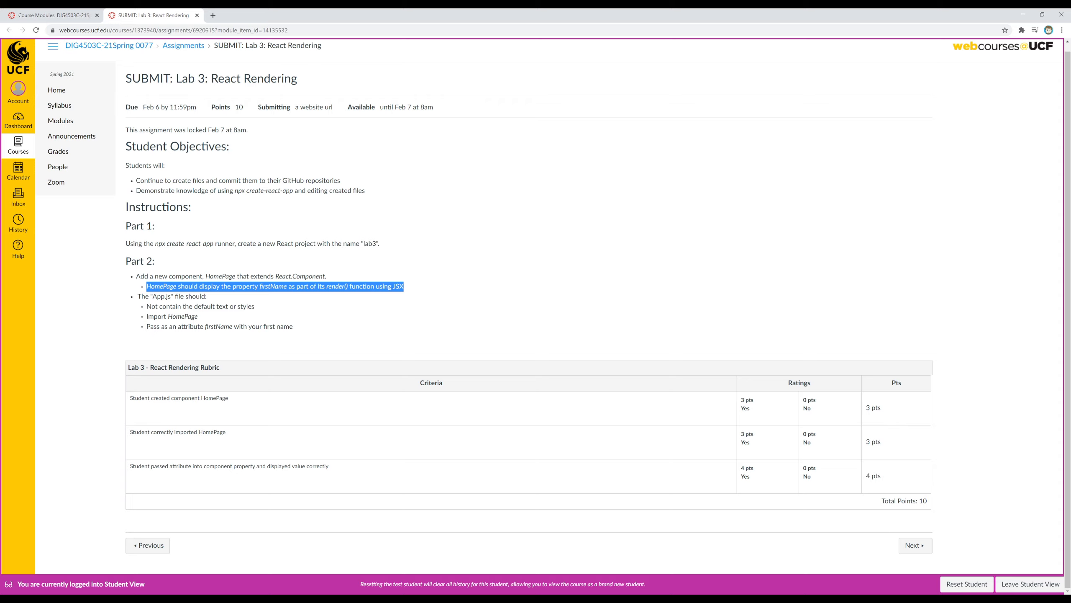
mouse_move(238, 276)
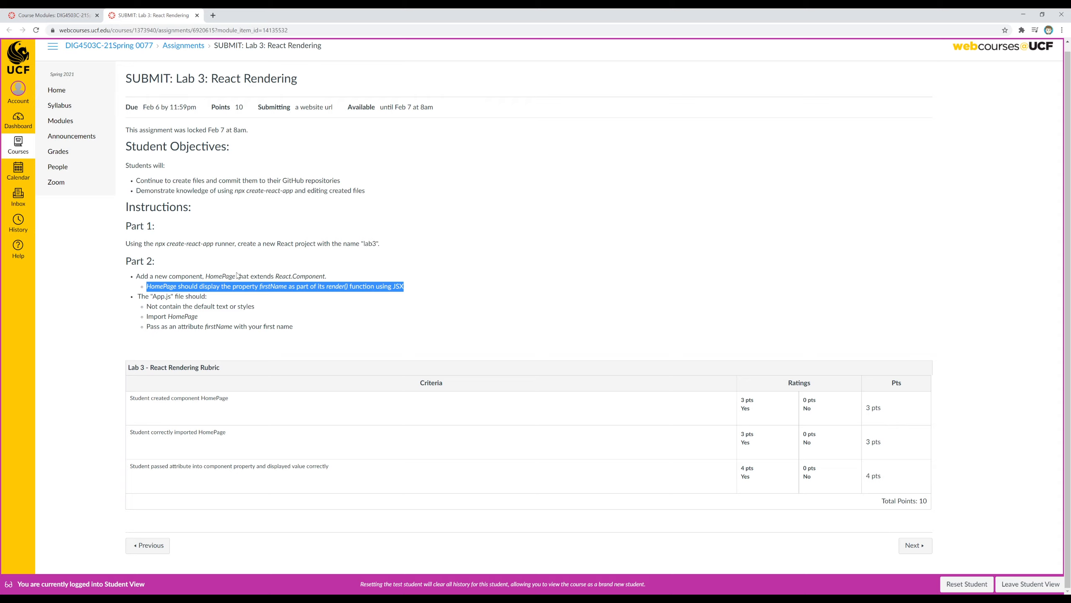
mouse_move(282, 294)
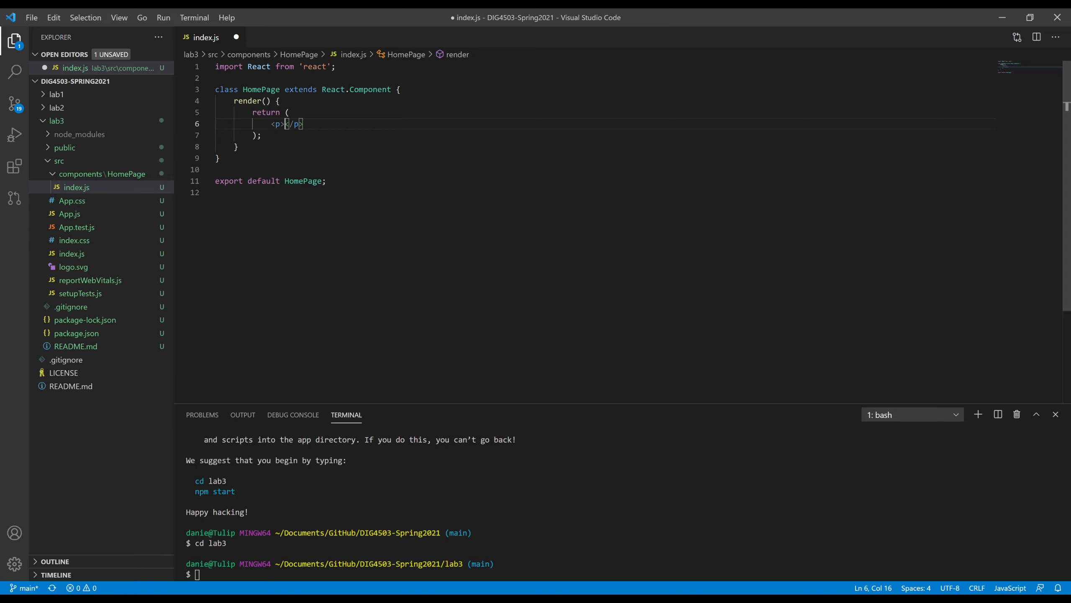
Put {this.props.firstName} inside the returned paragraph of HomePage's render
text({})
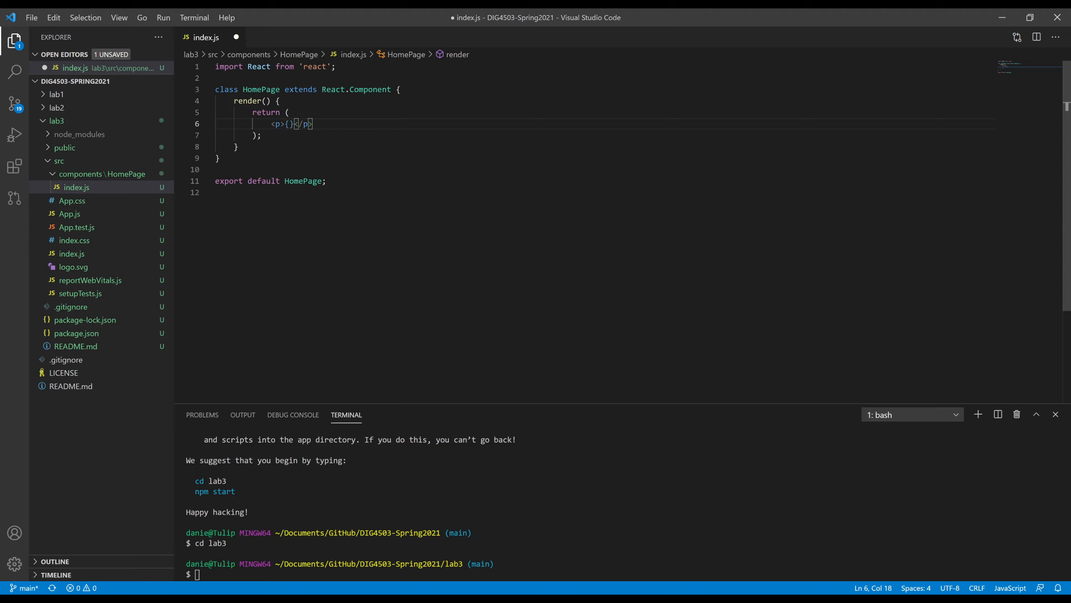
text(this.)
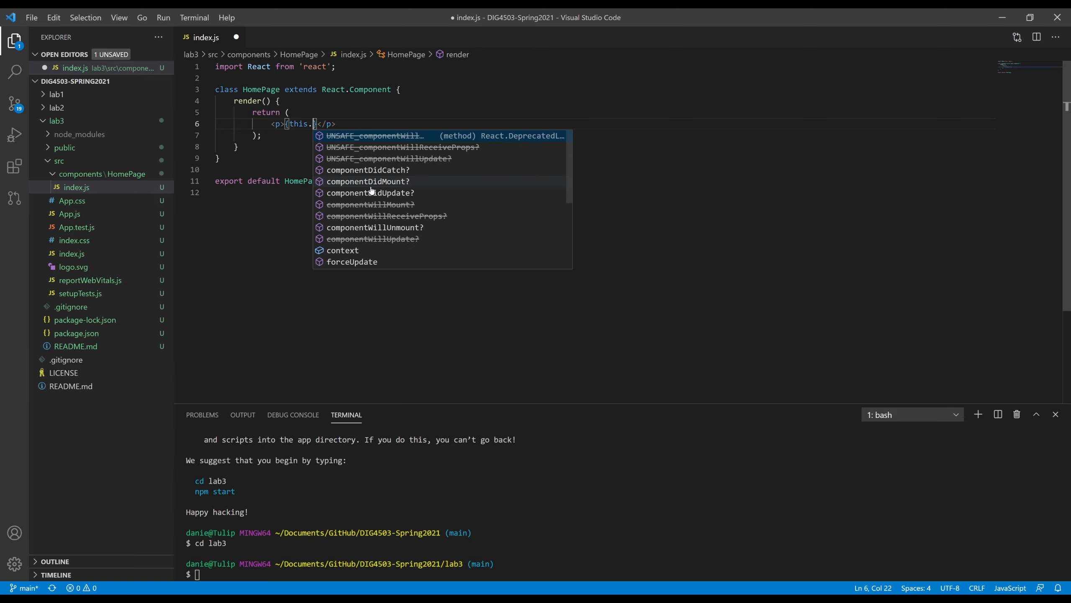
text(props.f)
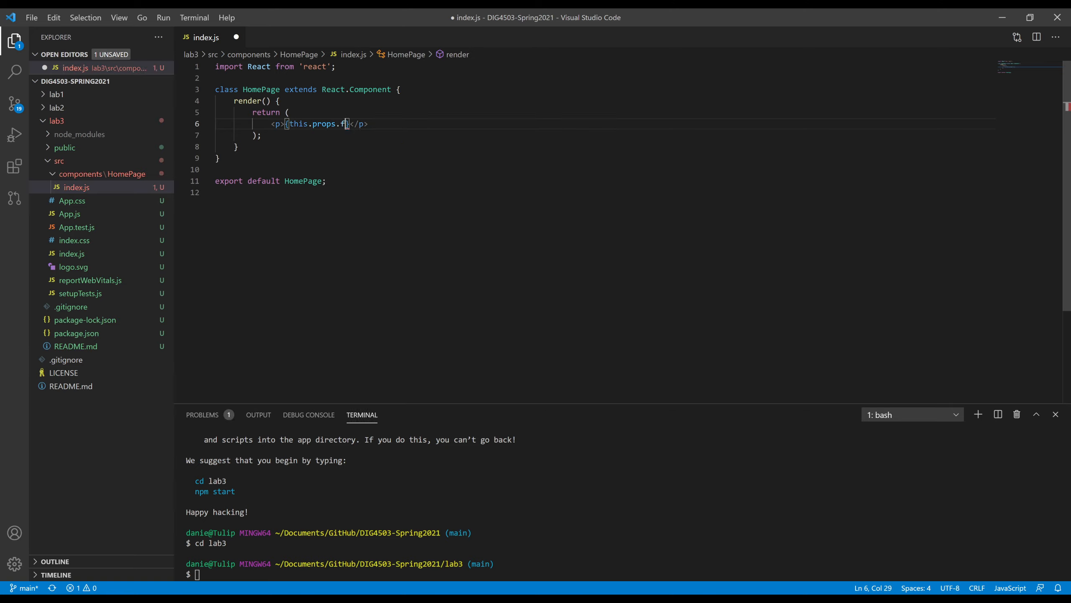
text(irstName)
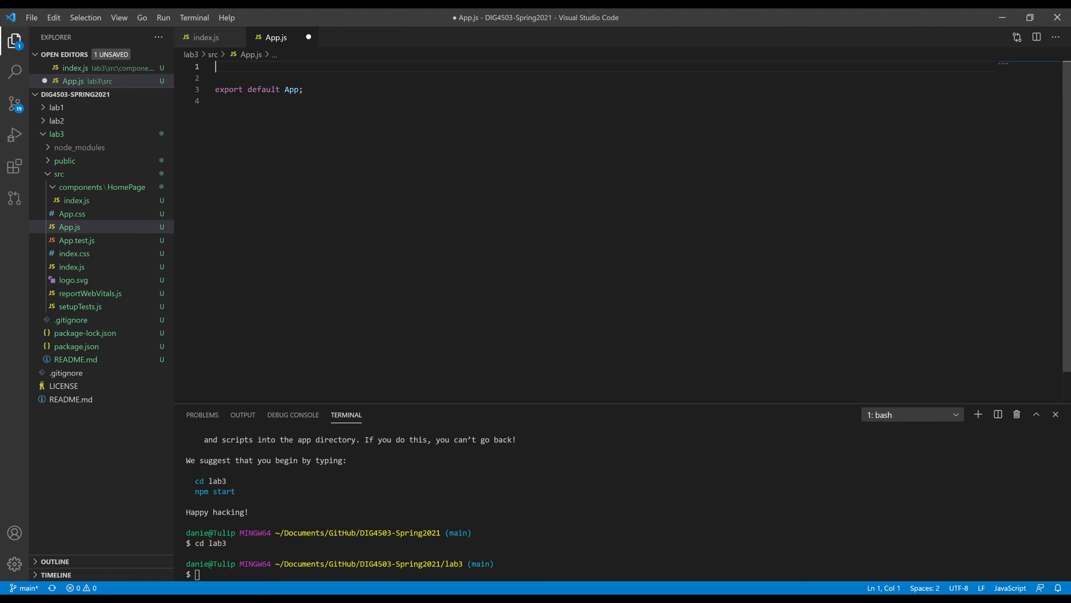
mouse_move(76, 200)
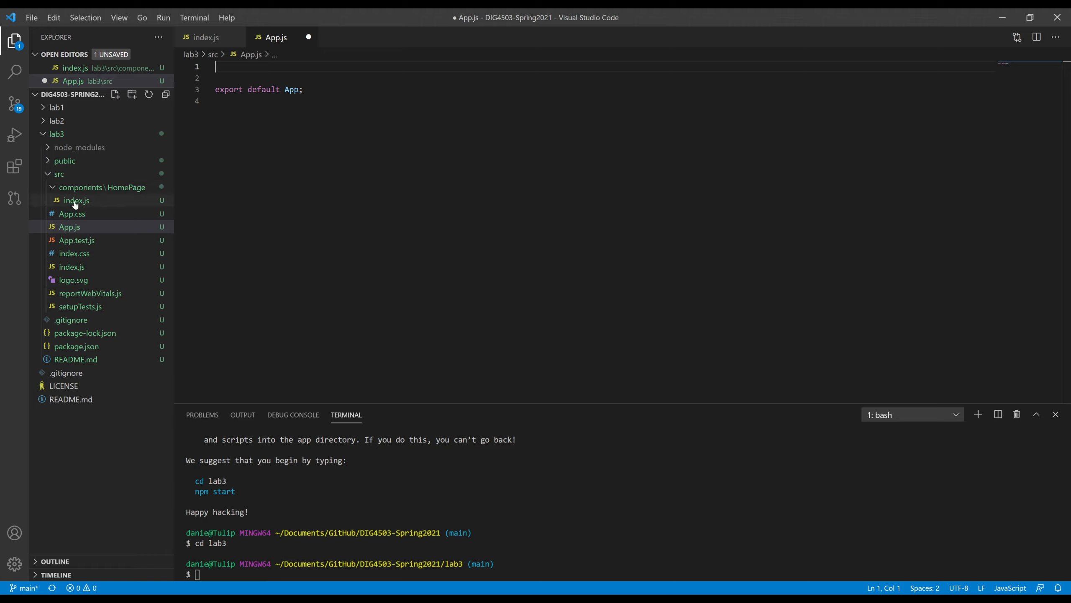
mouse_move(76, 200)
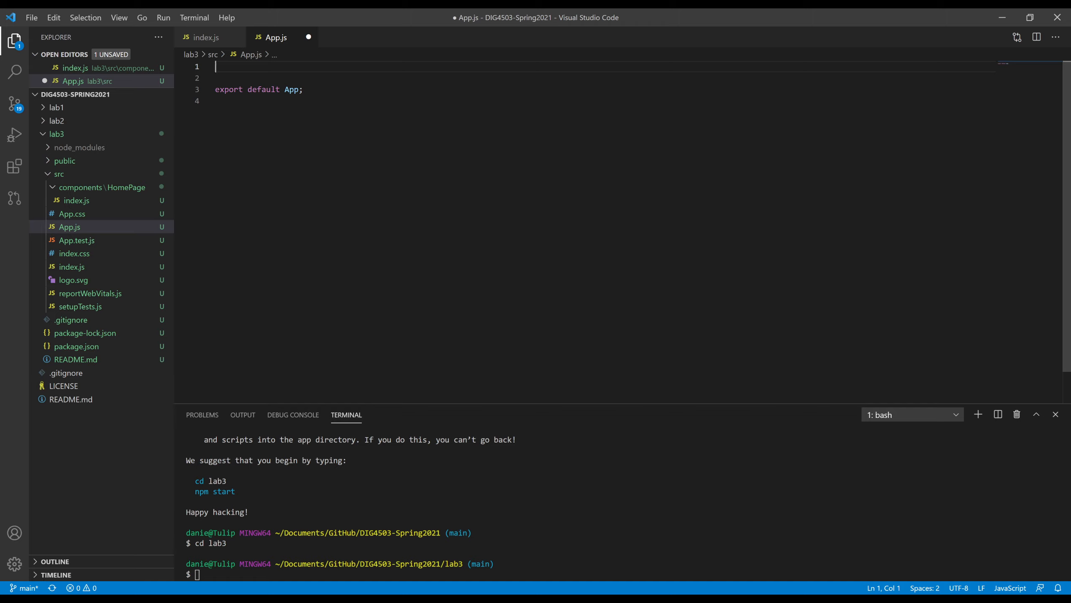
Write import React from 'react' and a class App extends React.Component with an empty render()
text(import React from)
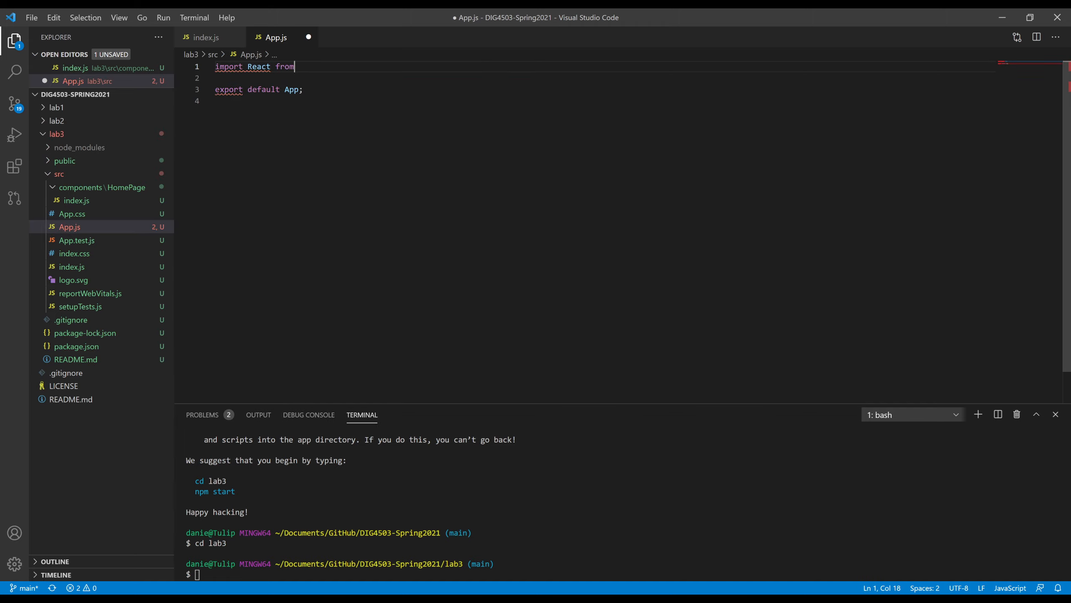
text('react')
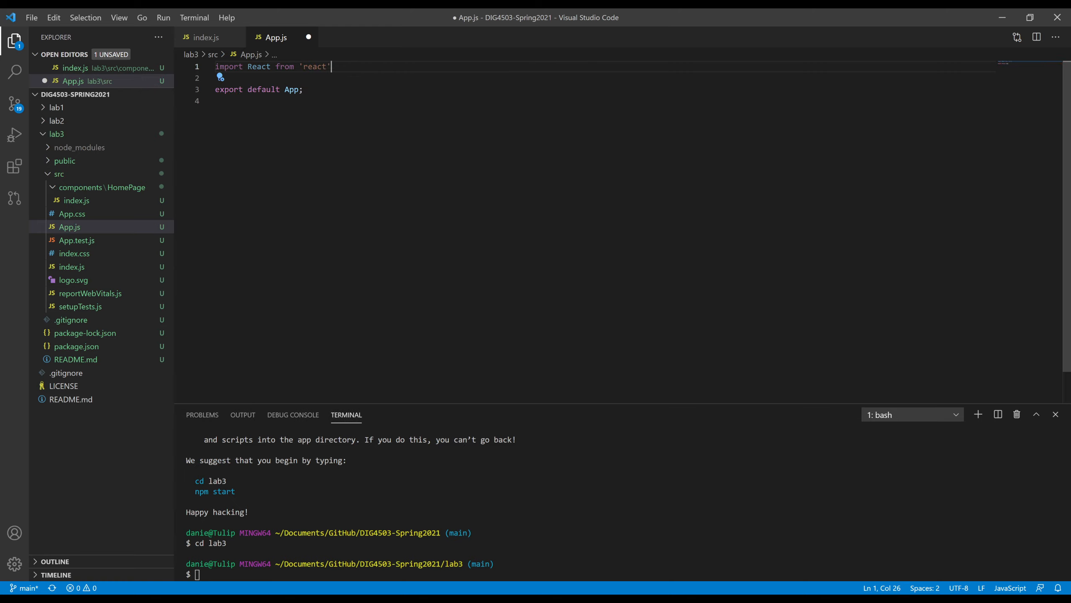
text(cla)
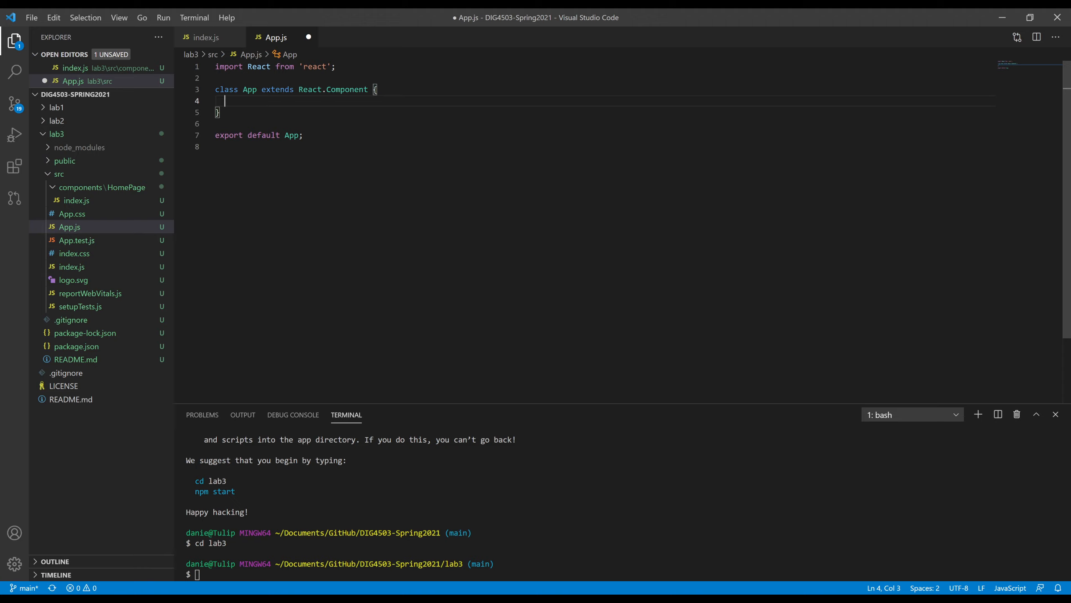
text(render()
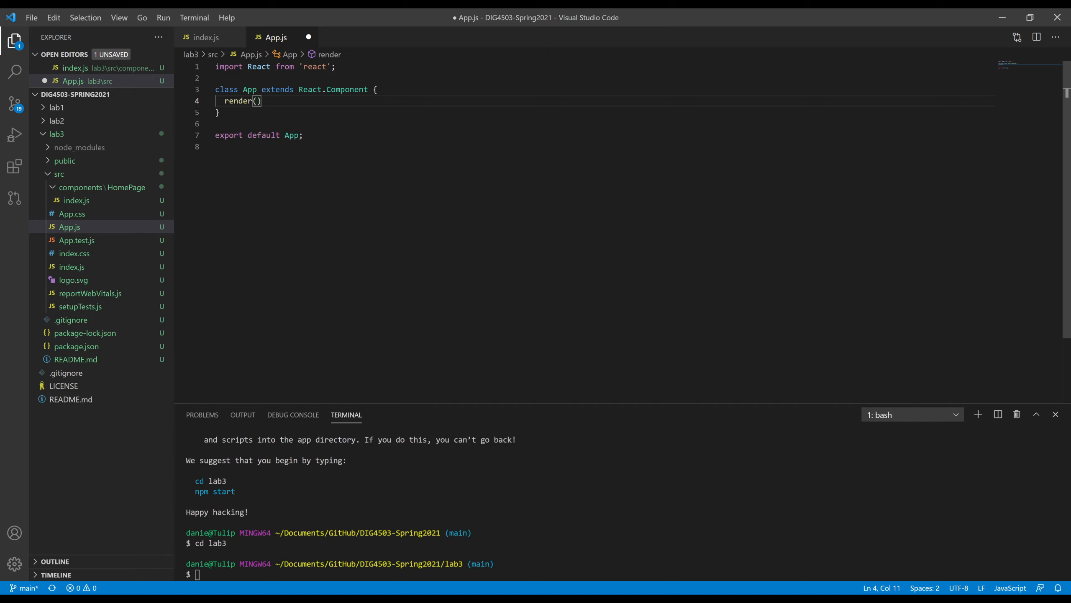
text({)
text(\)
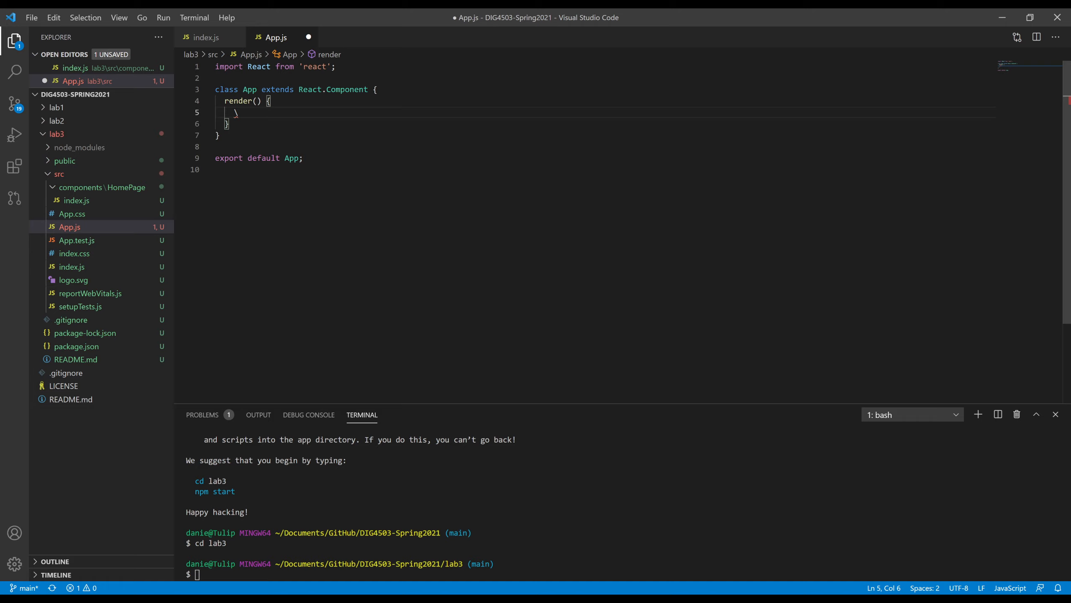
key(Backspace)
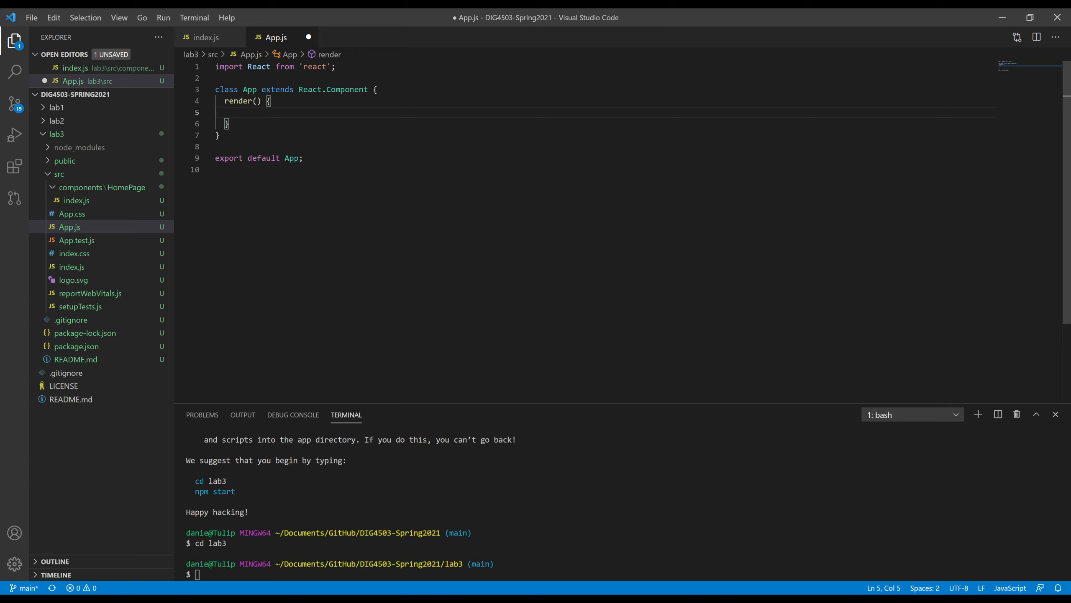
Have App's render return <HomePage firstName="Dan" />, with the HomePage import added via autocomplete
text(return)
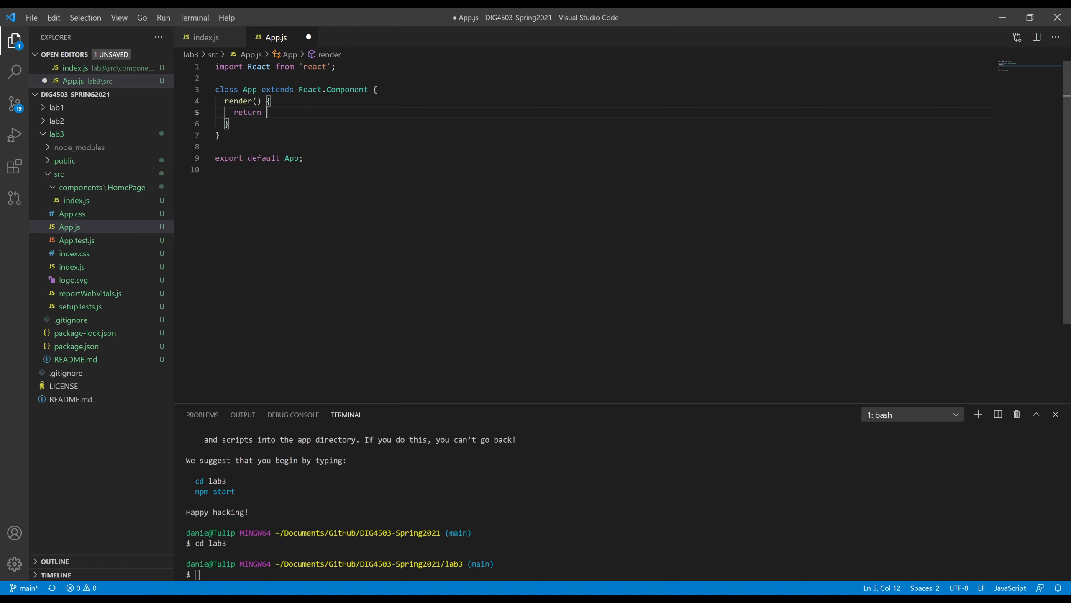
text(<Hpo)
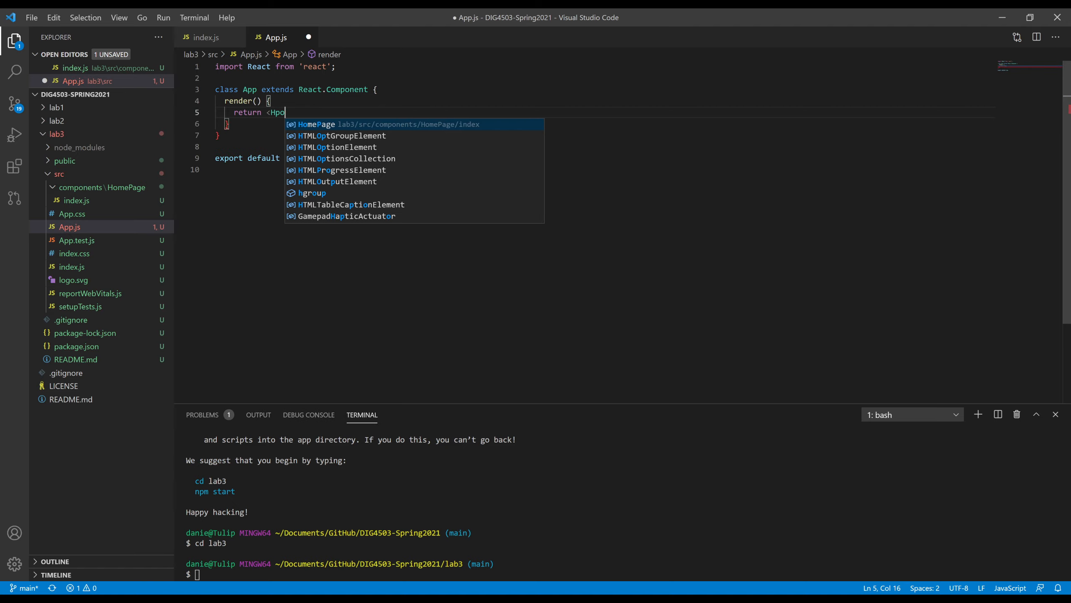
key(Backspace)
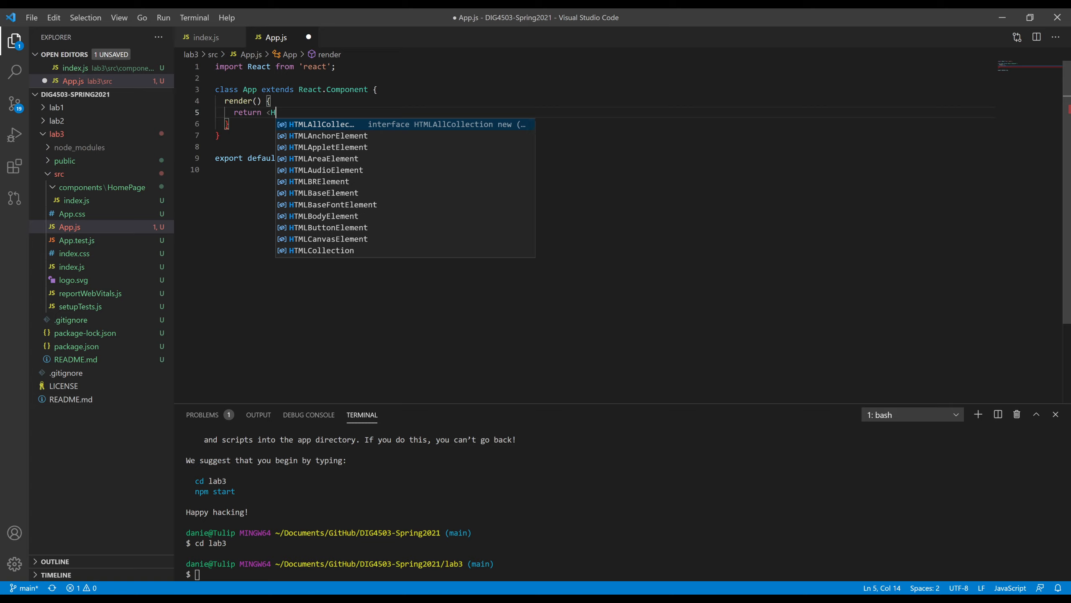
text(omePage)
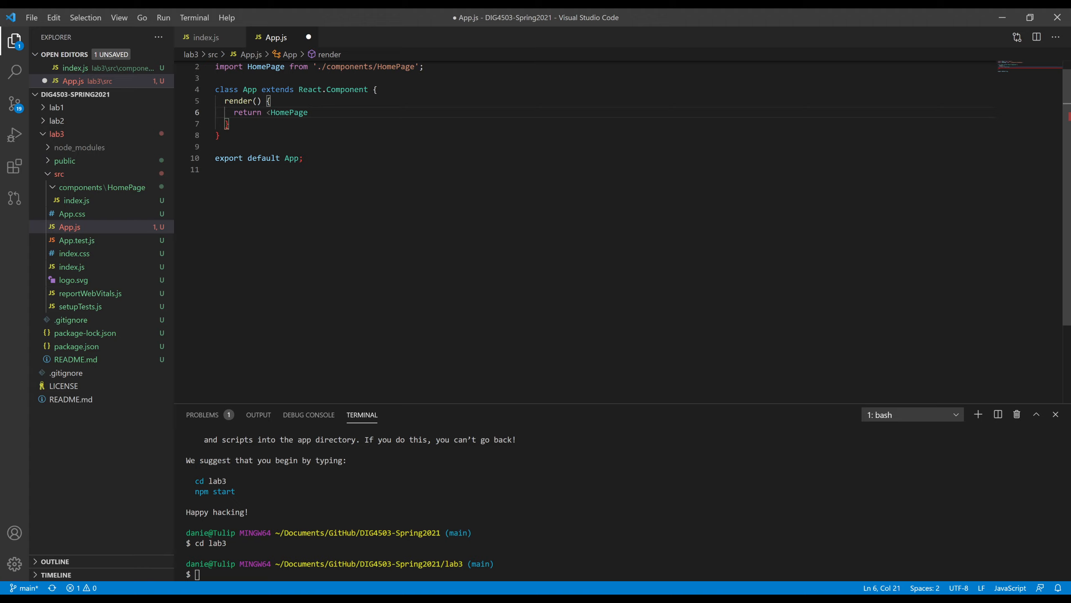
text(firstN)
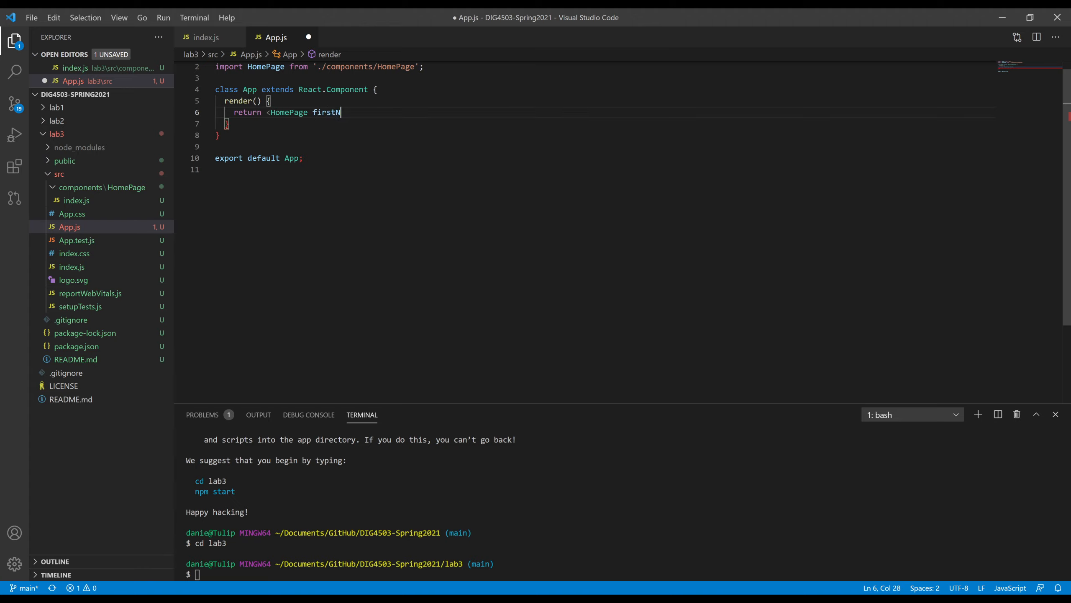
text(ame="")
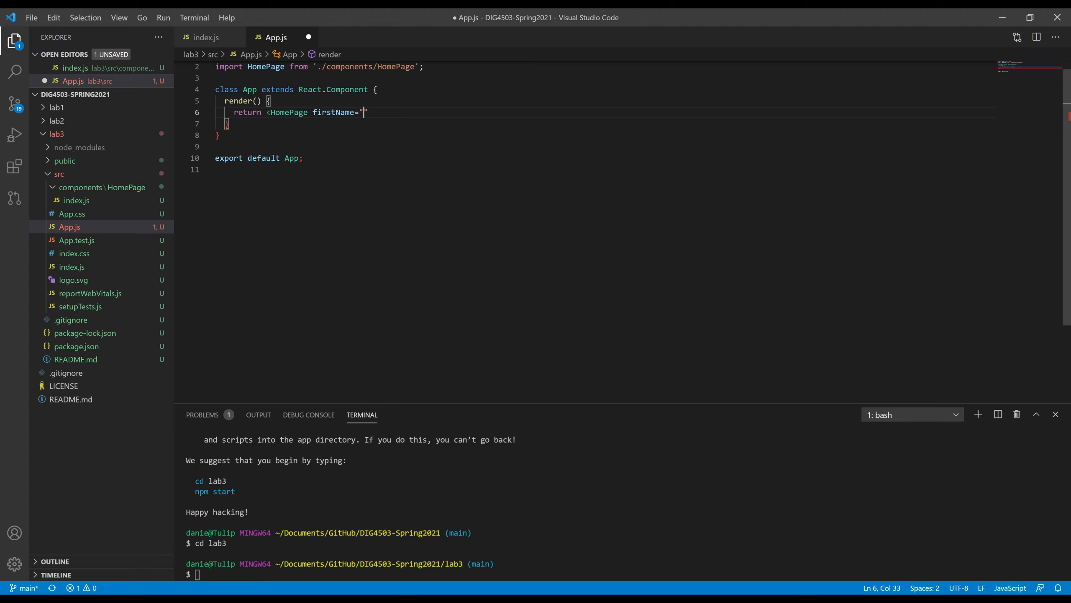
text(Dan)
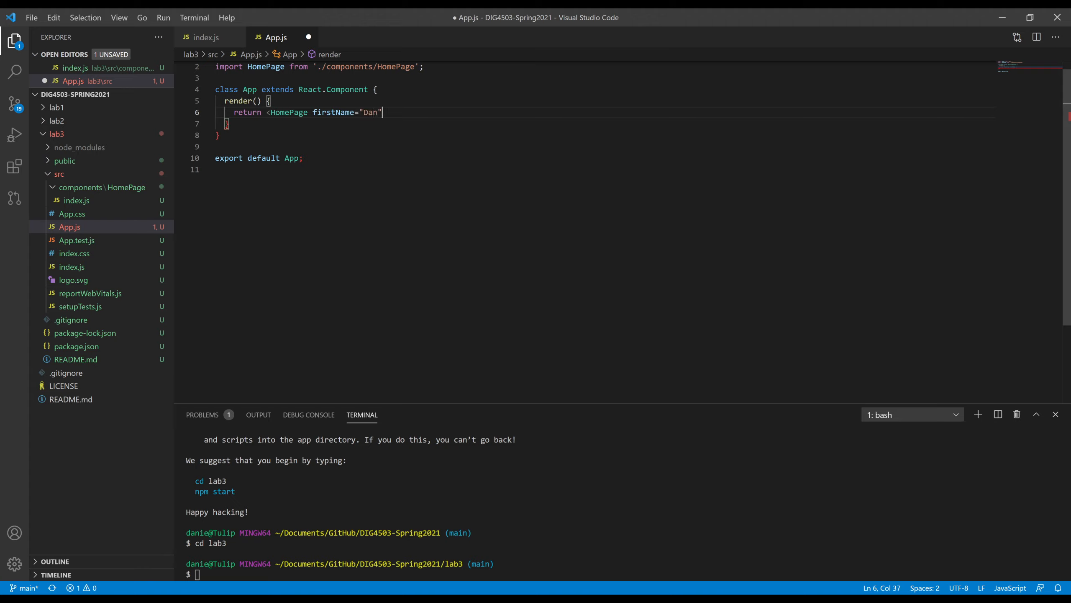
text(/>)
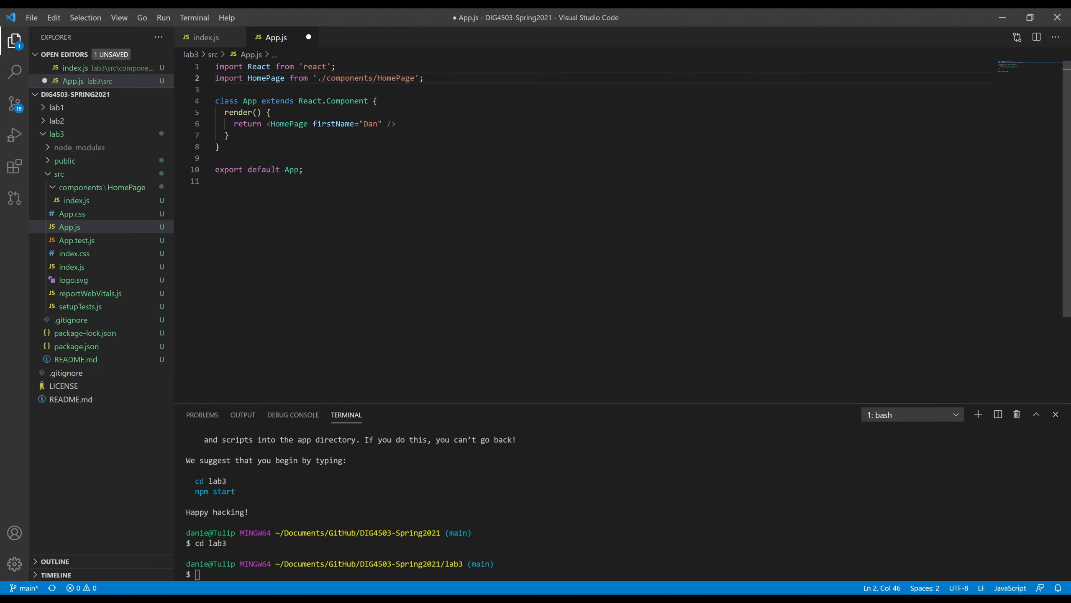
Check App's firstName attribute against this.props.firstName in HomePage's index.js, ending on index.js
click(392, 124)
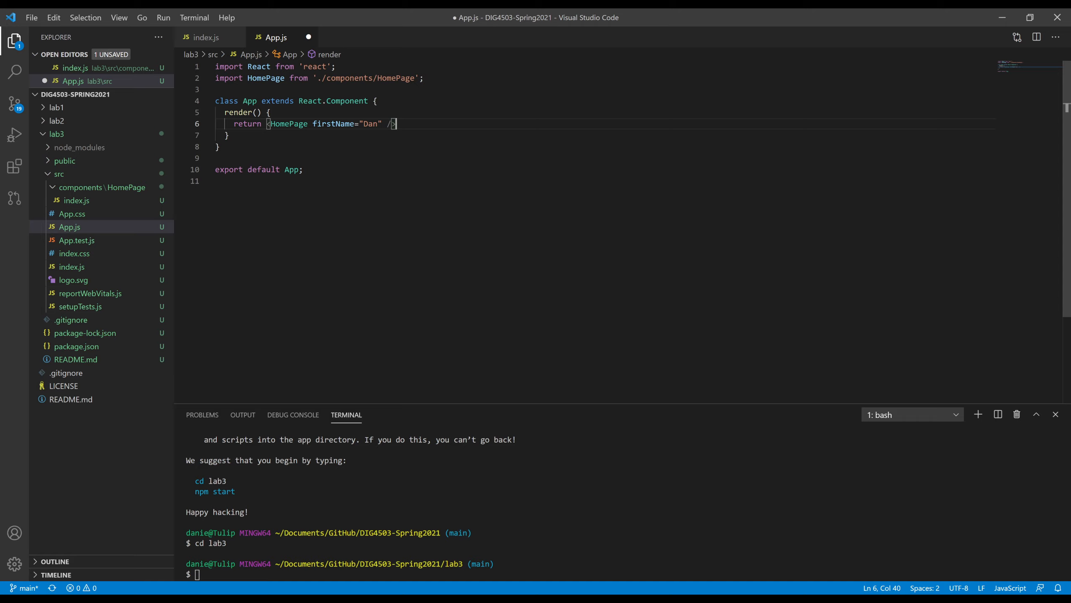
mouse_move(326, 123)
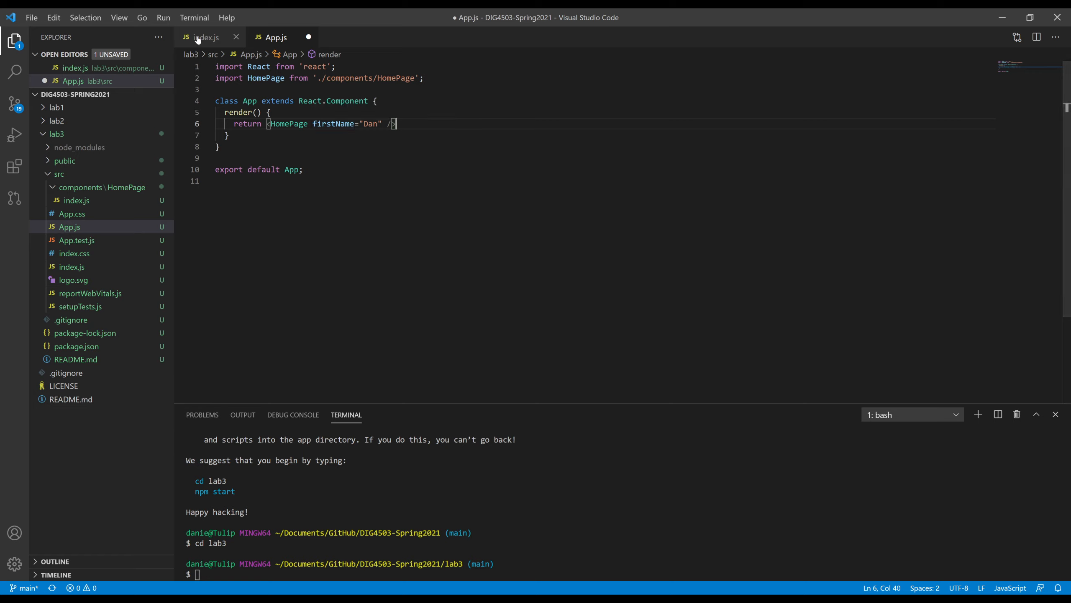
click(205, 37)
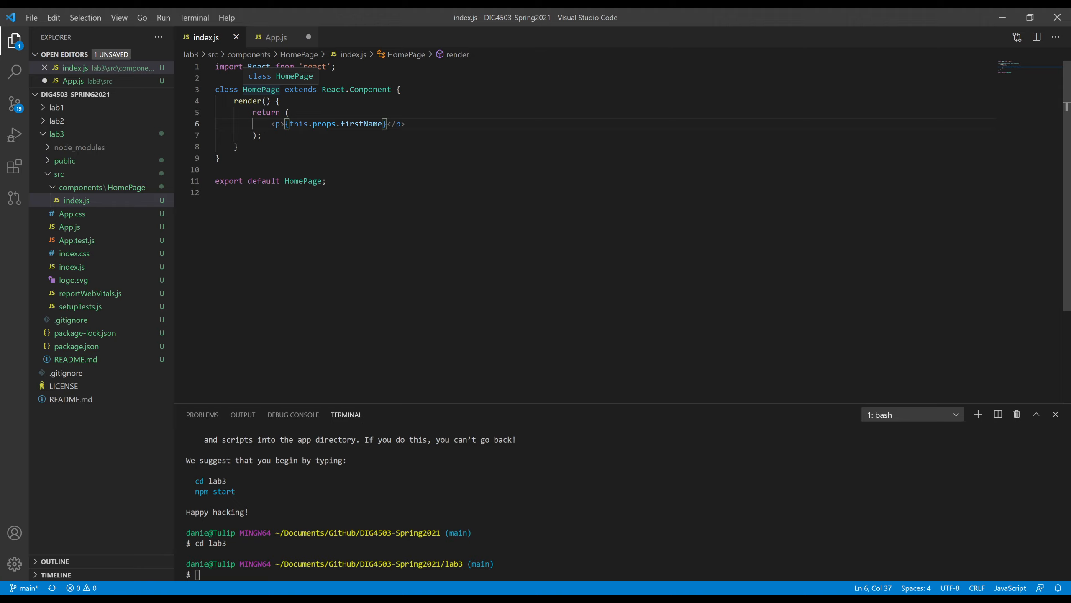
mouse_move(369, 124)
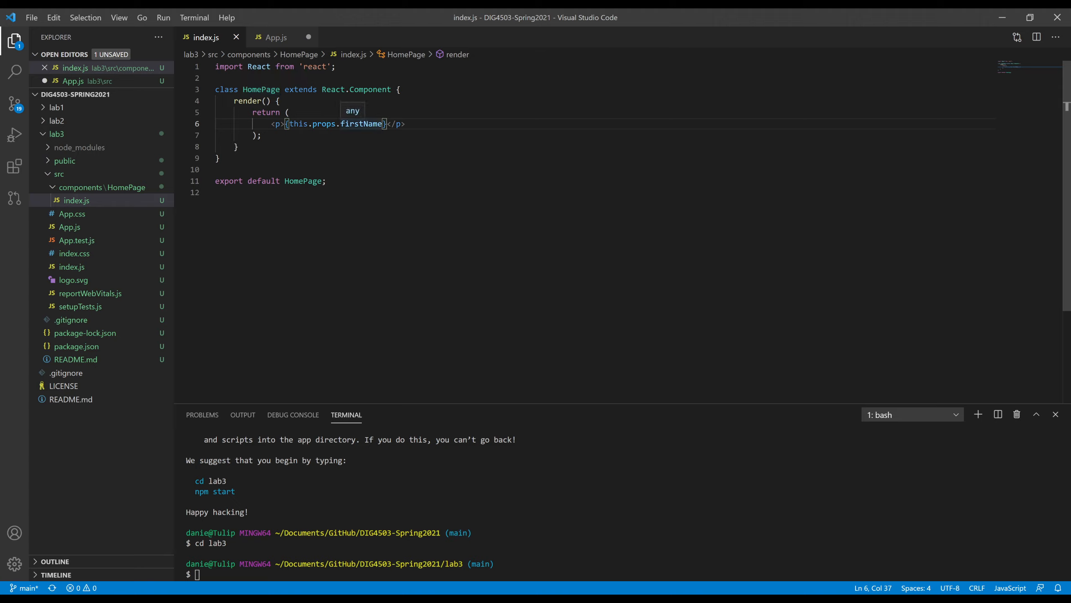
click(276, 37)
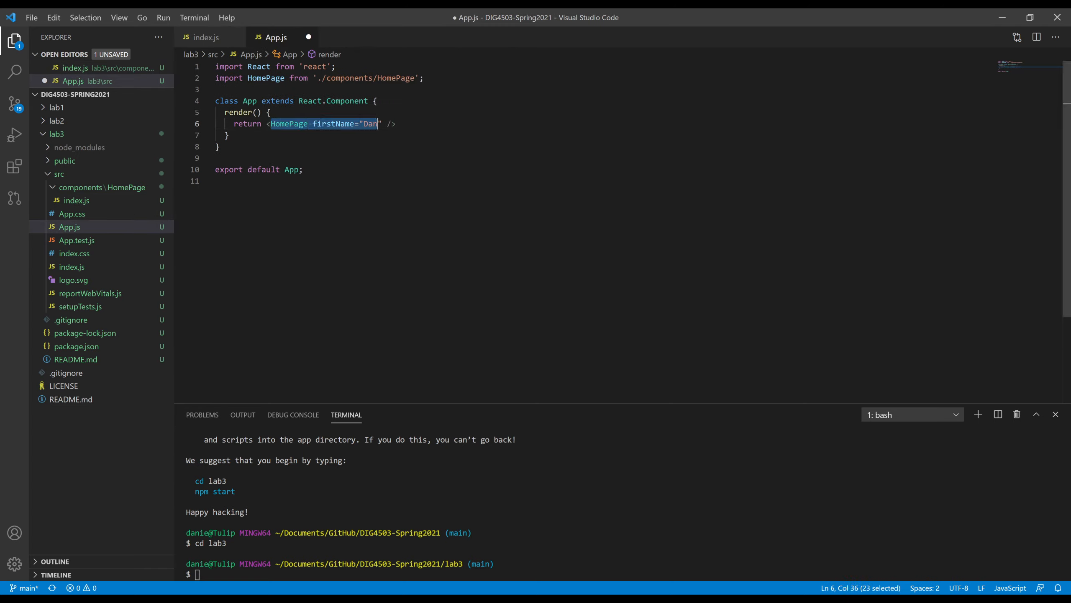
click(206, 36)
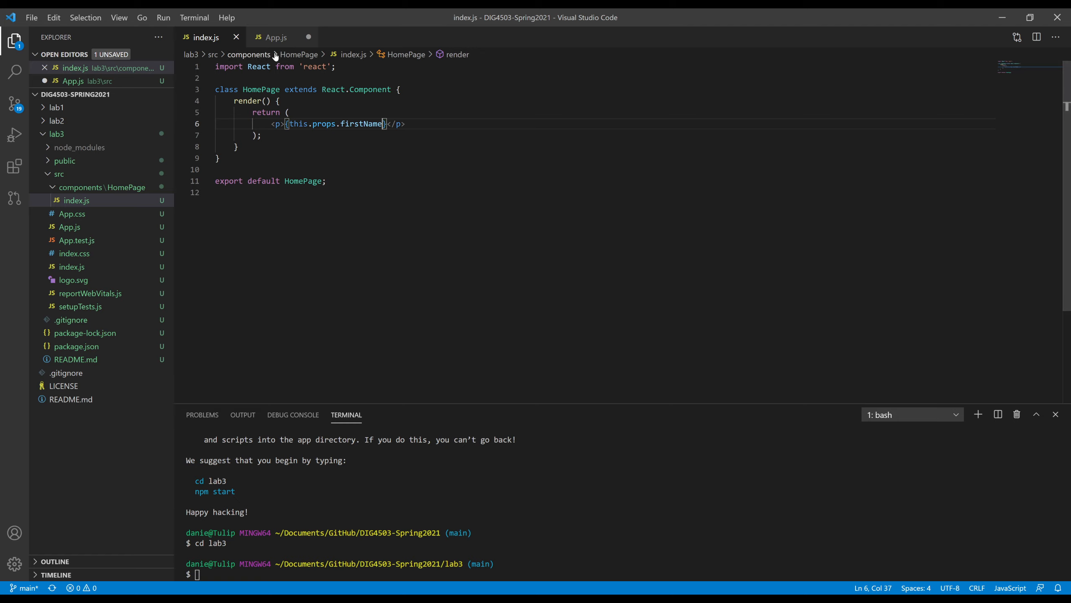
Save App.js, return to HomePage's index.js and begin typing npm run in the terminal
click(276, 37)
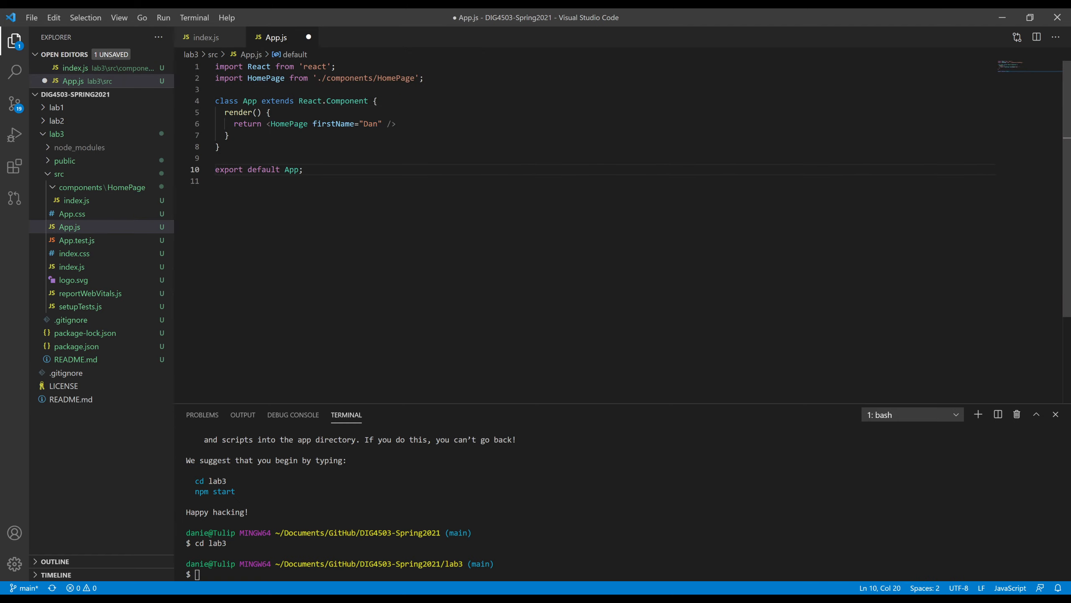
key(ctrl+s)
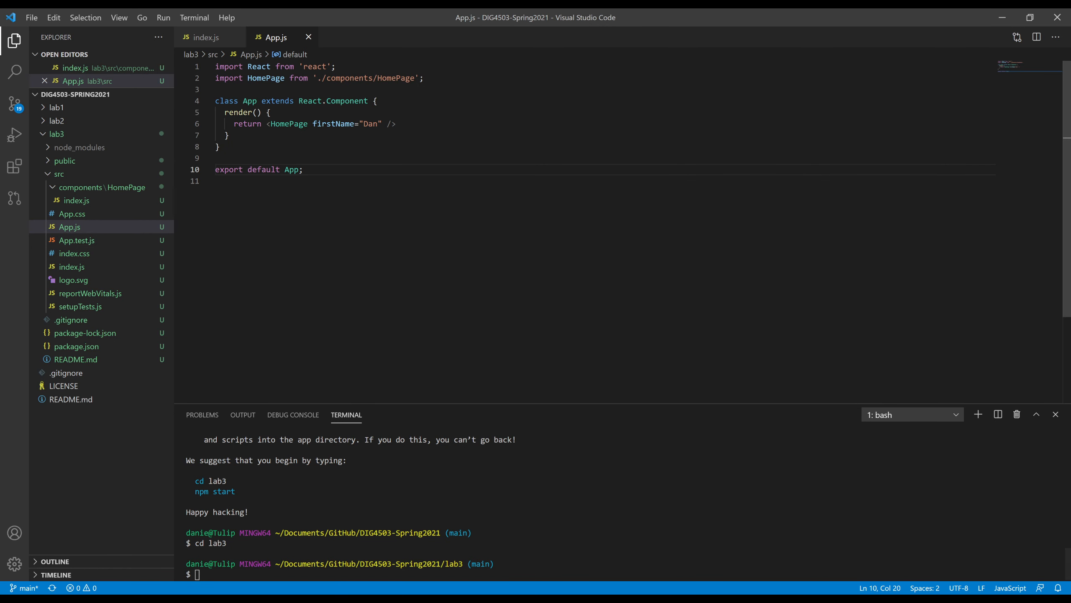
click(205, 36)
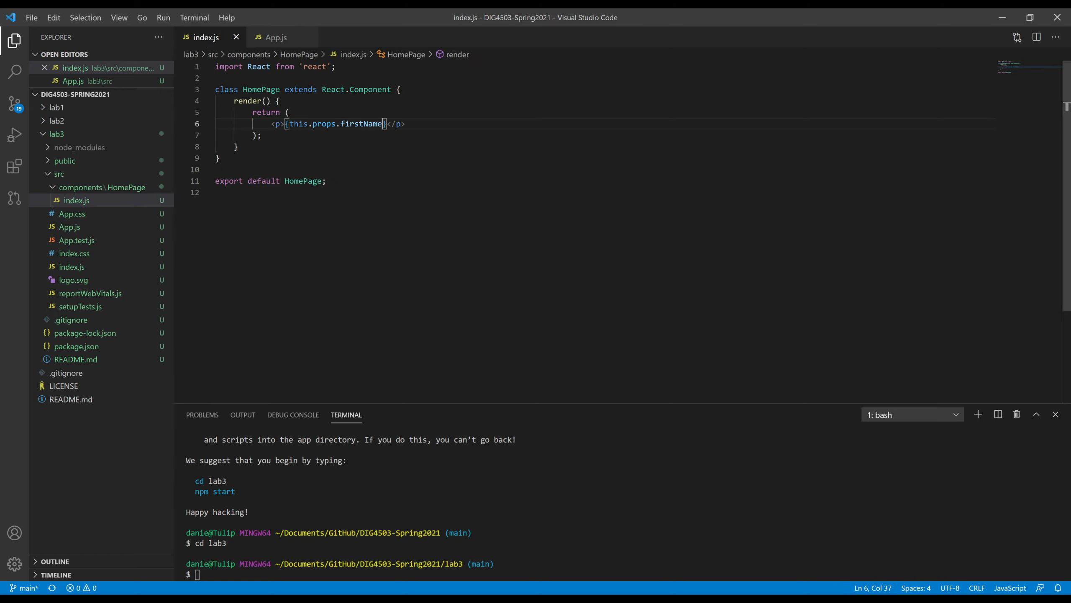
mouse_move(321, 589)
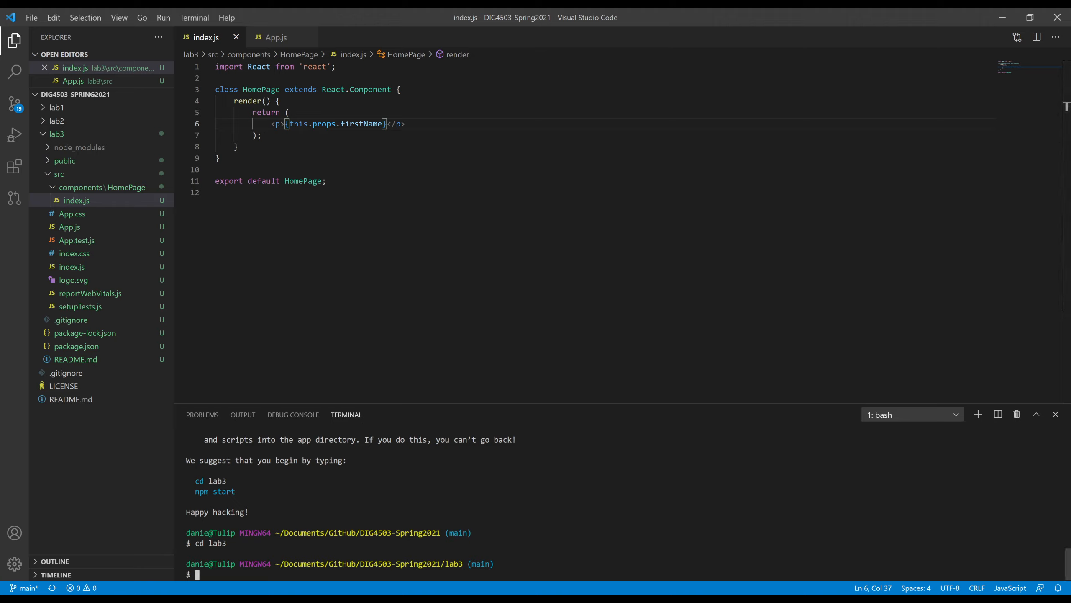
text(npm run)
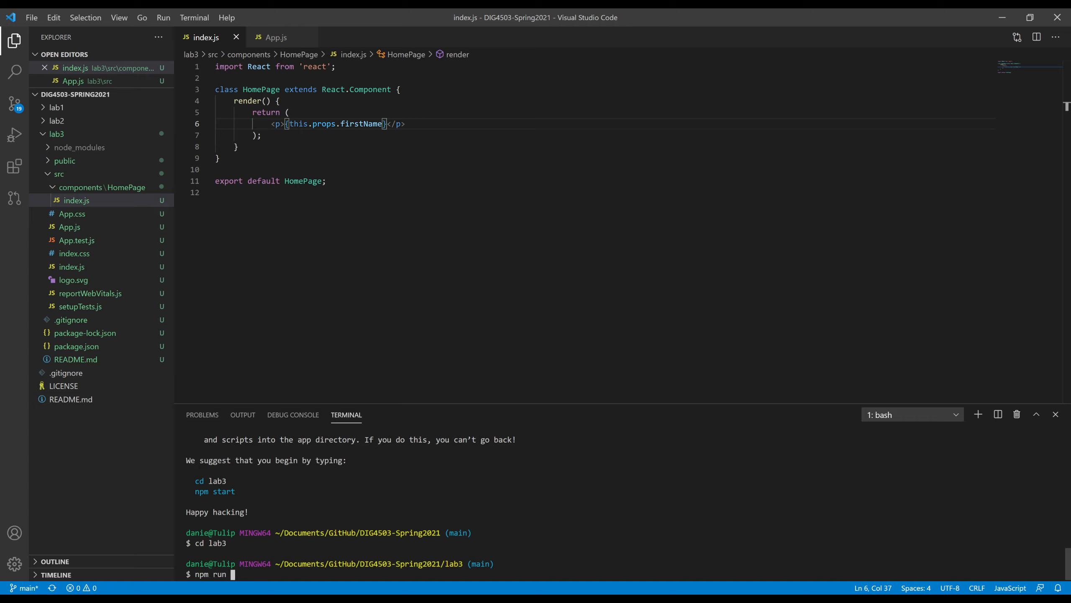
Run npm run start and confirm localhost:3000 shows Dan, then bring up the Lab 3 page
text(start)
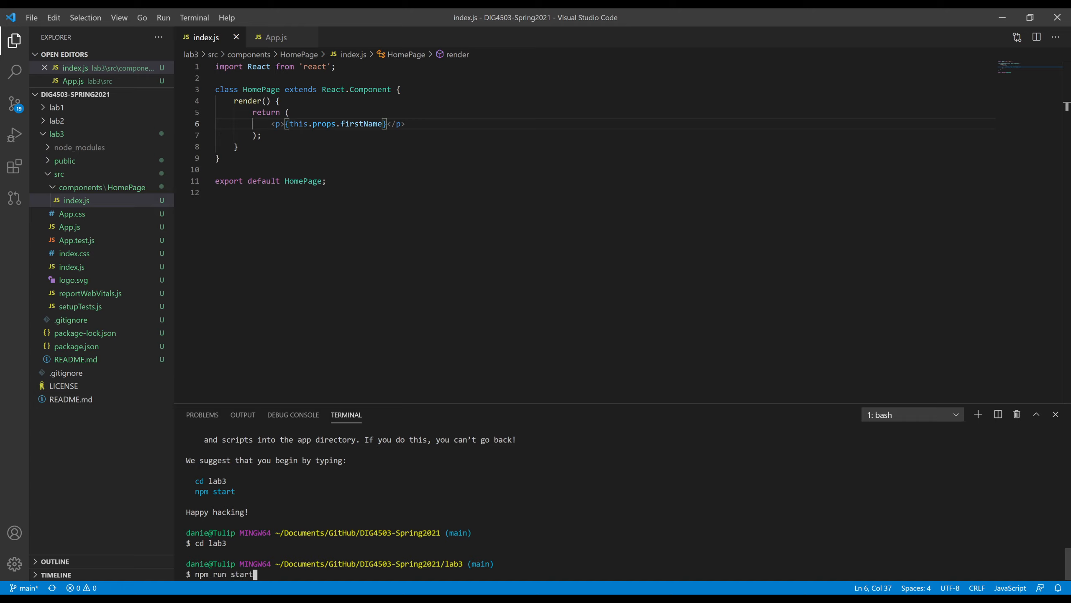
key(Return)
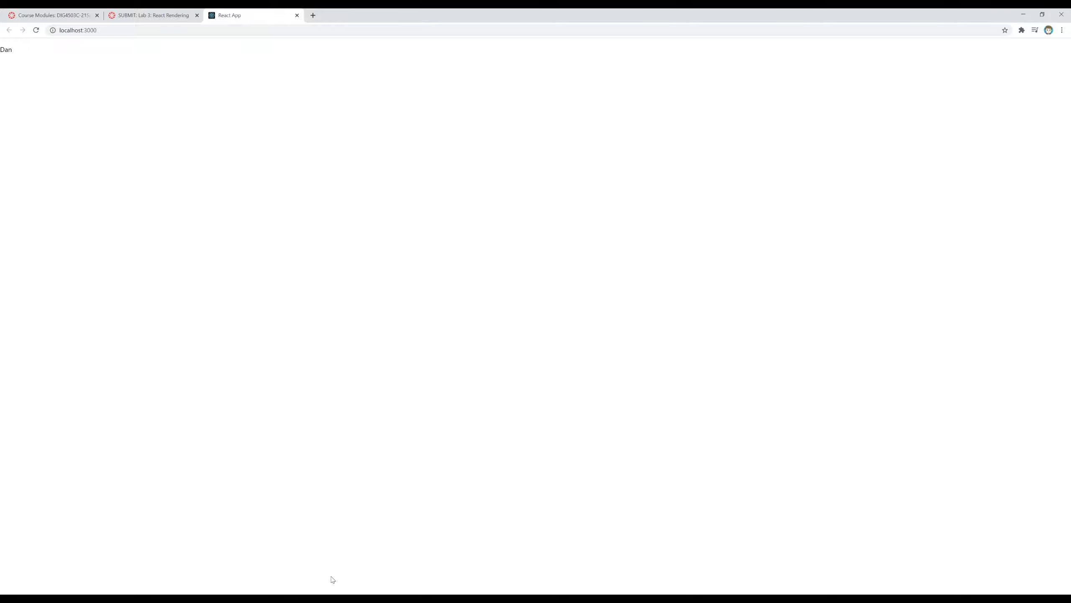
mouse_move(319, 325)
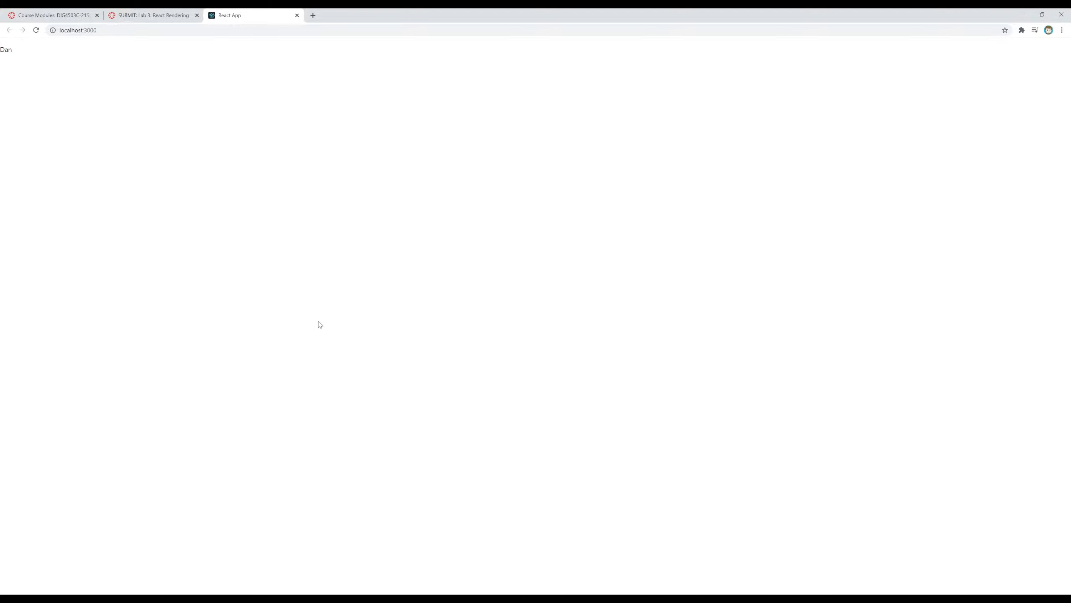
double_click(5, 50)
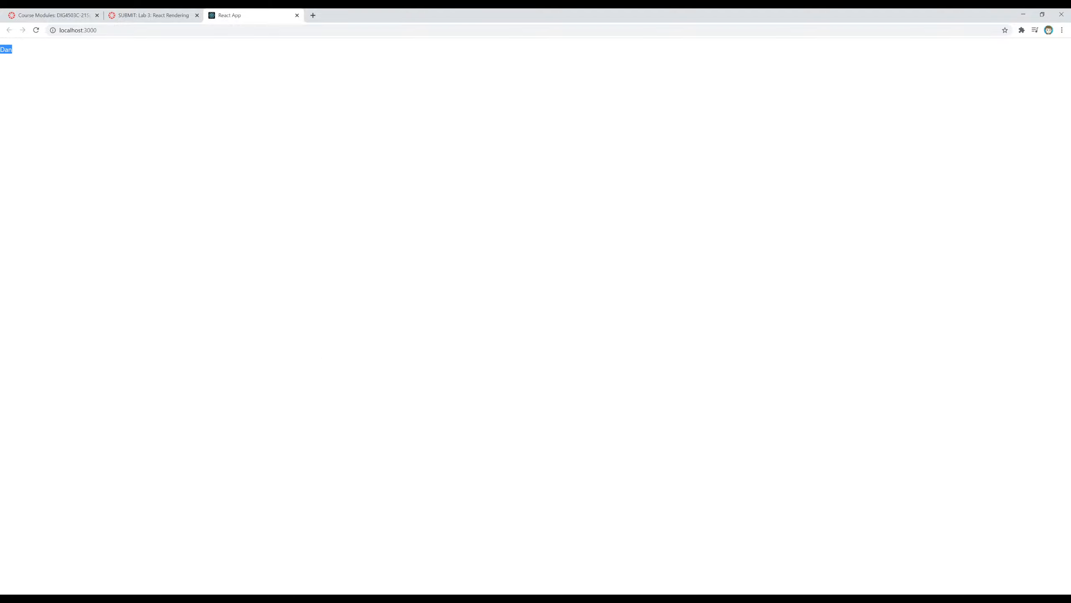
click(152, 15)
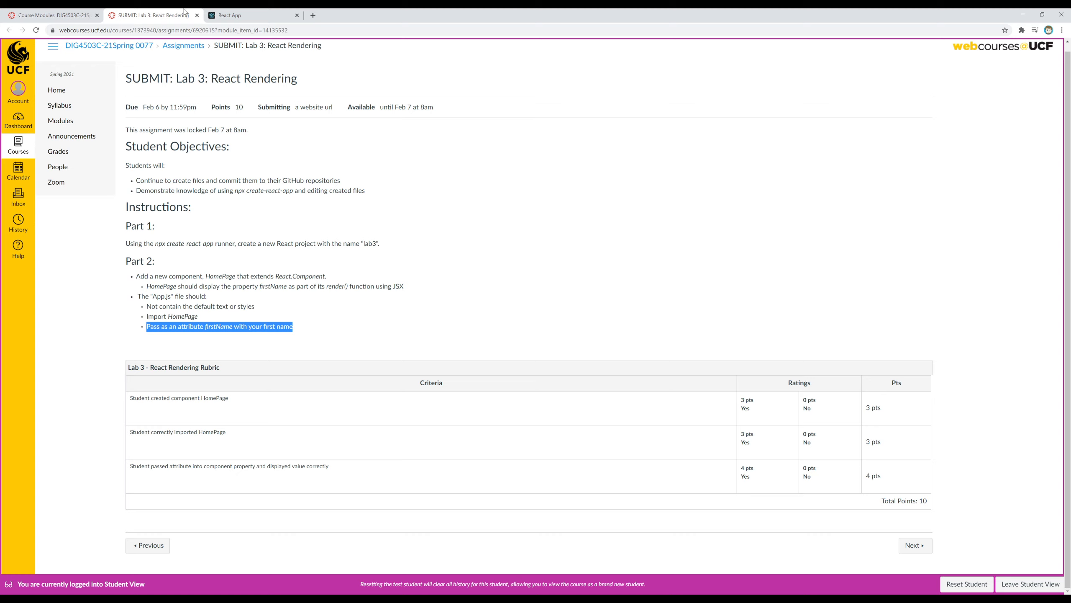
Review the Lab 3 Part 2 requirements in the SUBMIT: Lab 3 Canvas tab
click(252, 15)
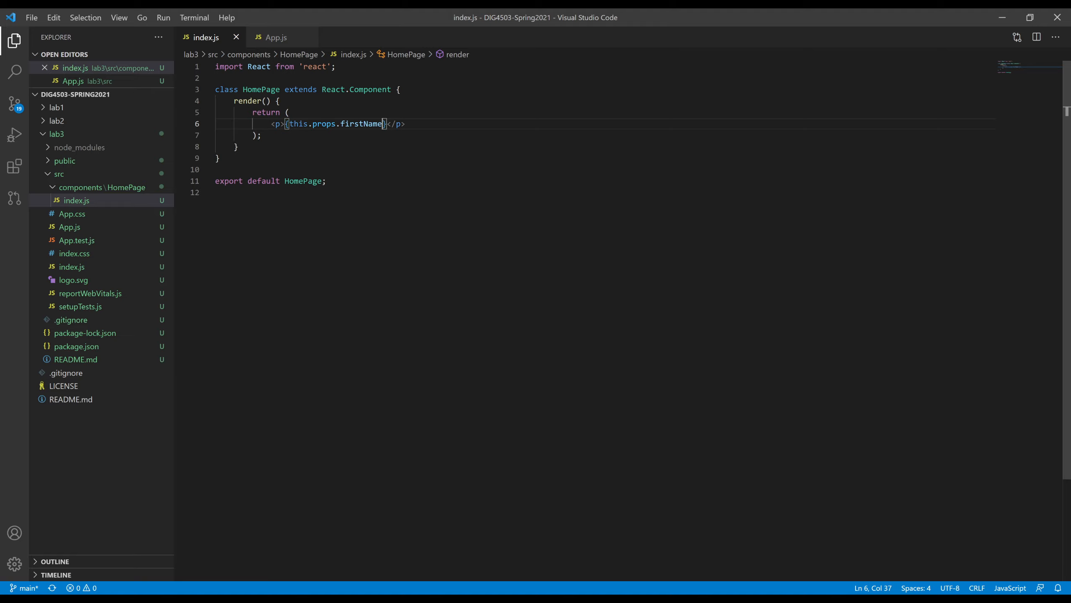
Start a fresh terminal in the lab3 folder and save HomePage's index.js
click(194, 17)
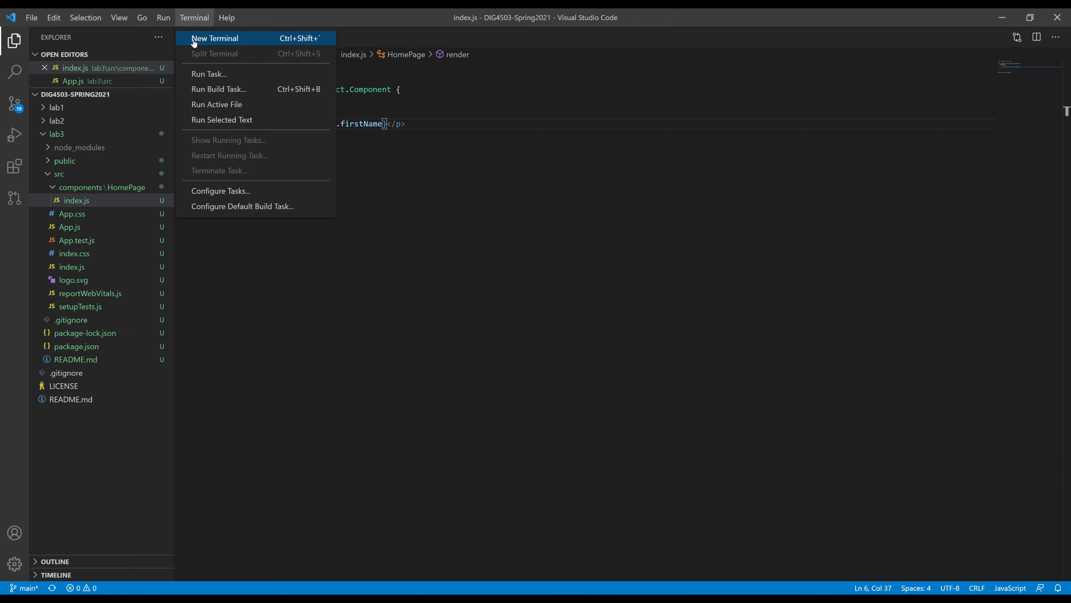
click(215, 38)
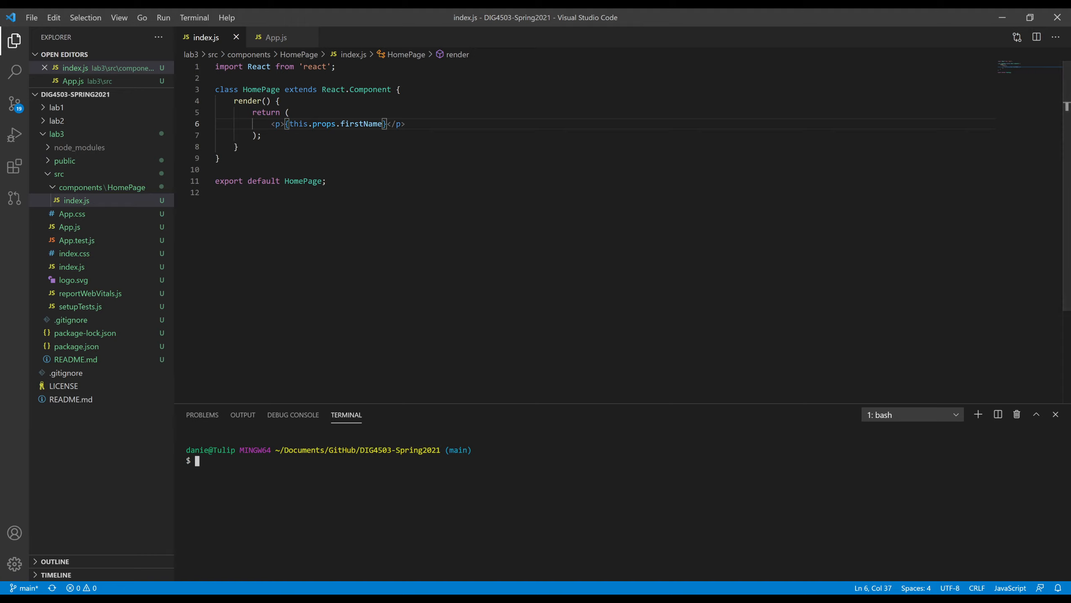
text(cd)
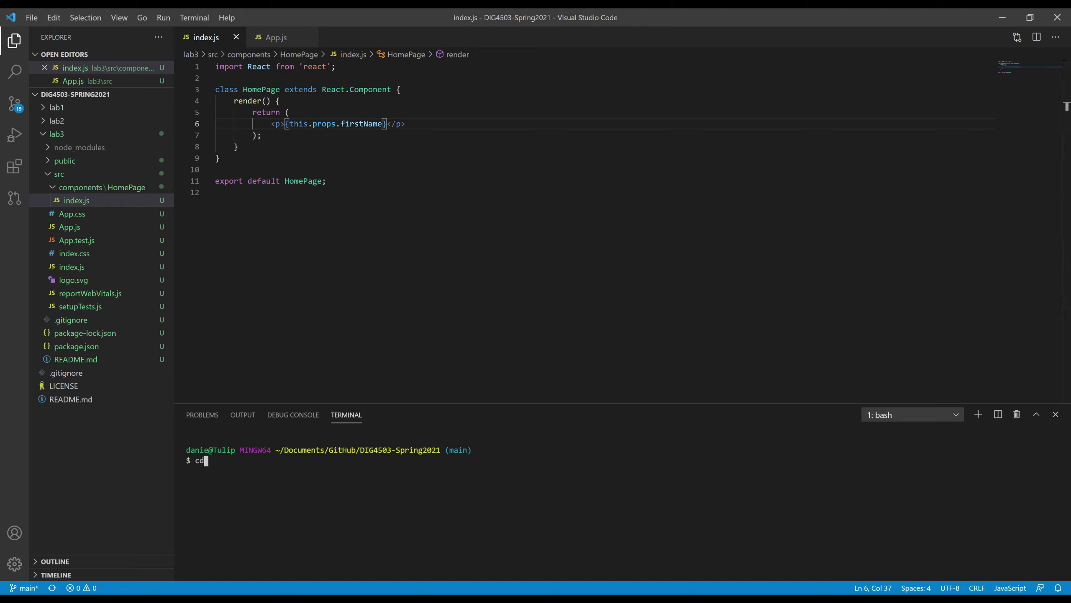
key(Return)
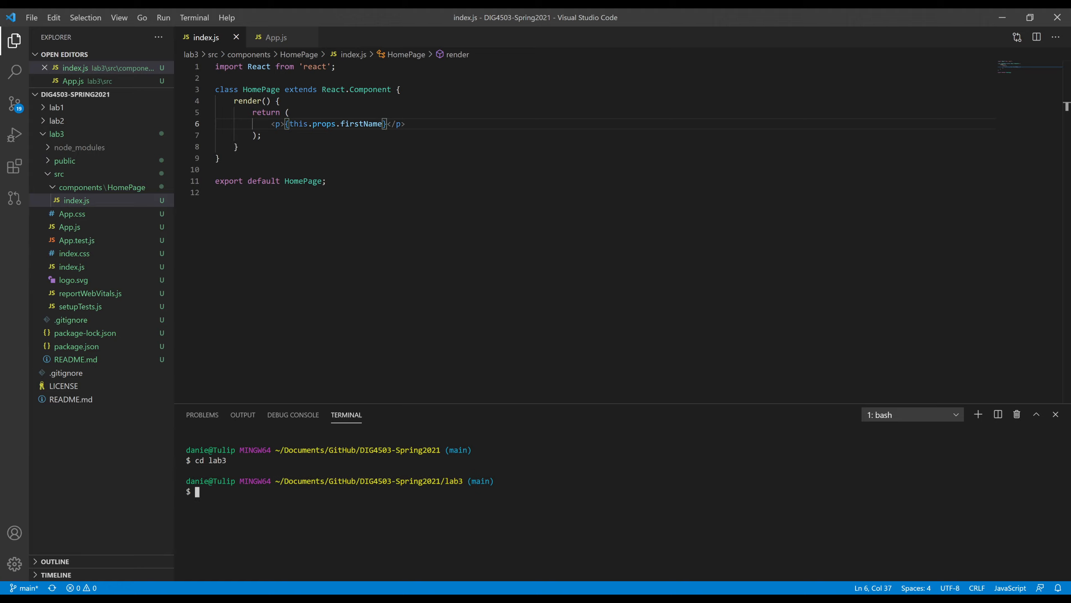
Close the App.js and index.js editors and collapse the lab3 folder in the Explorer
click(268, 37)
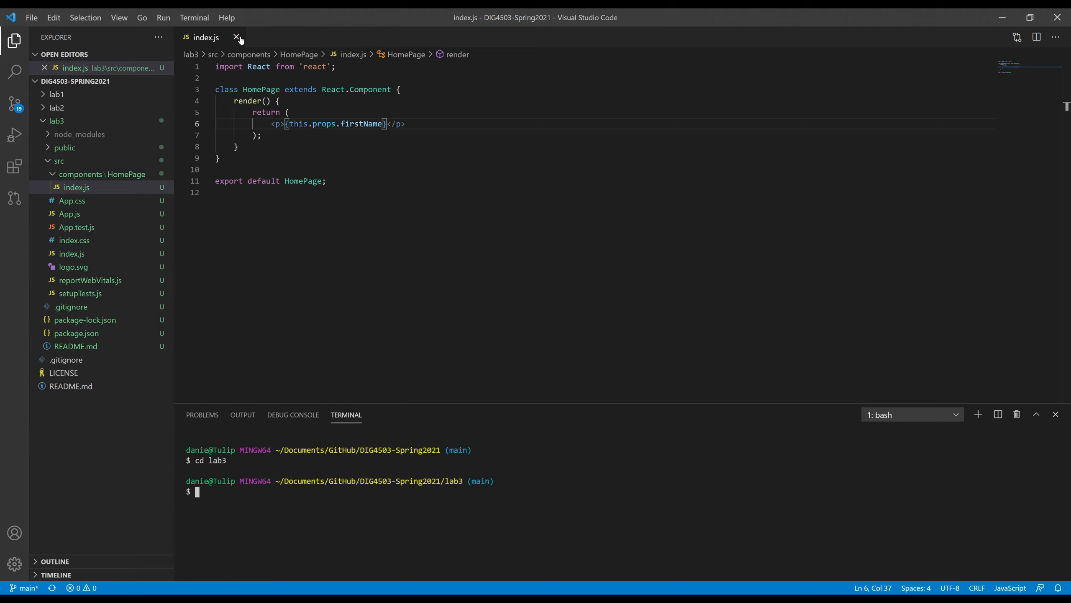
click(239, 37)
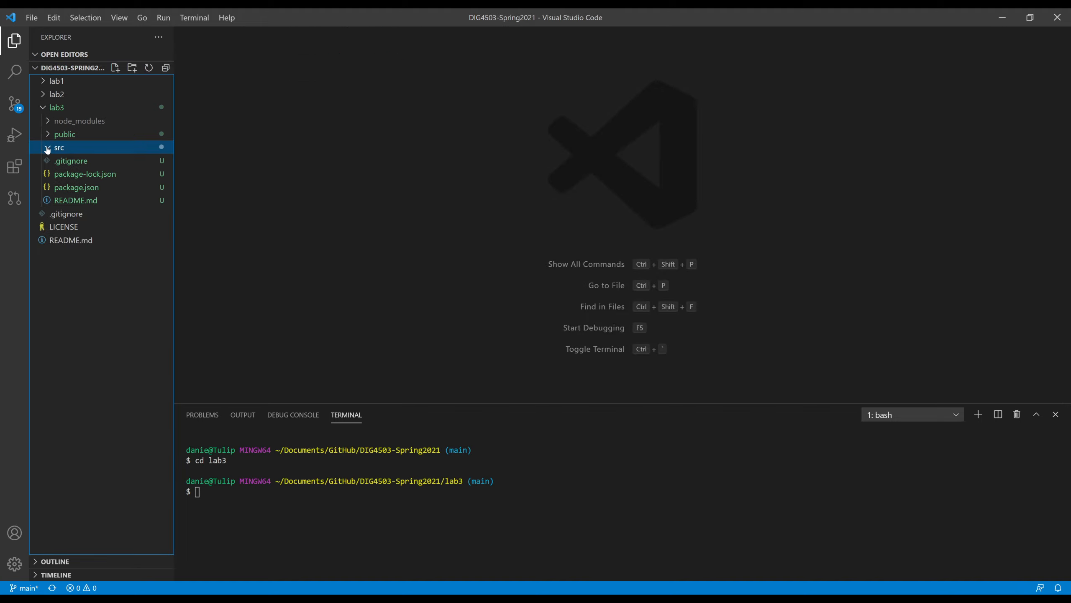
click(57, 107)
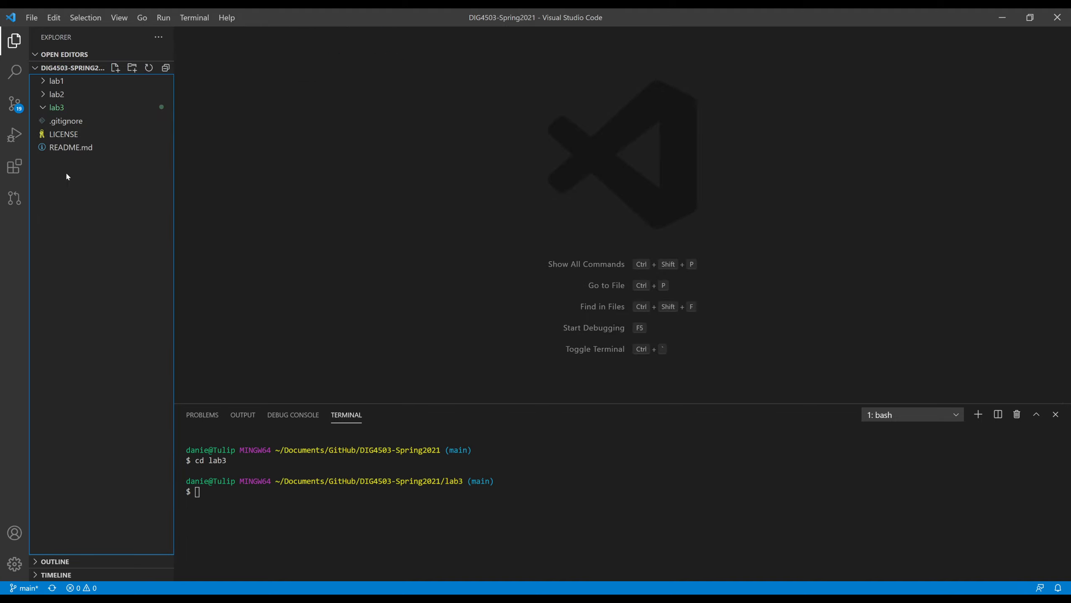
mouse_move(14, 102)
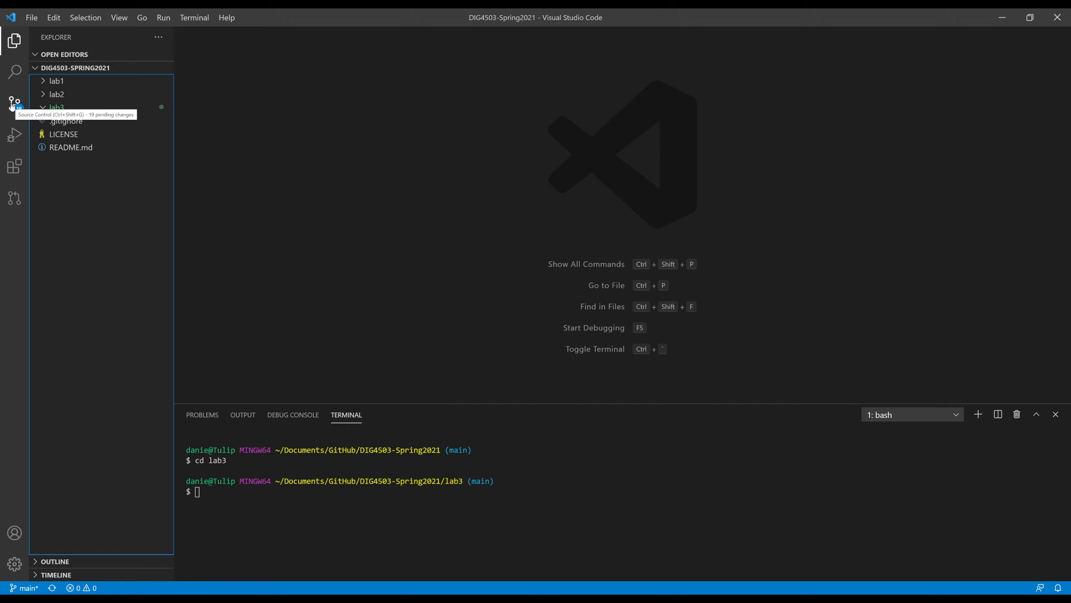
Commit all 19 lab3 changes from Source Control with the message 'Created Lab 3 files', staging everything
click(15, 103)
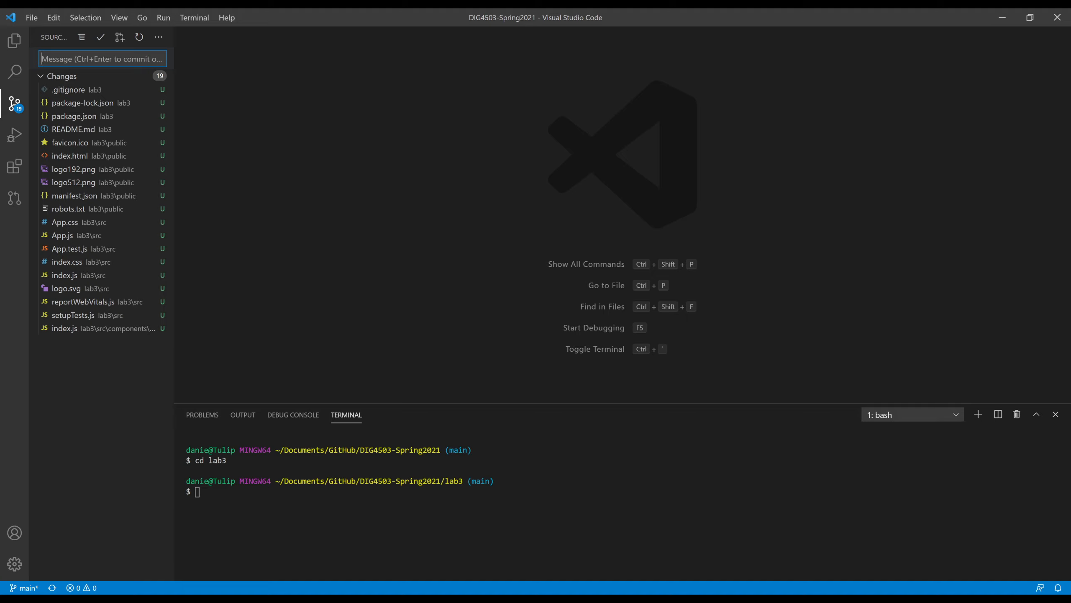
text(CReate)
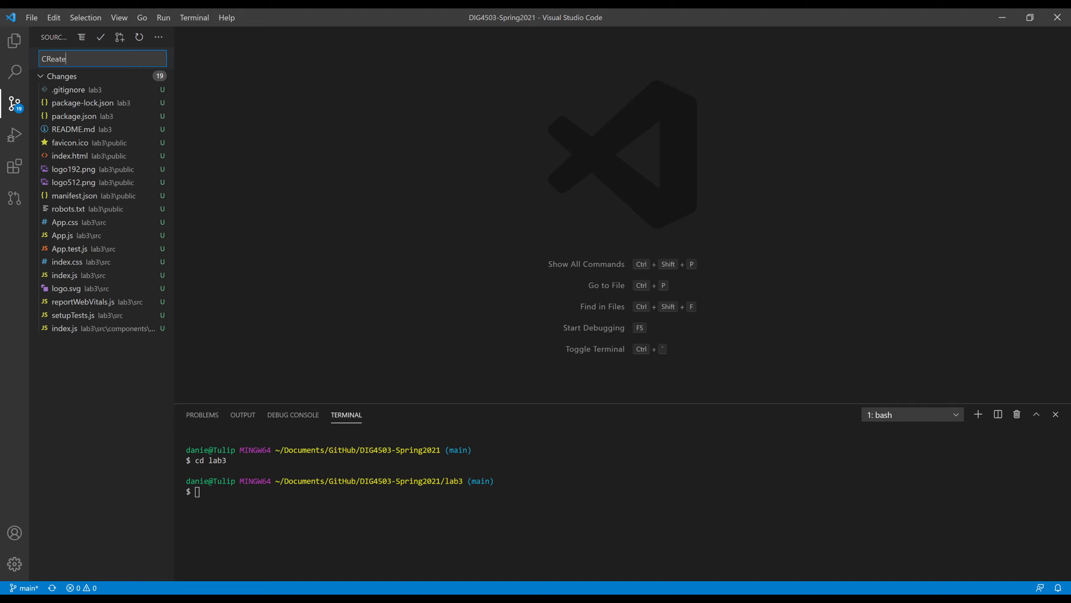
key(BackSpace)
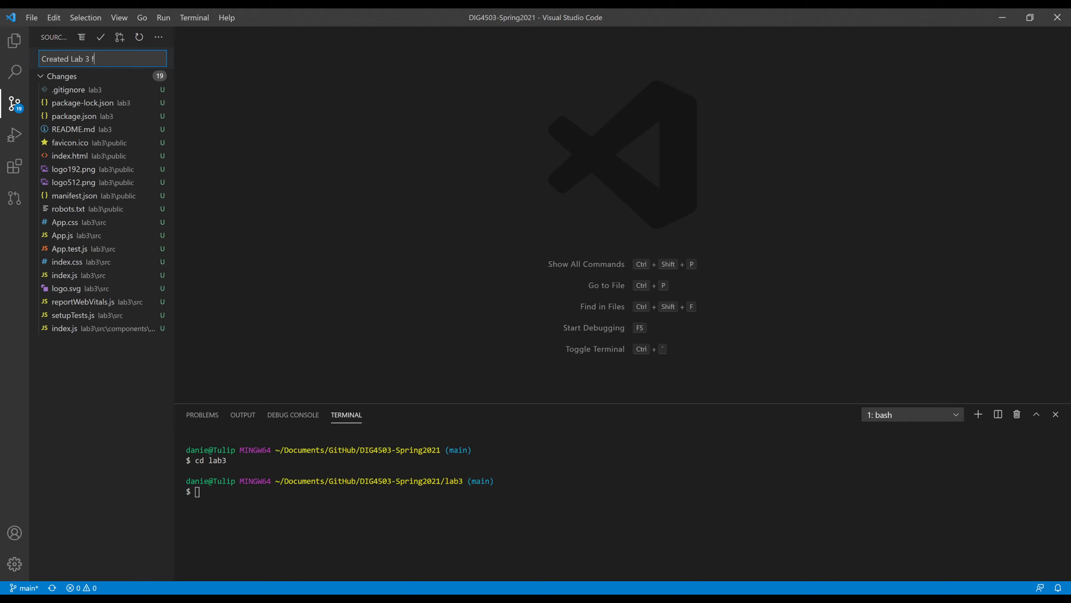
text(iles)
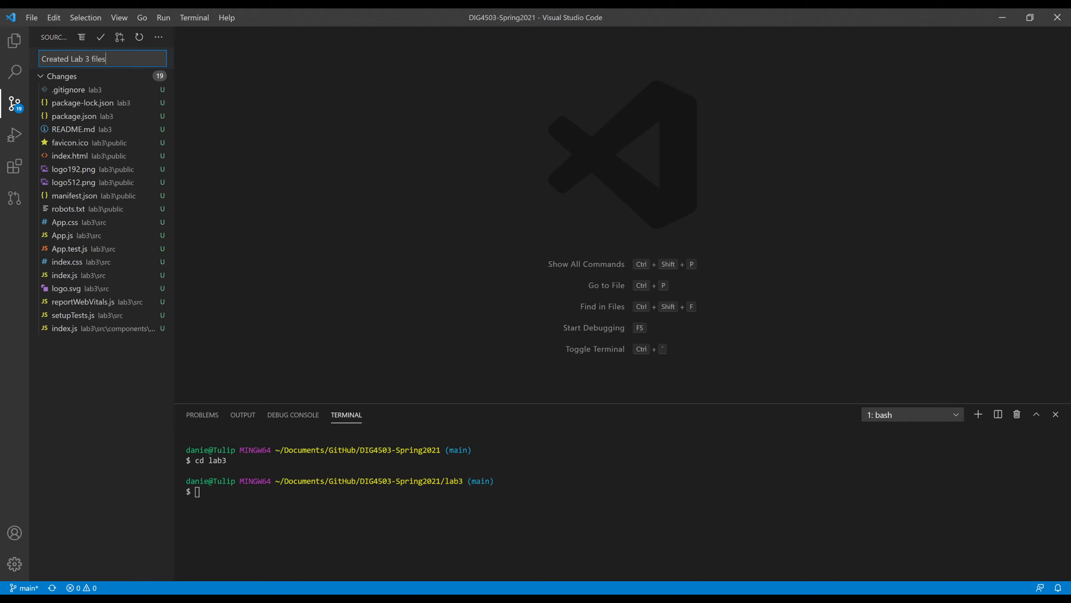
mouse_move(100, 37)
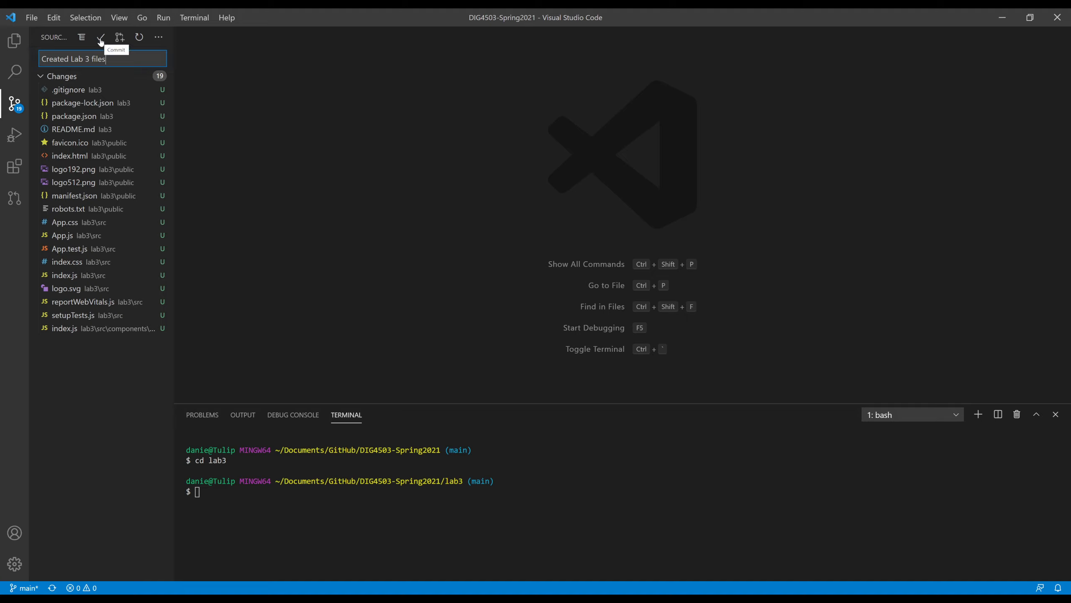
click(100, 36)
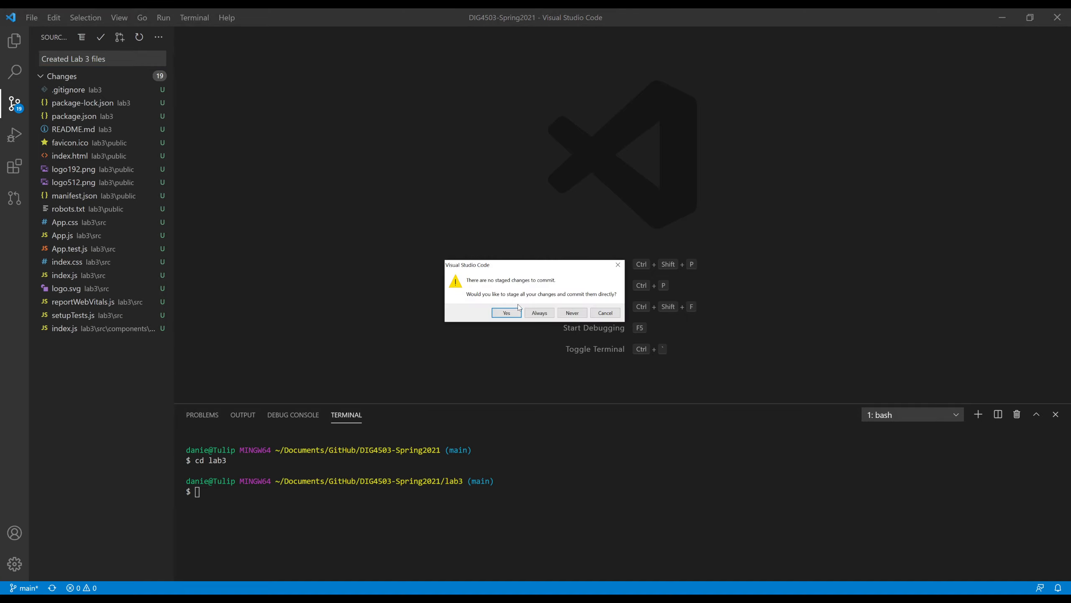
mouse_move(102, 344)
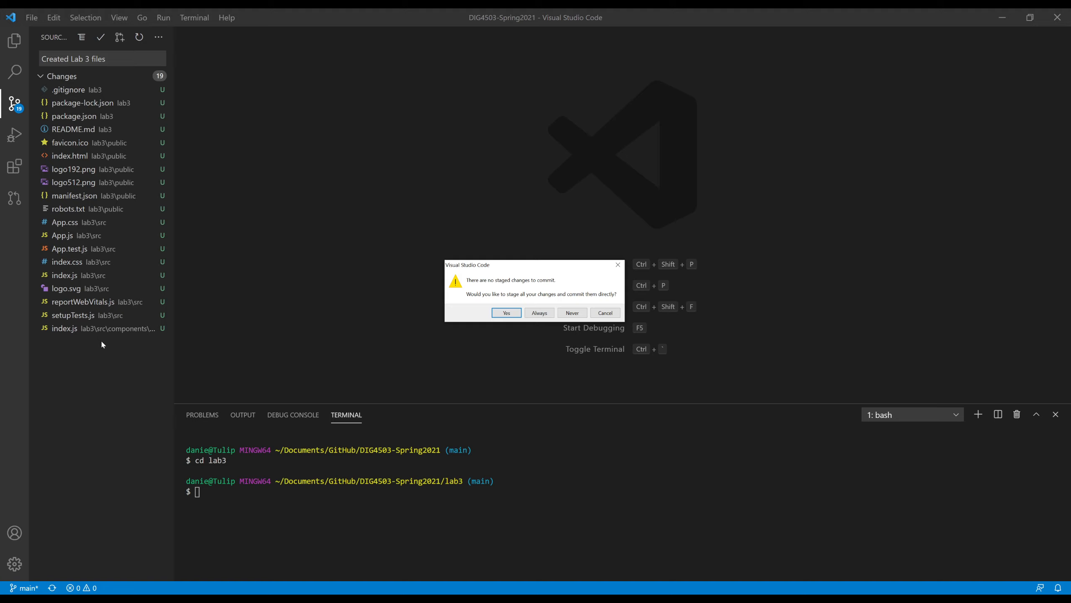
click(604, 312)
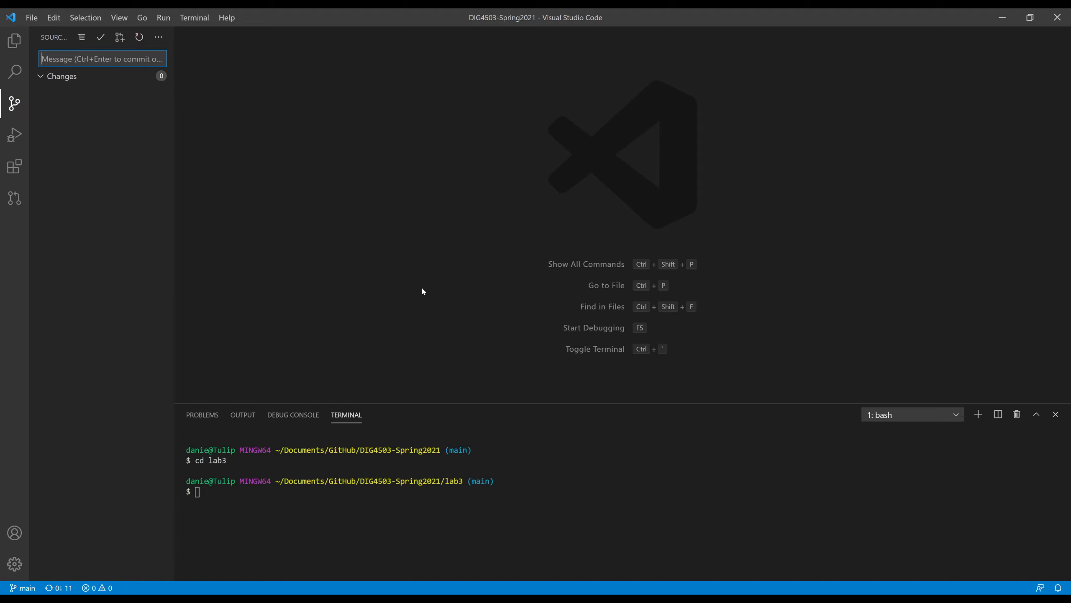
mouse_move(134, 186)
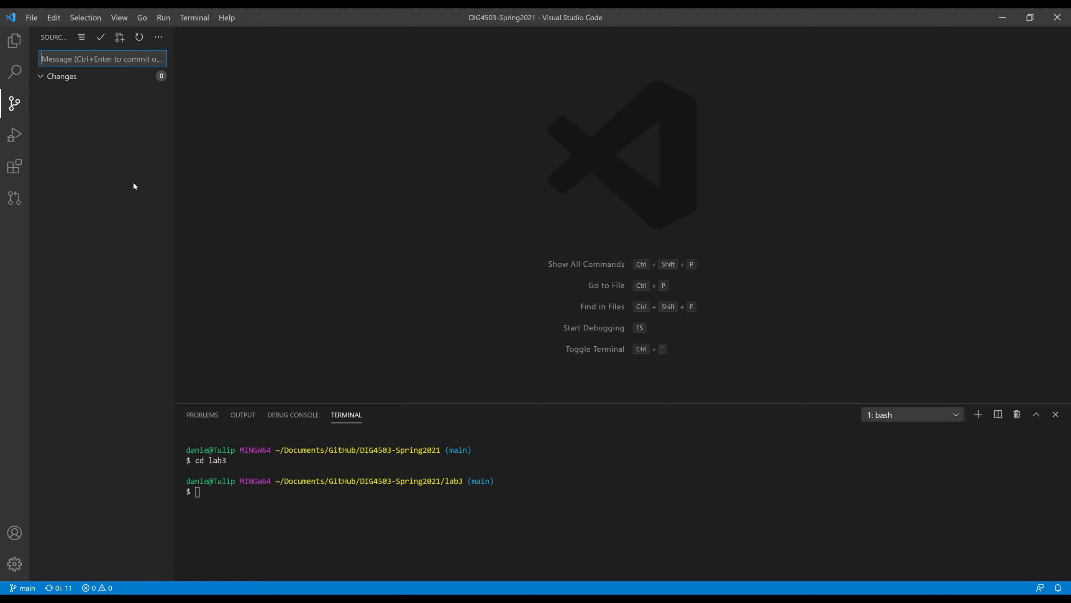
mouse_move(62, 587)
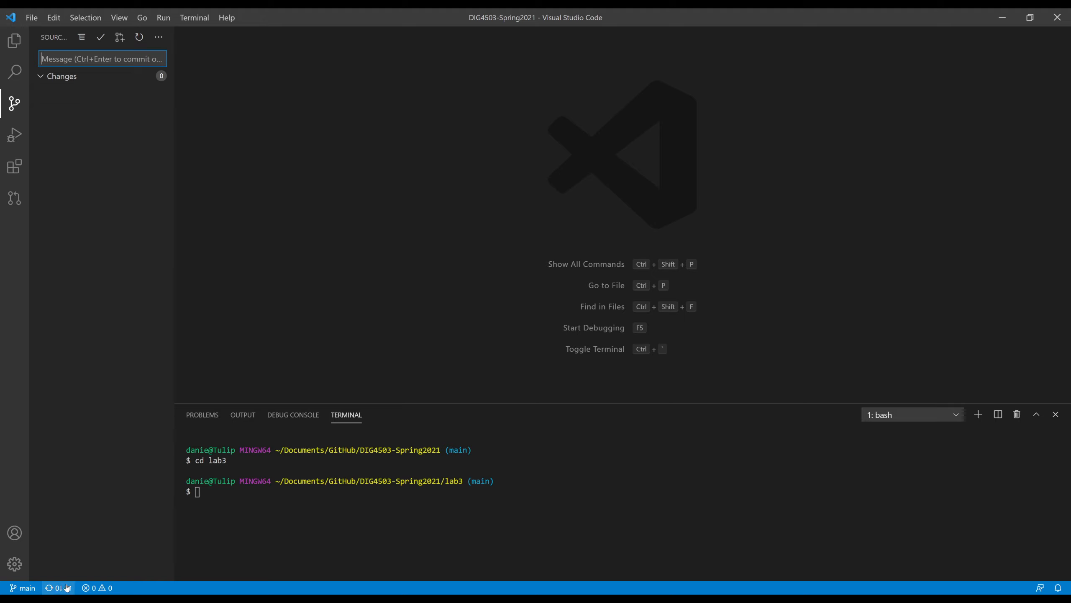
mouse_move(226, 17)
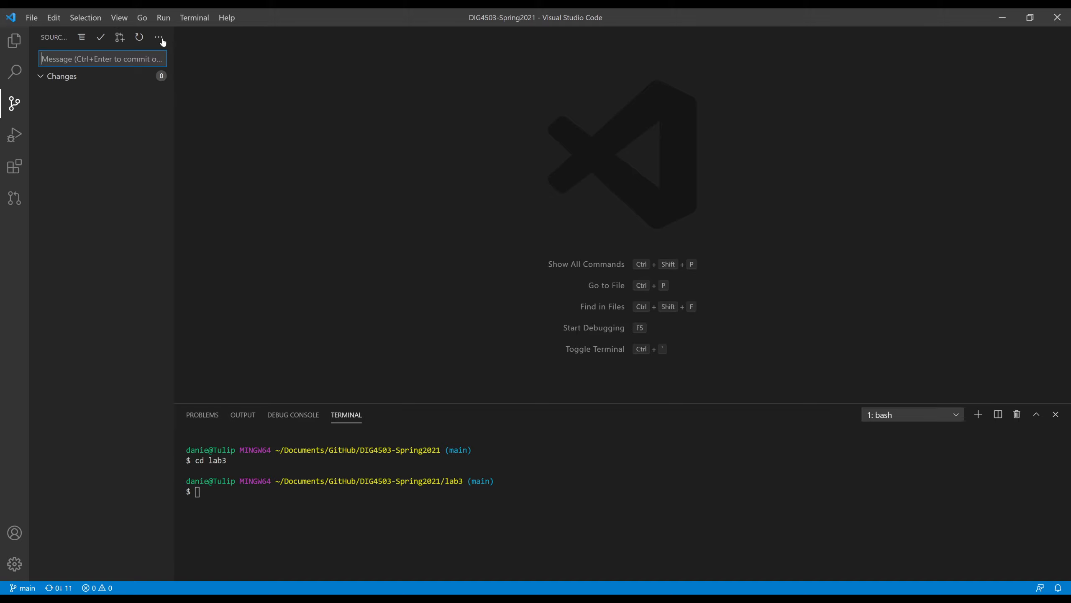
Push the lab3 commit to the GitHub remote via the Source Control actions menu
click(159, 37)
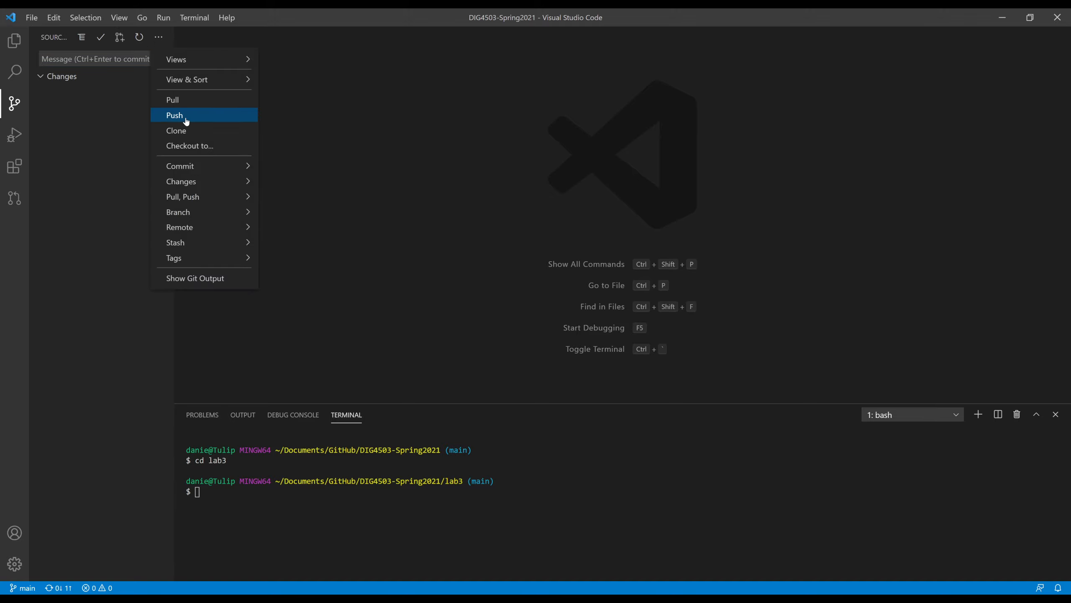
click(174, 114)
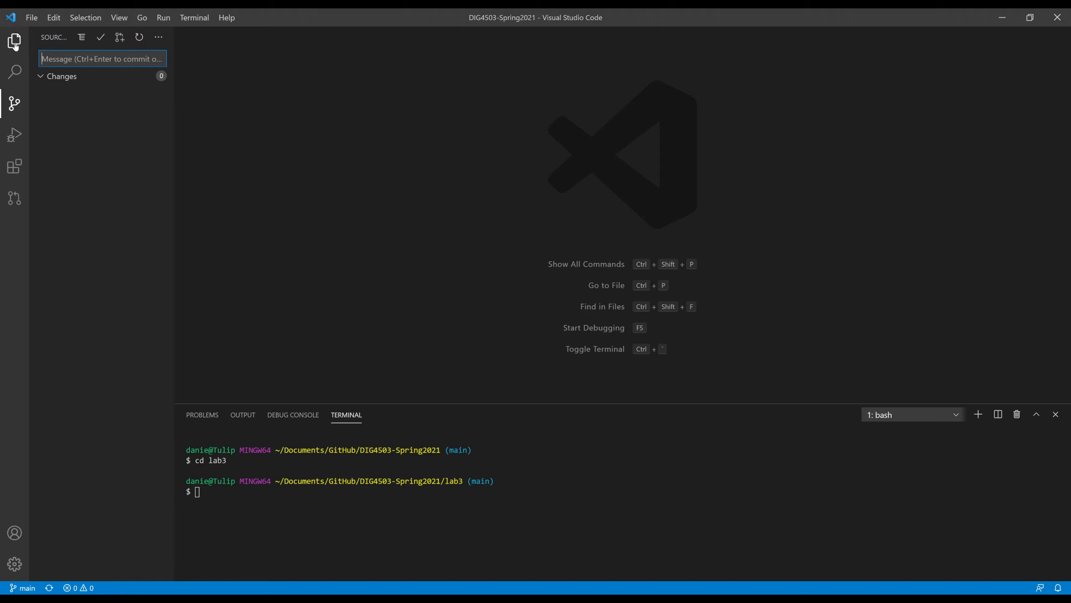
Return to the Explorer view and select the lab3 folder in the workspace
click(14, 42)
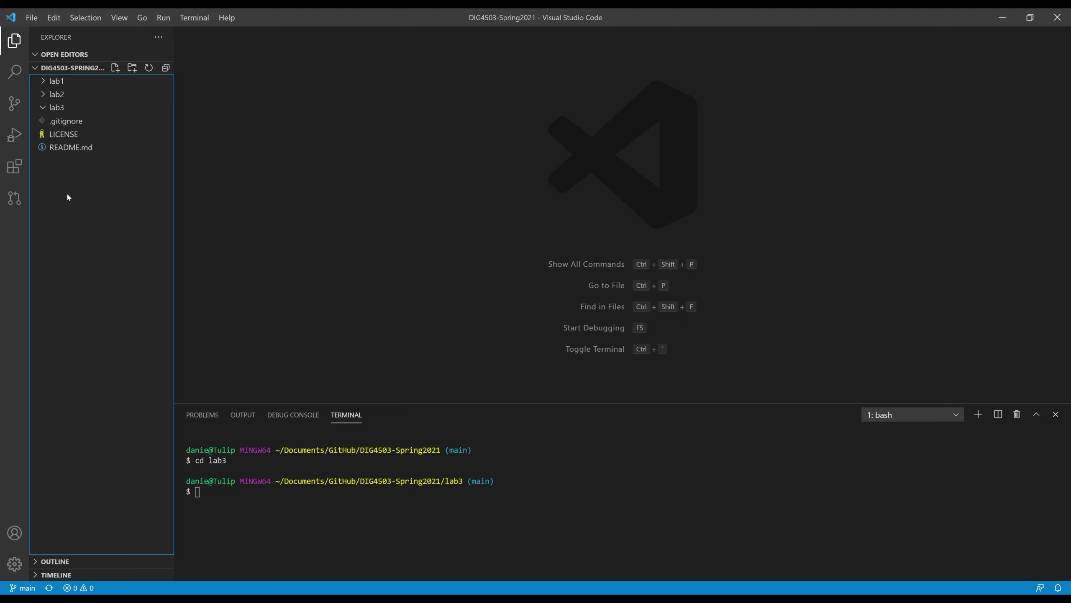
mouse_move(72, 528)
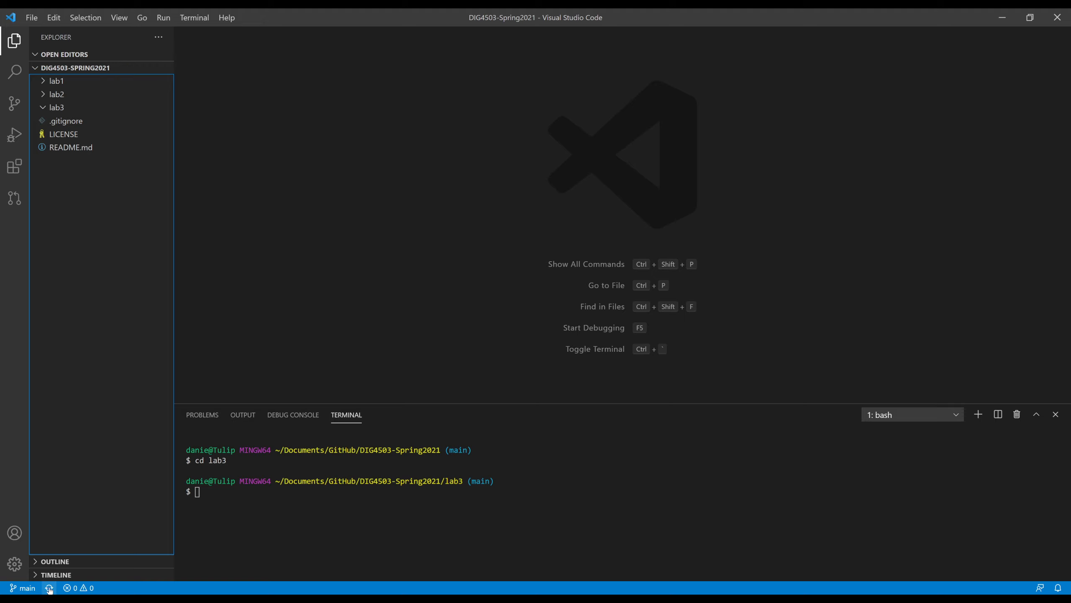
mouse_move(97, 200)
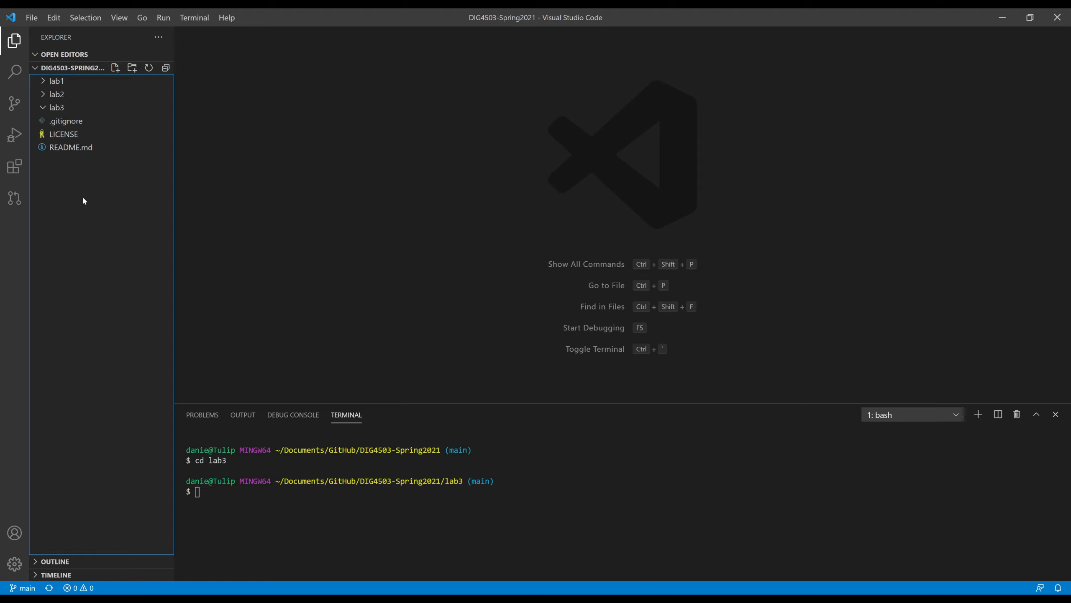
click(56, 107)
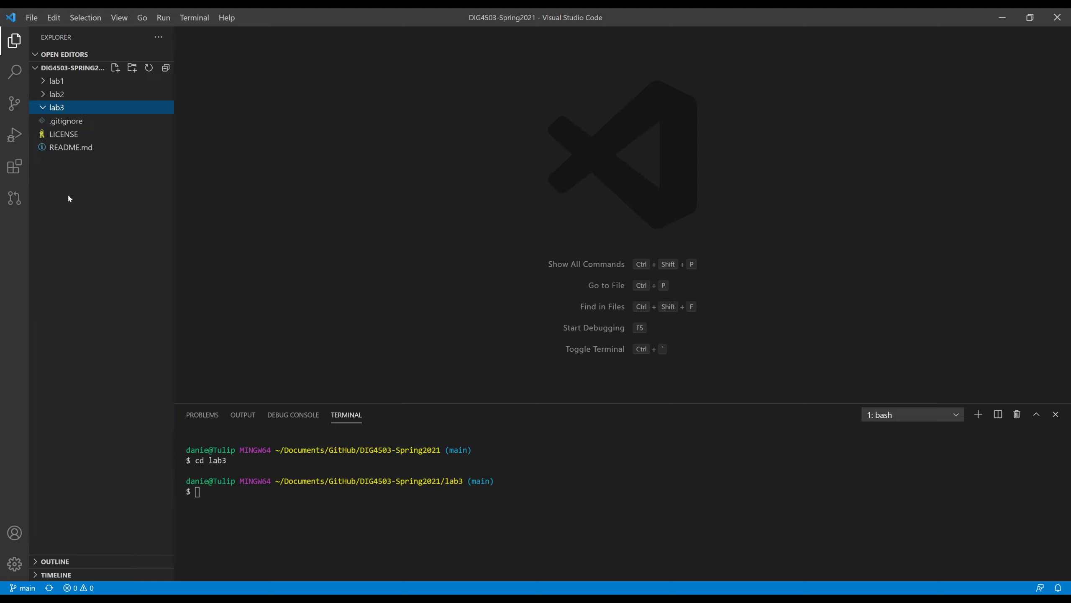
mouse_move(78, 237)
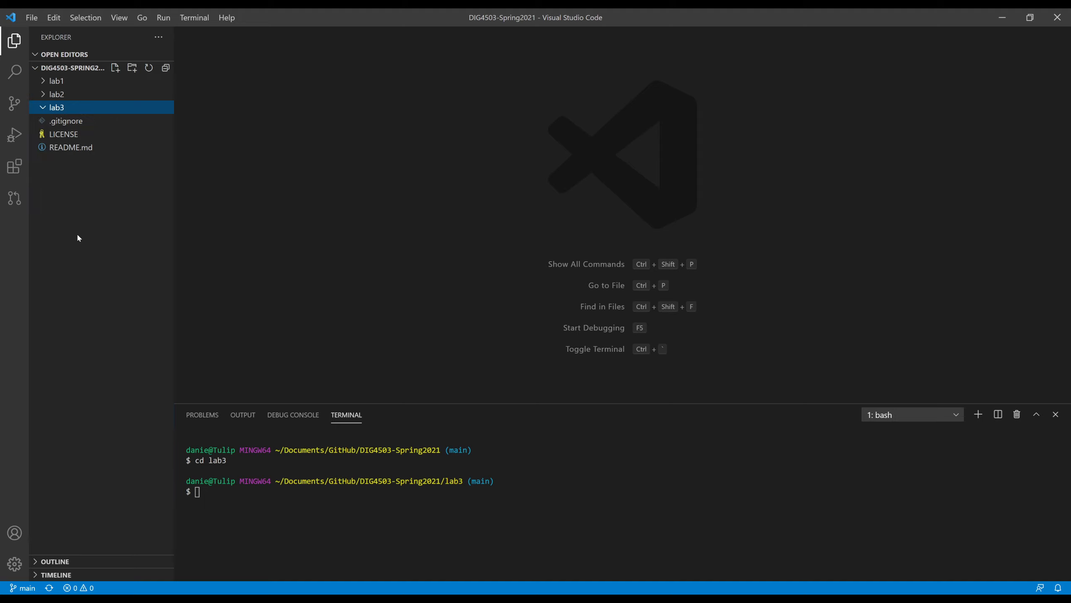
mouse_move(349, 286)
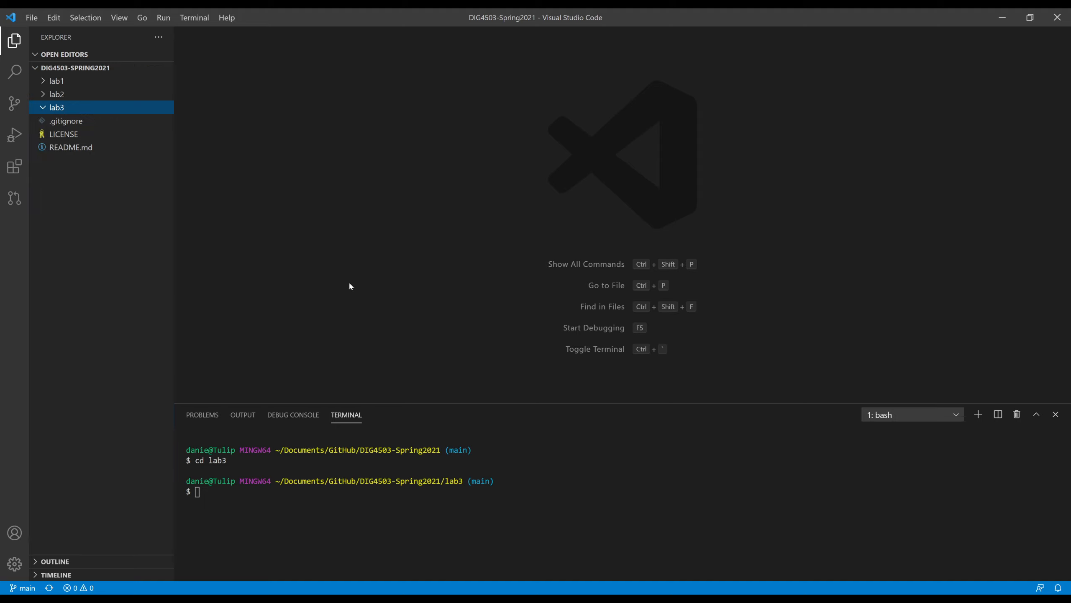